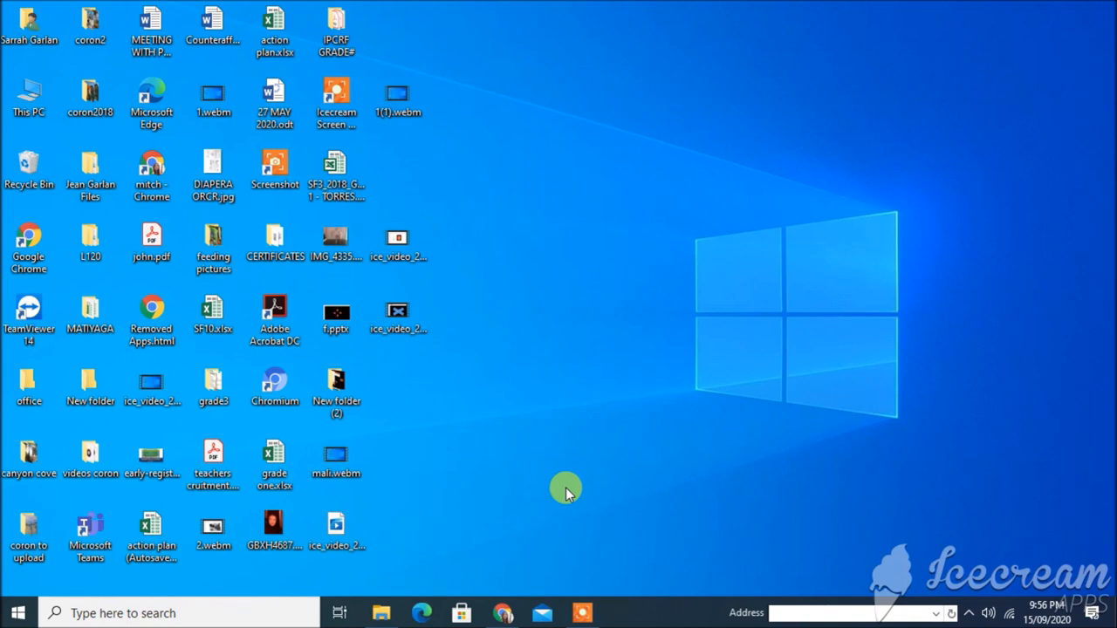
Bring up the Start menu's installed-programs list to find PowerPoint 2016.
click(91, 532)
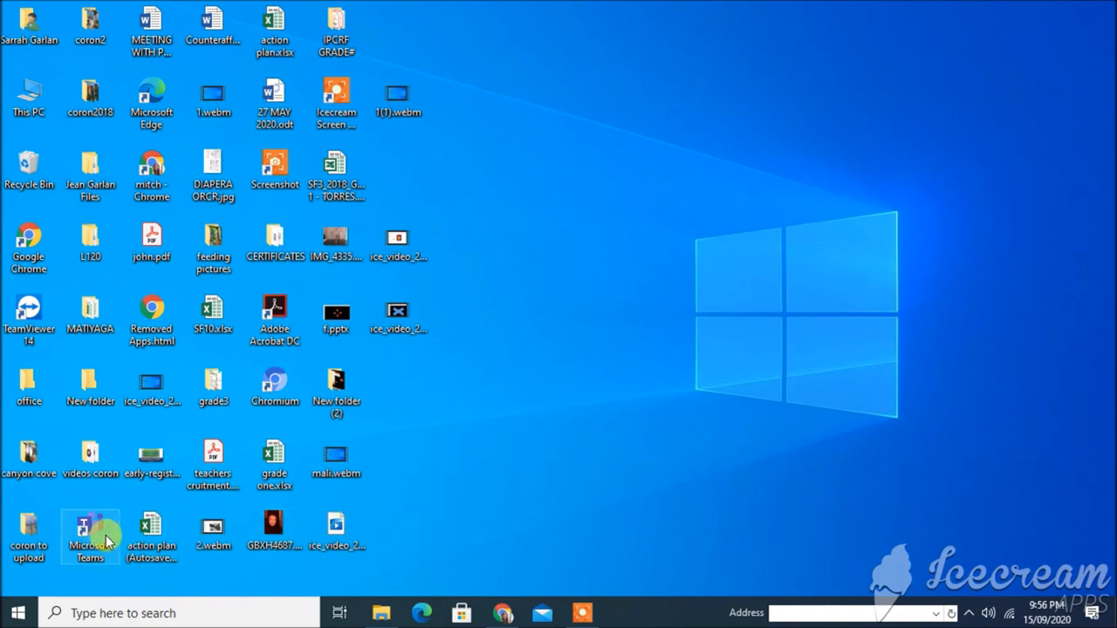
click(17, 610)
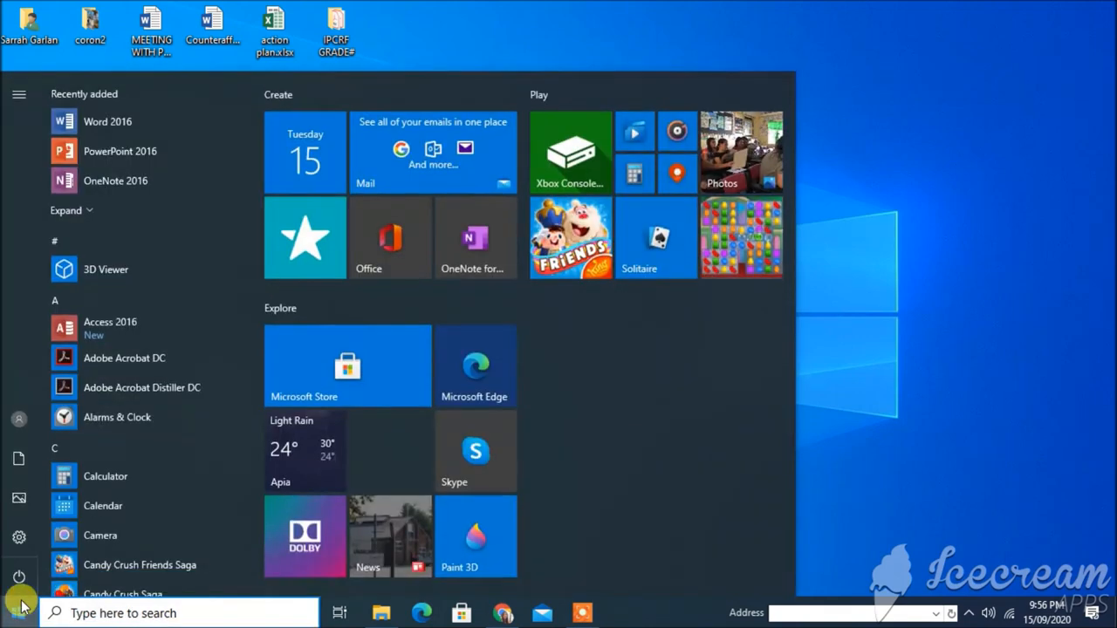
mouse_move(105, 150)
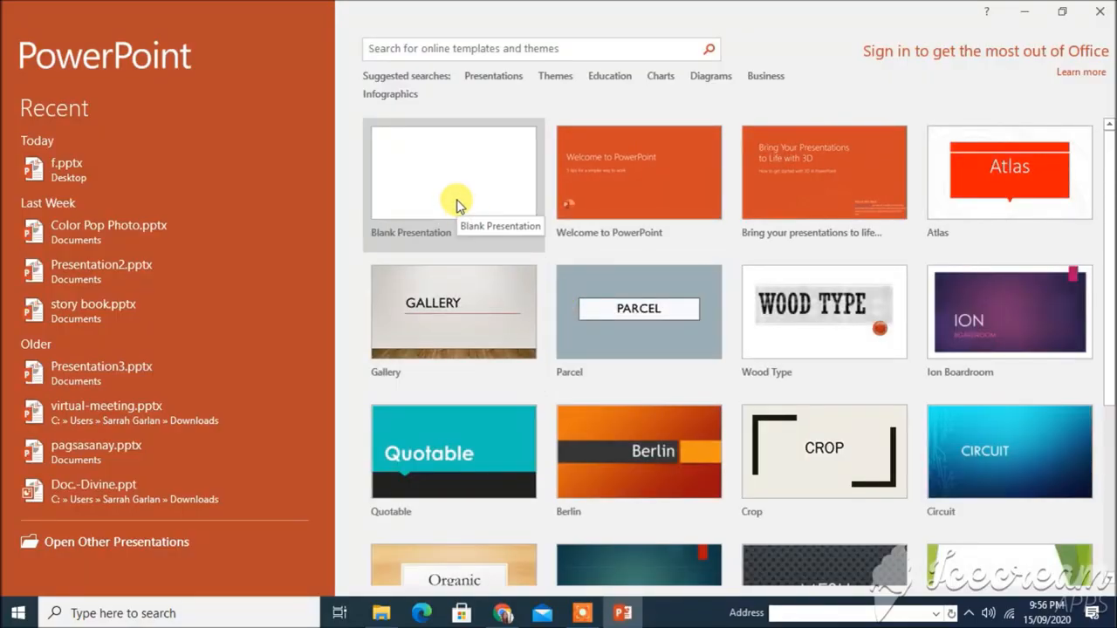
Create a blank presentation and switch the first slide to the Blank layout with no placeholders.
click(454, 172)
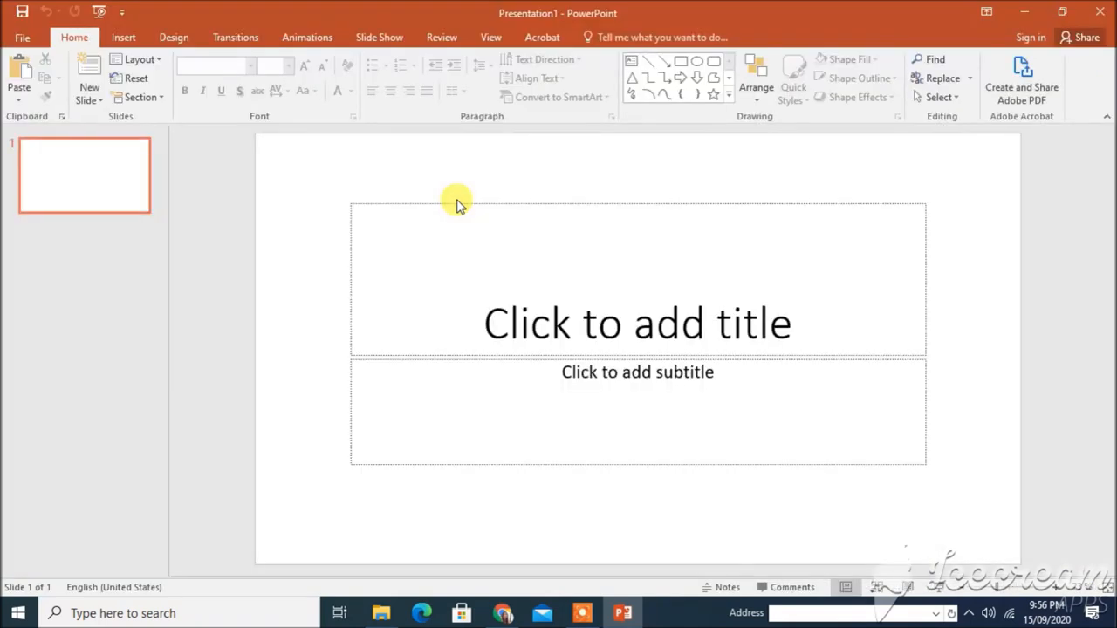
mouse_move(454, 195)
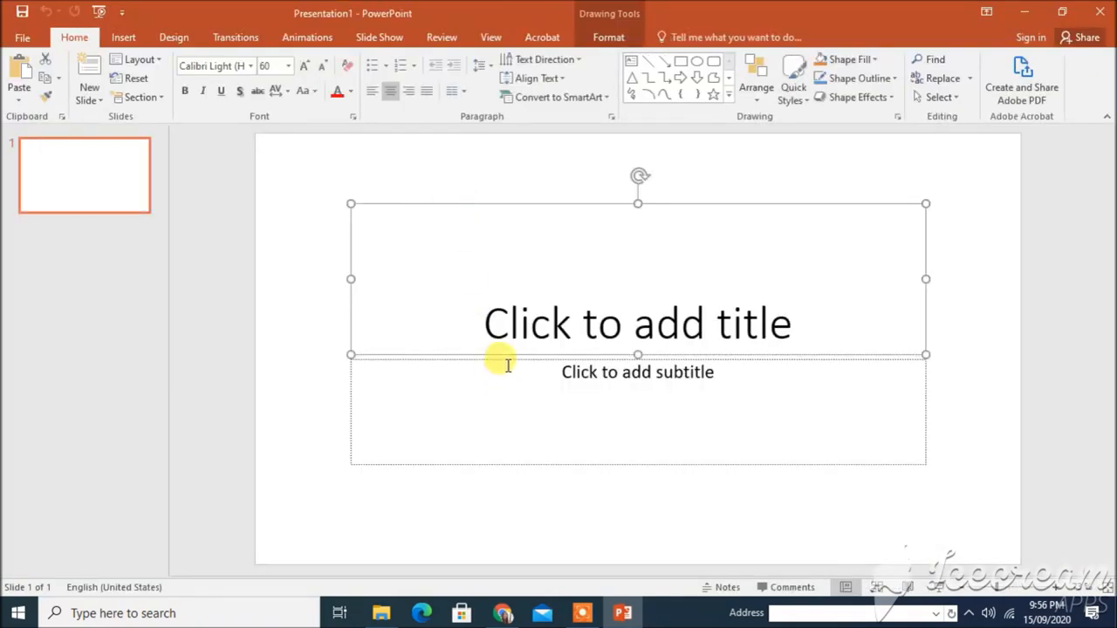
mouse_move(443, 194)
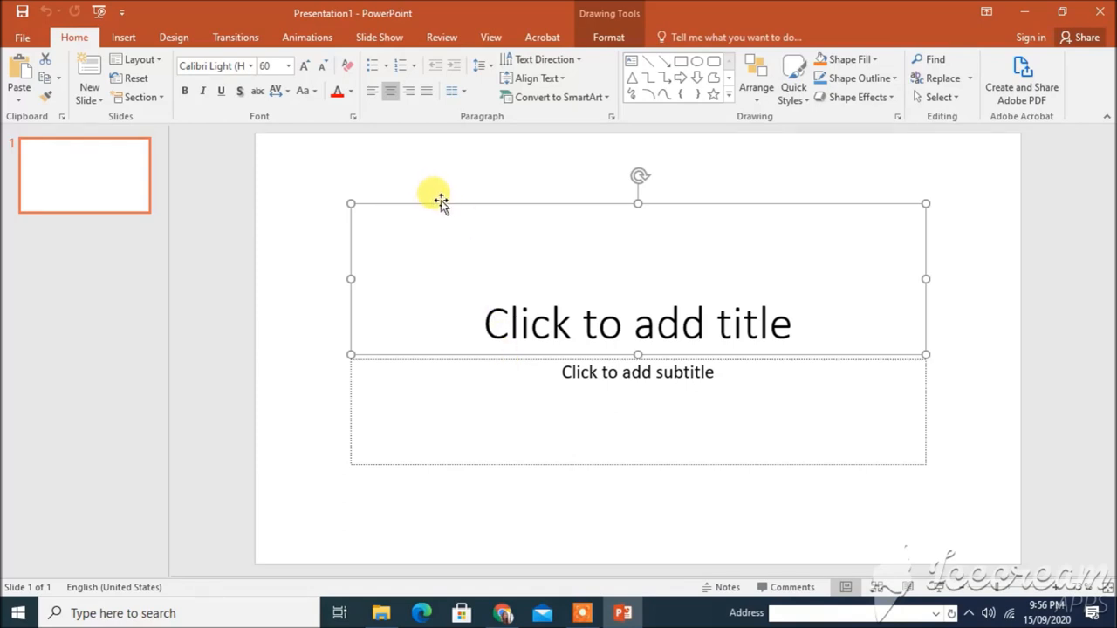
mouse_move(73, 36)
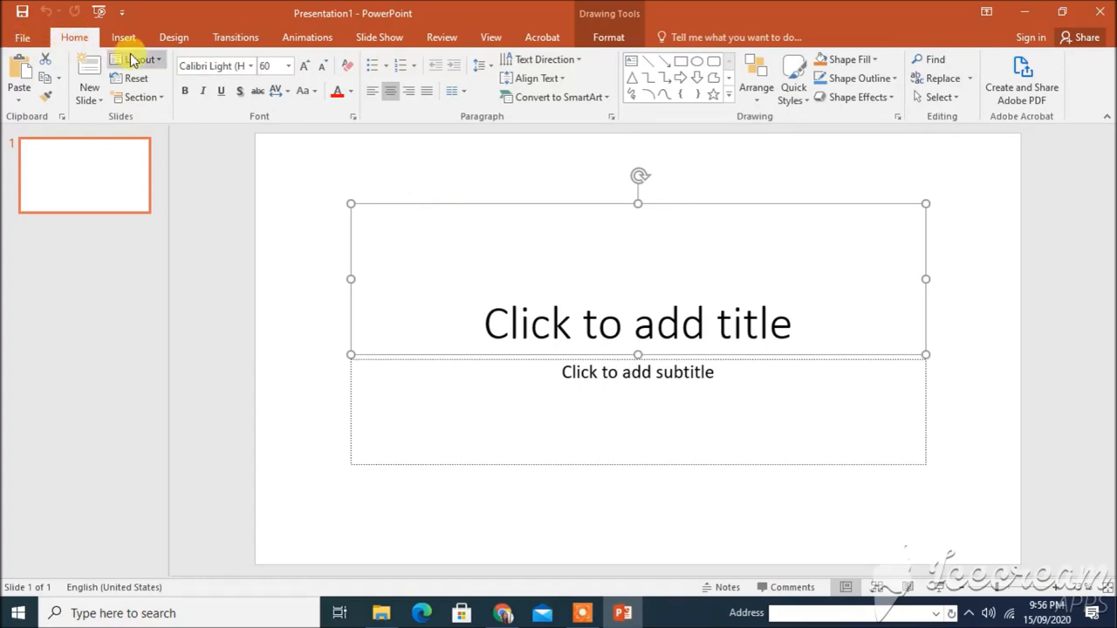
click(140, 60)
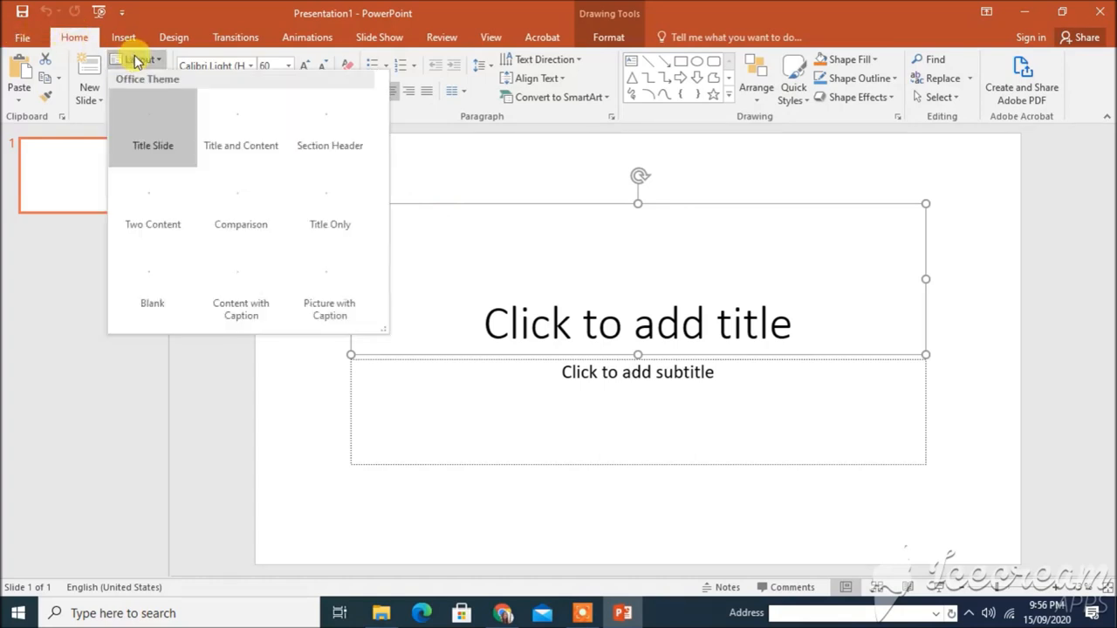
mouse_move(153, 271)
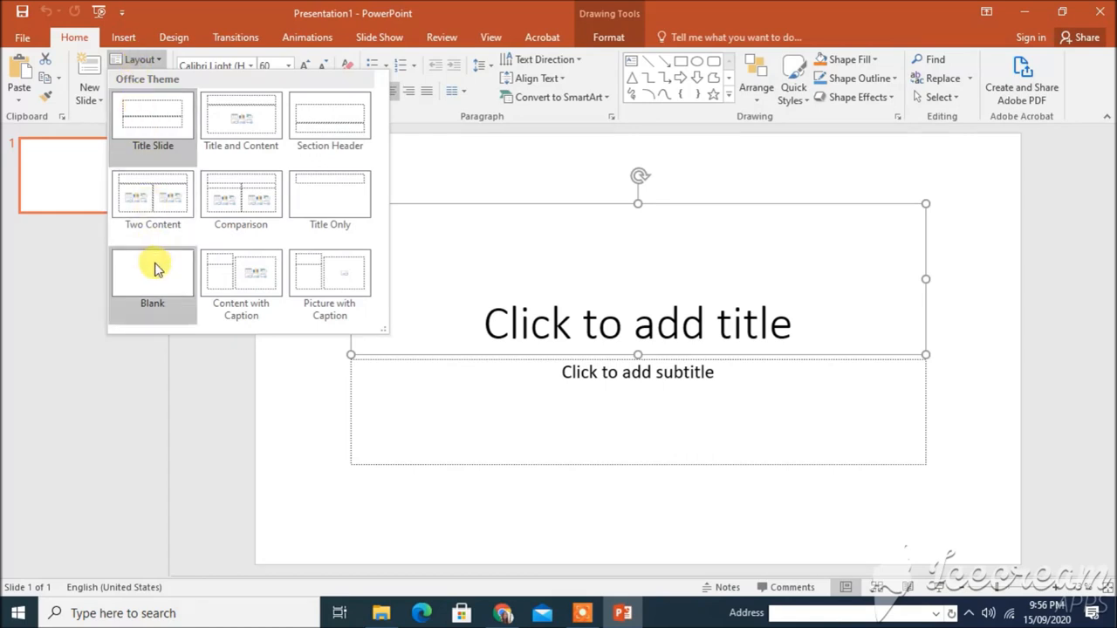
click(152, 276)
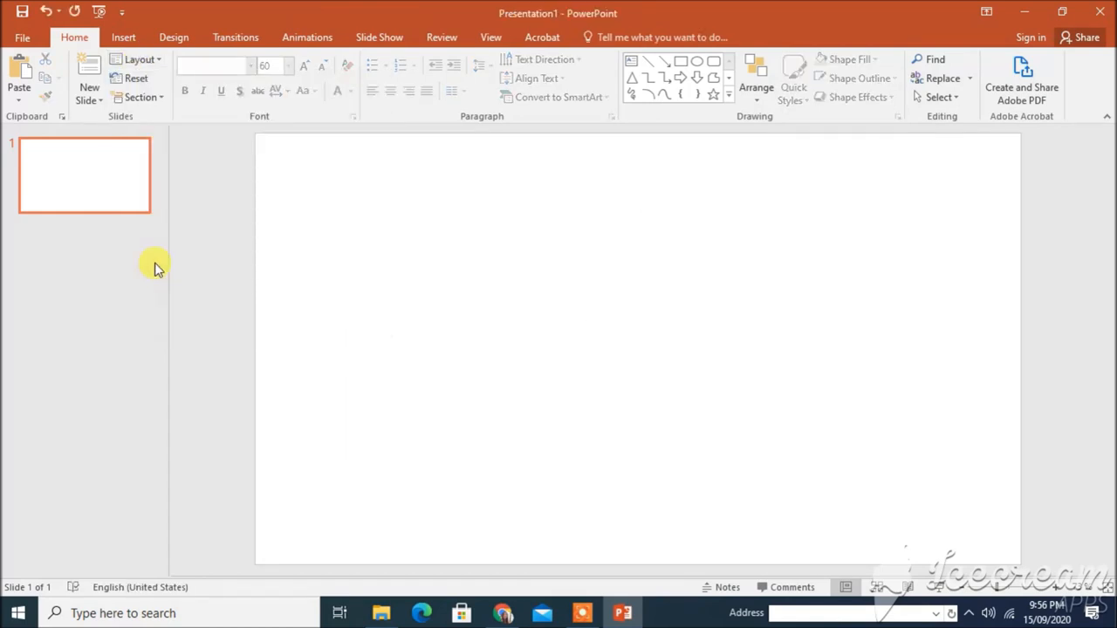
mouse_move(618, 339)
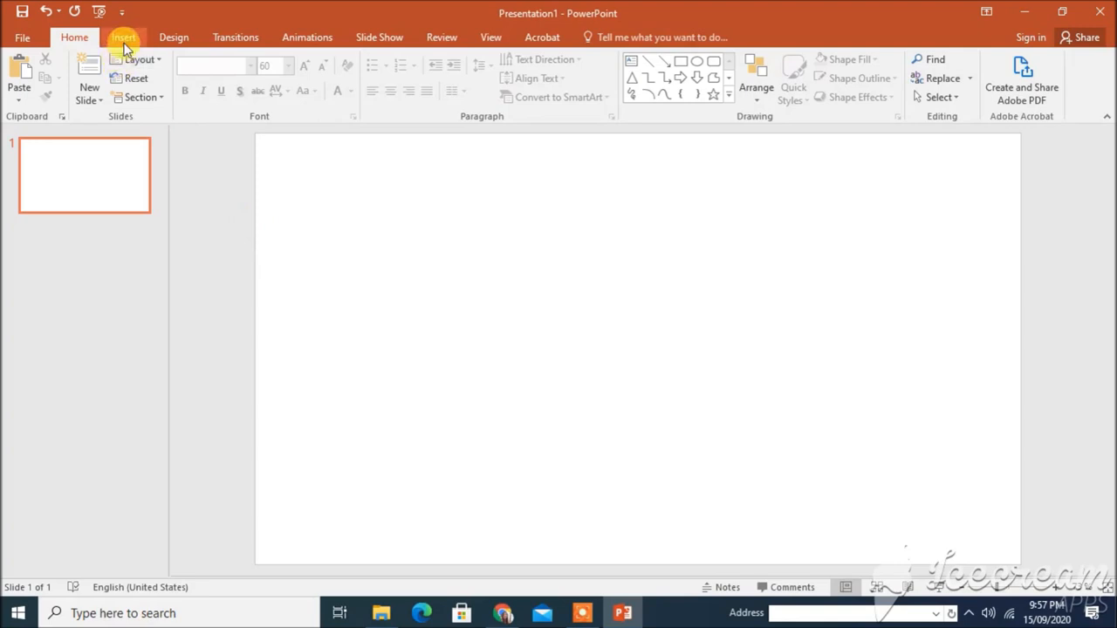
Insert the GBXH4687.MP4 face video from the Desktop via Video on My PC.
click(122, 37)
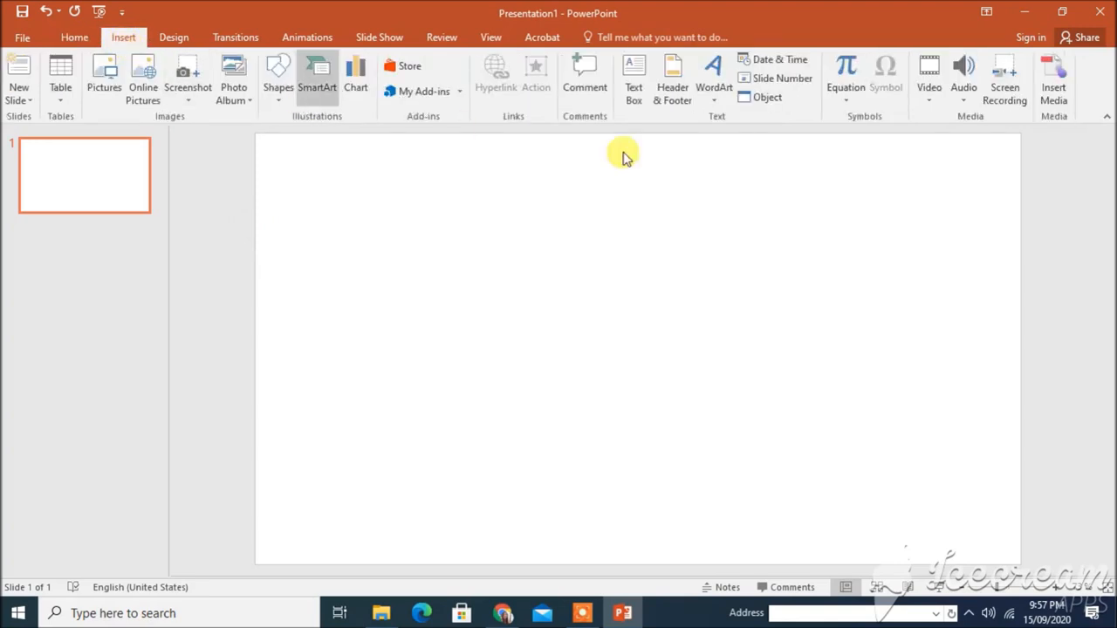
mouse_move(929, 79)
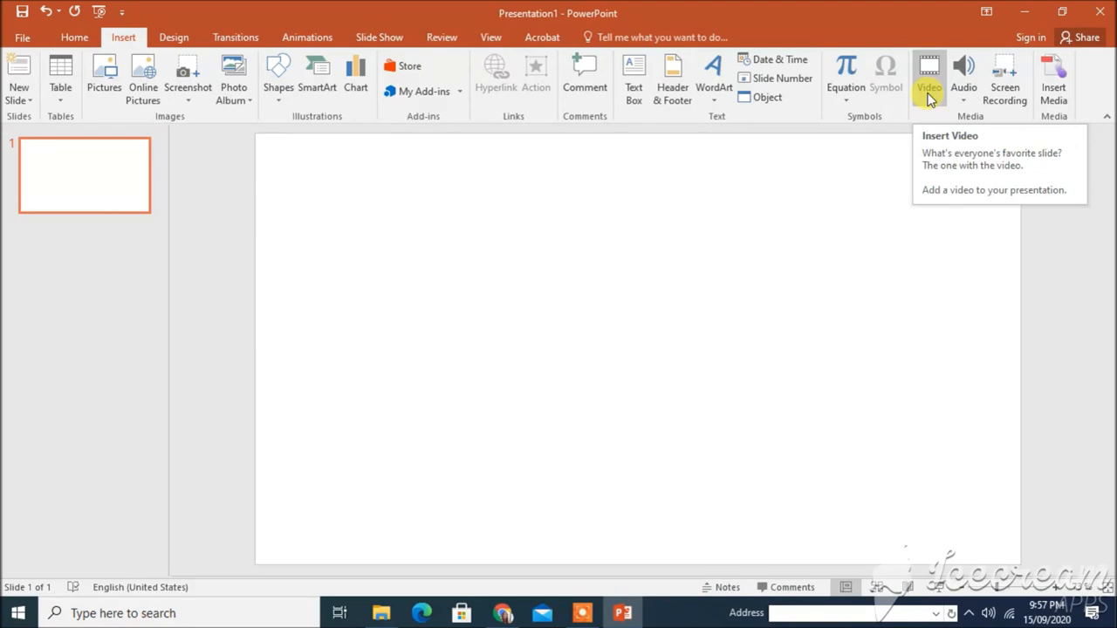
click(928, 79)
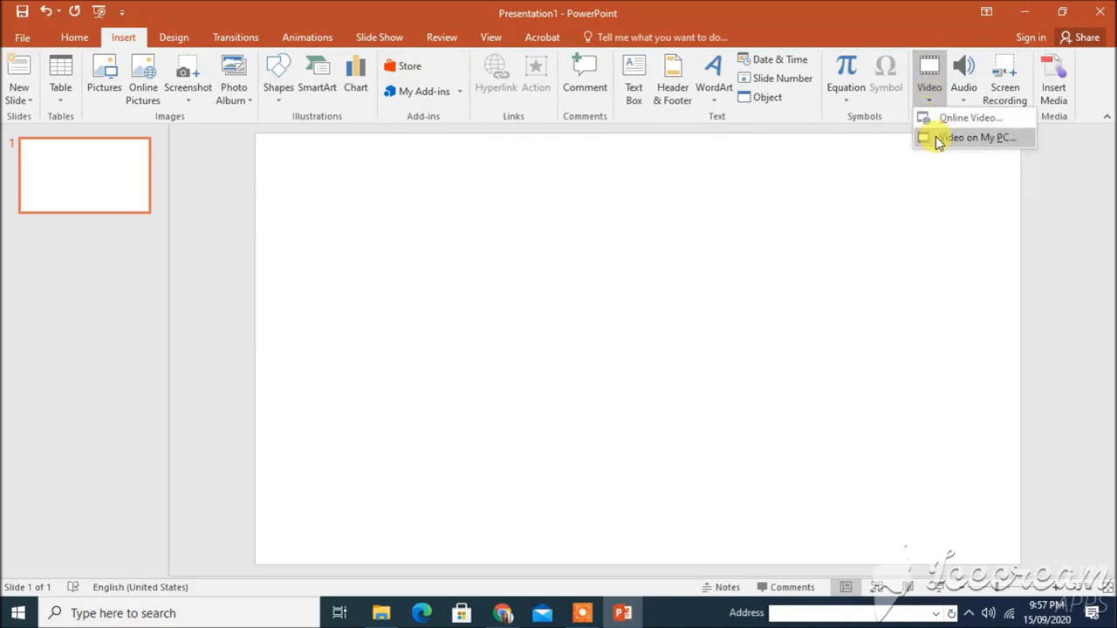
click(978, 136)
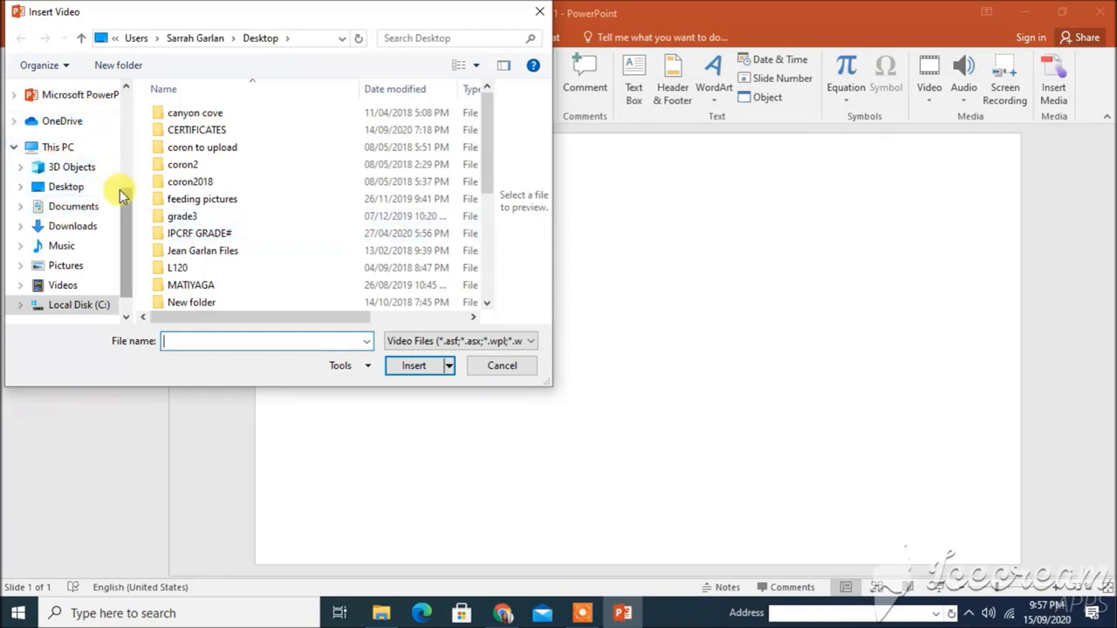
click(66, 187)
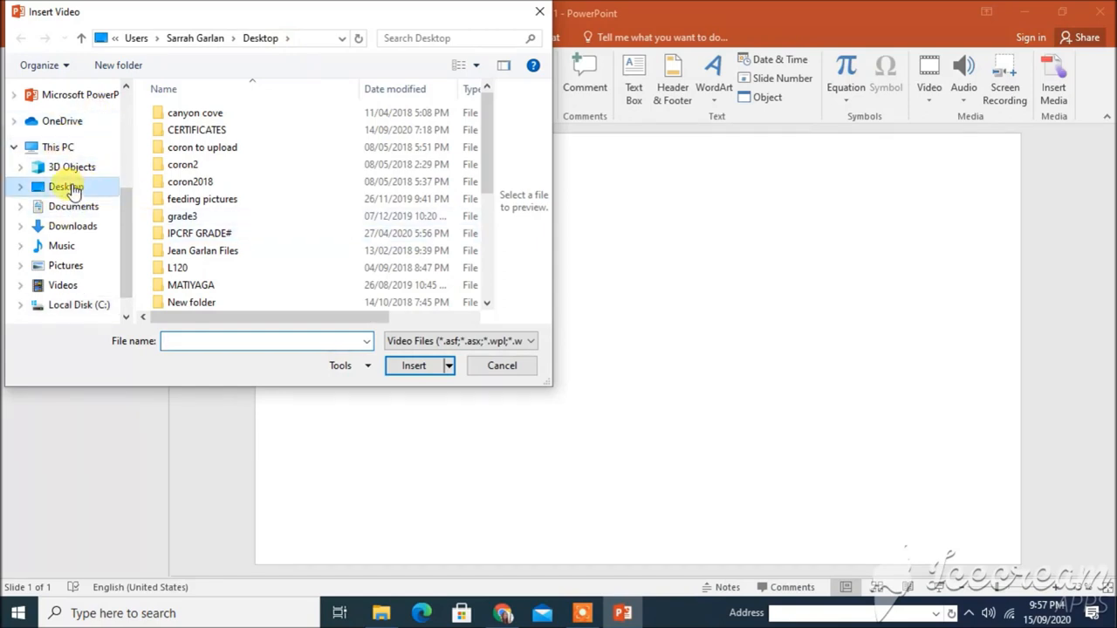
click(66, 187)
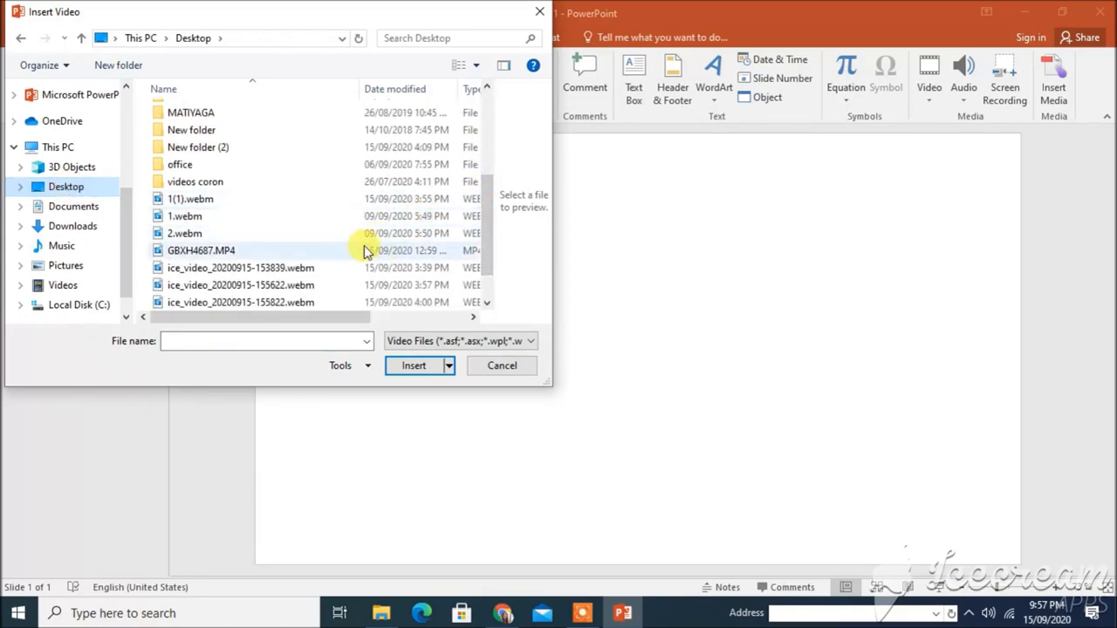
click(201, 251)
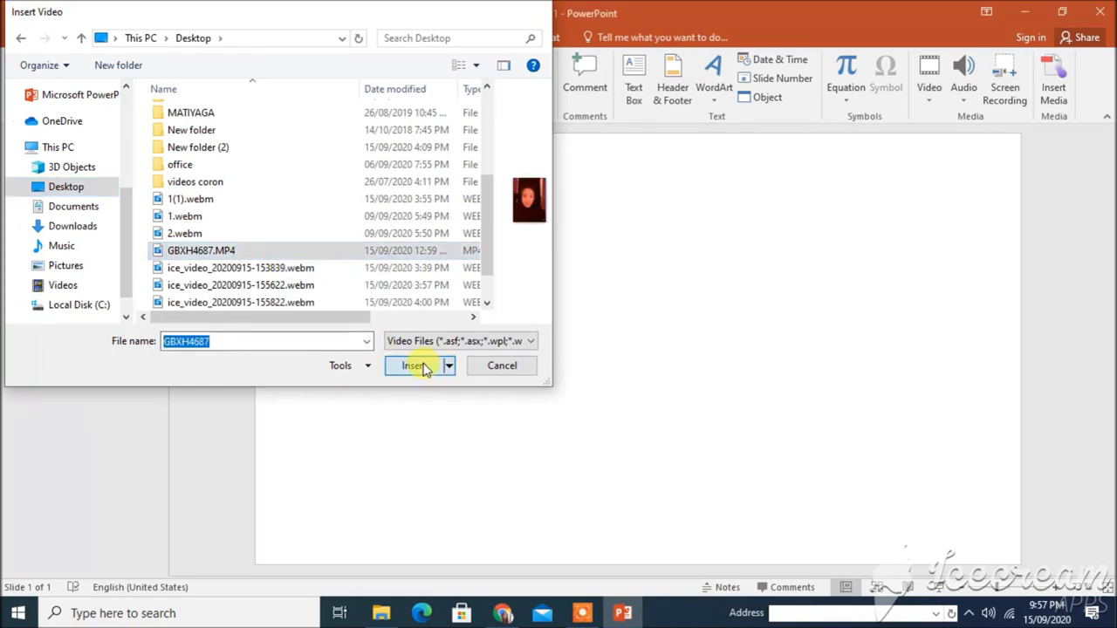
click(412, 365)
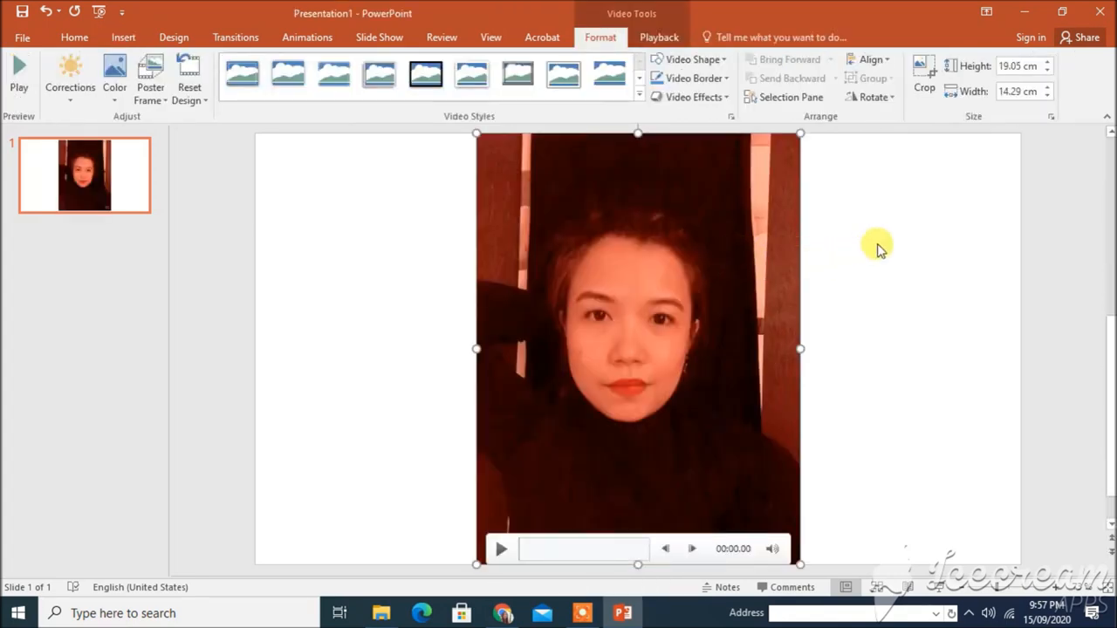
mouse_move(894, 136)
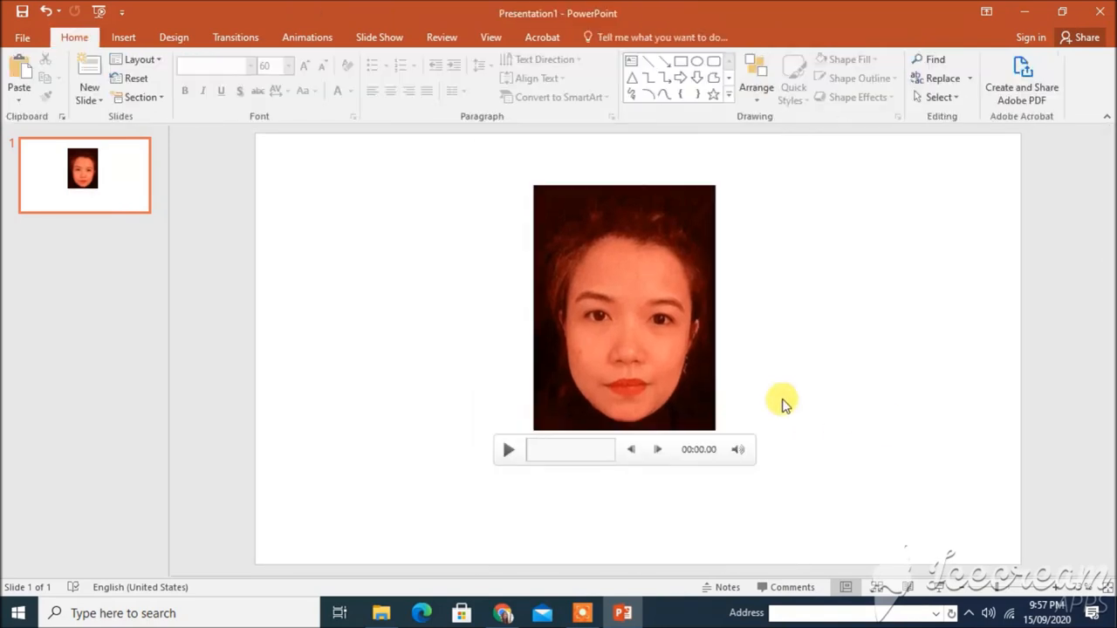
mouse_move(583, 272)
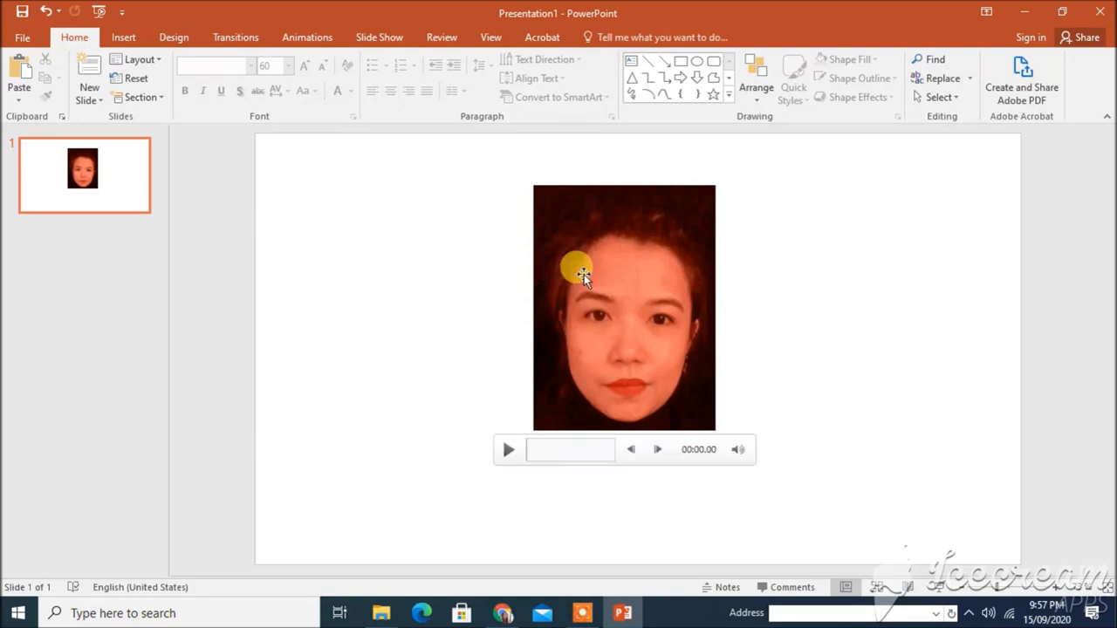
Select the face video so its handles can be dragged smaller toward the centre.
click(624, 306)
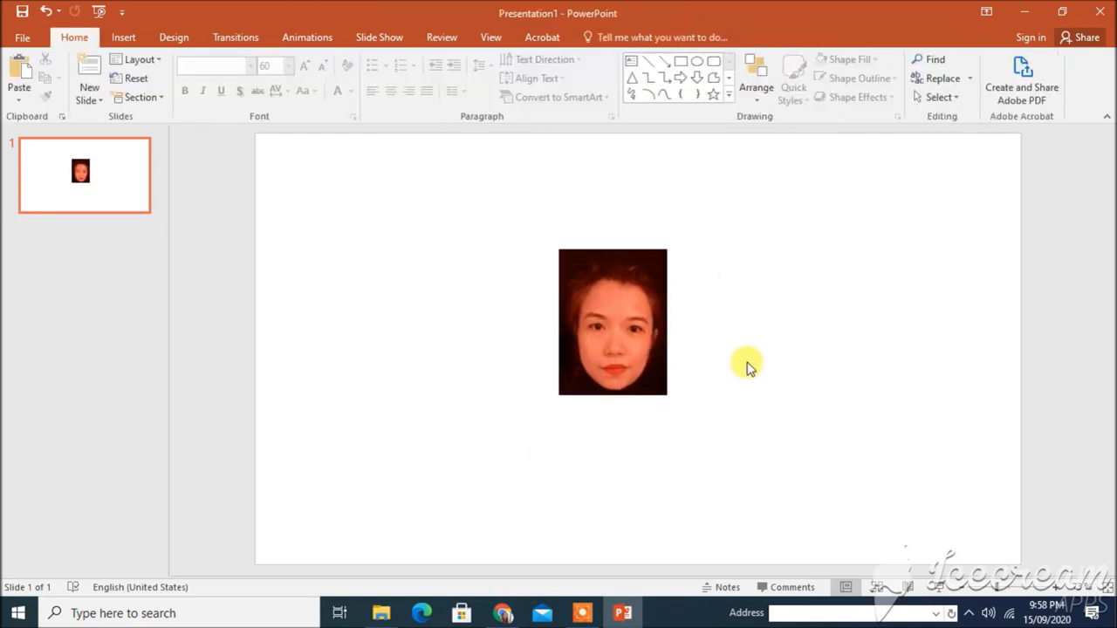
mouse_move(779, 217)
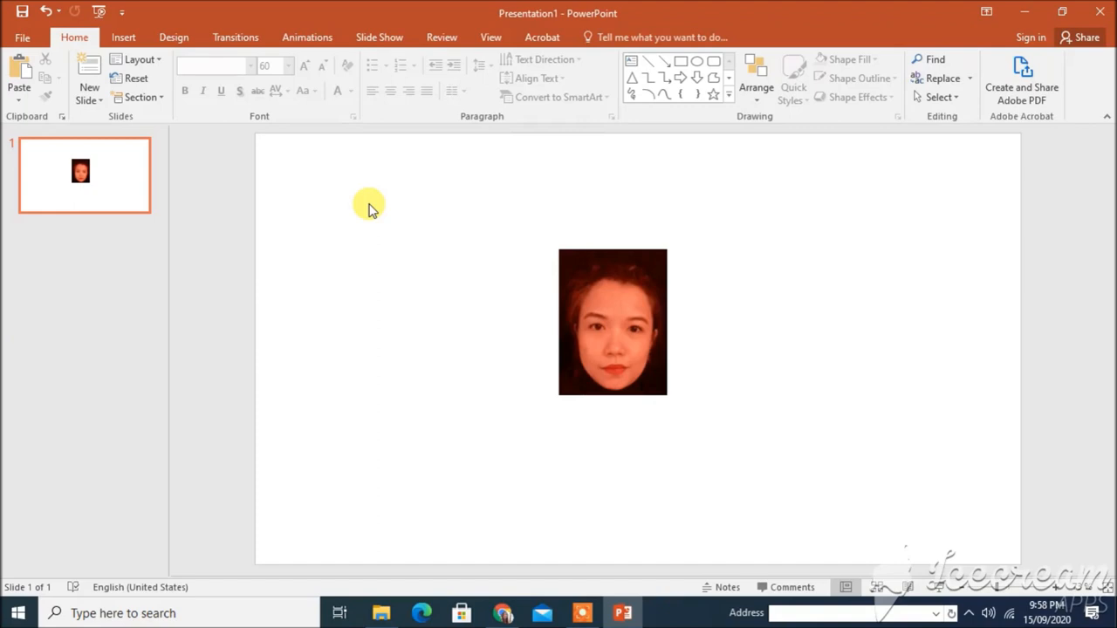
Give the slide a solid black background fill, then reselect the face video.
right_click(366, 206)
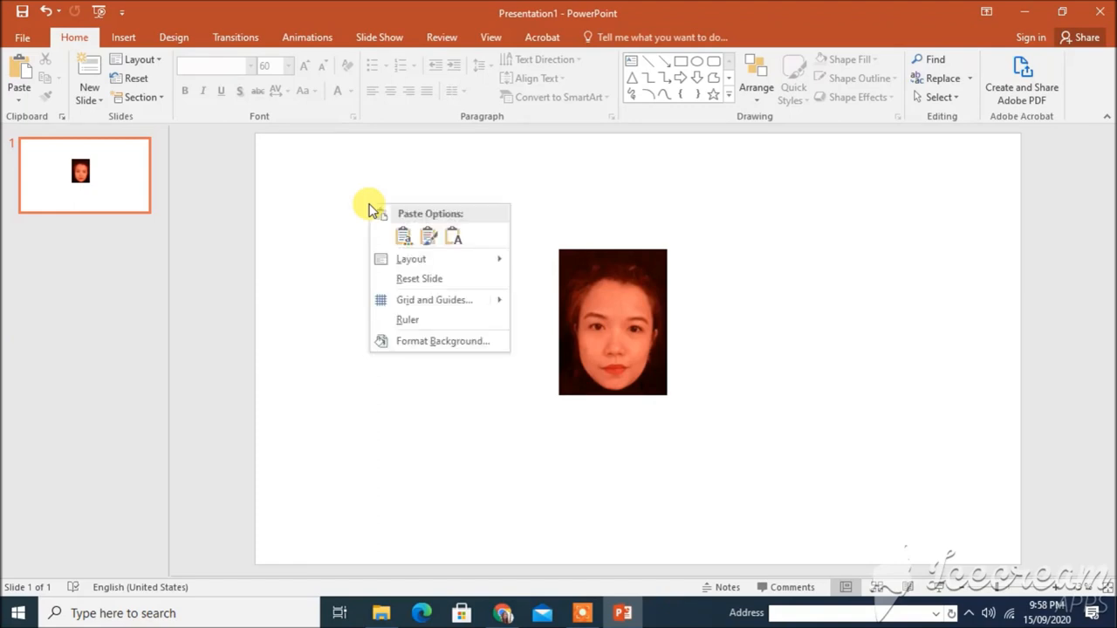
mouse_move(417, 340)
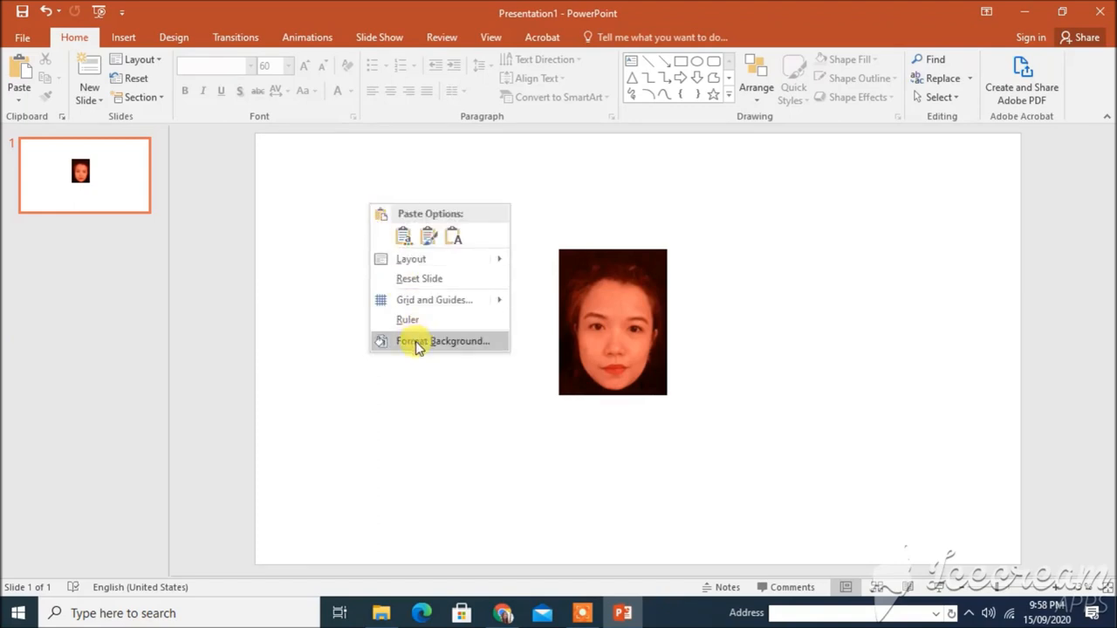
click(442, 340)
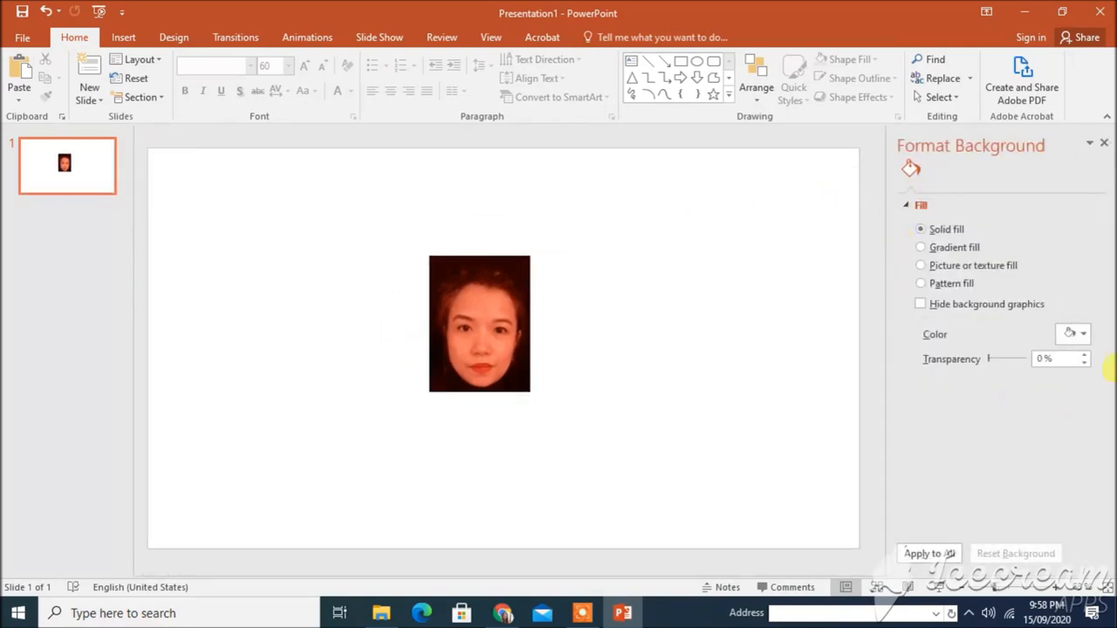
mouse_move(957, 265)
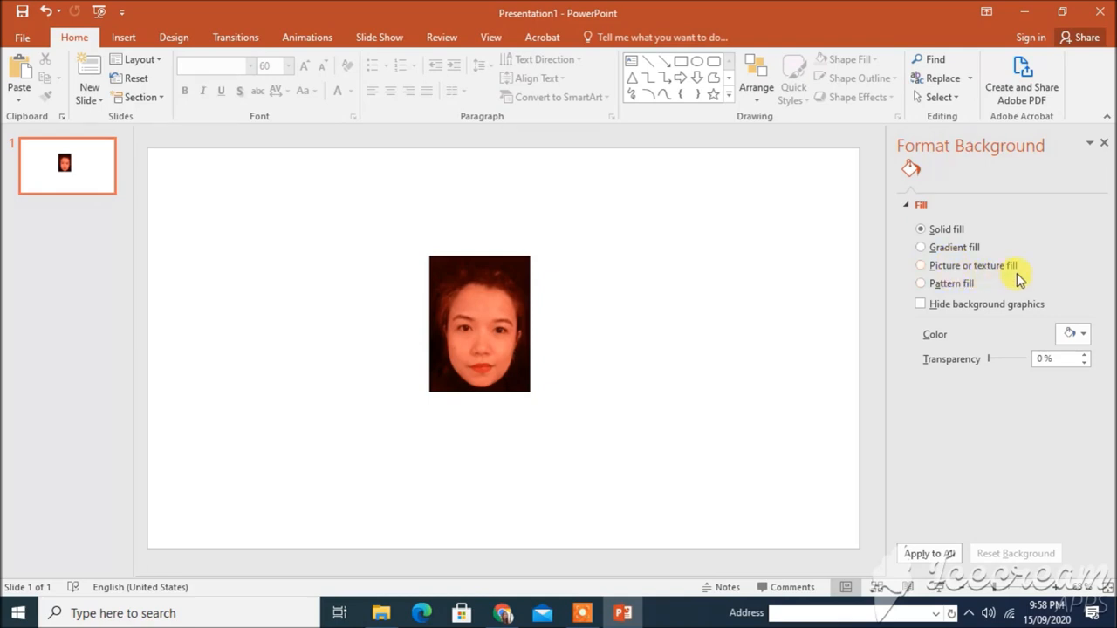
mouse_move(980, 293)
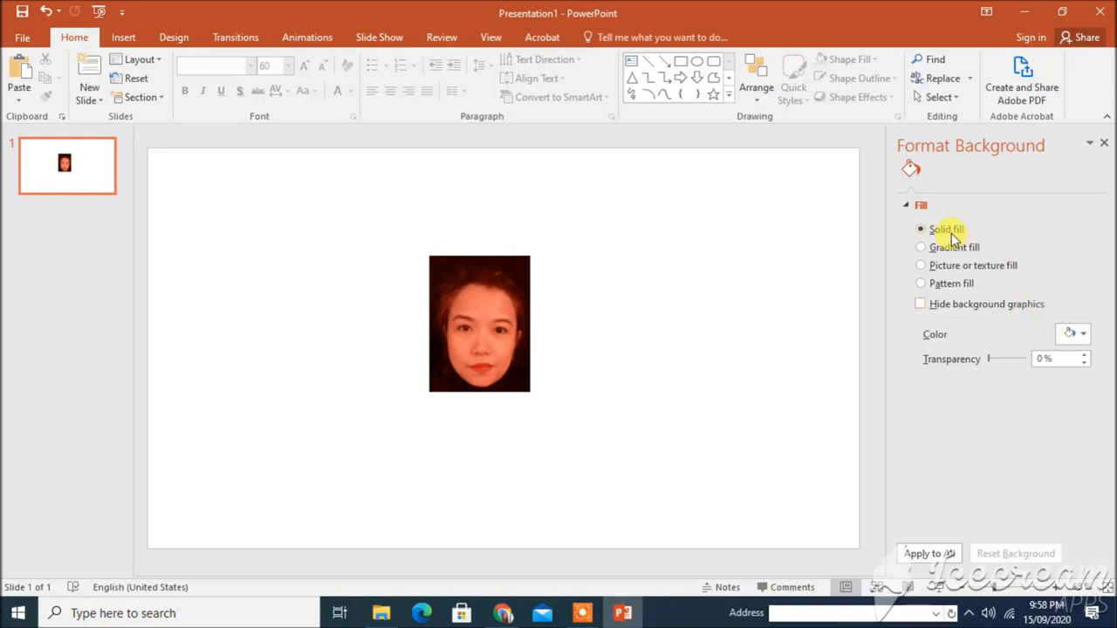
mouse_move(1068, 306)
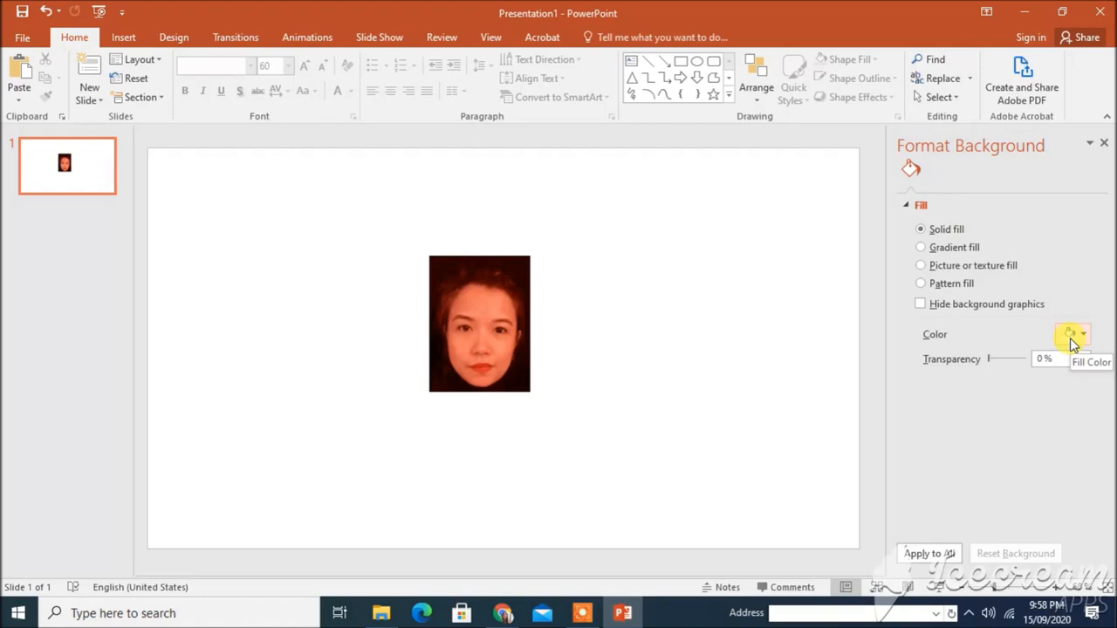
click(1082, 335)
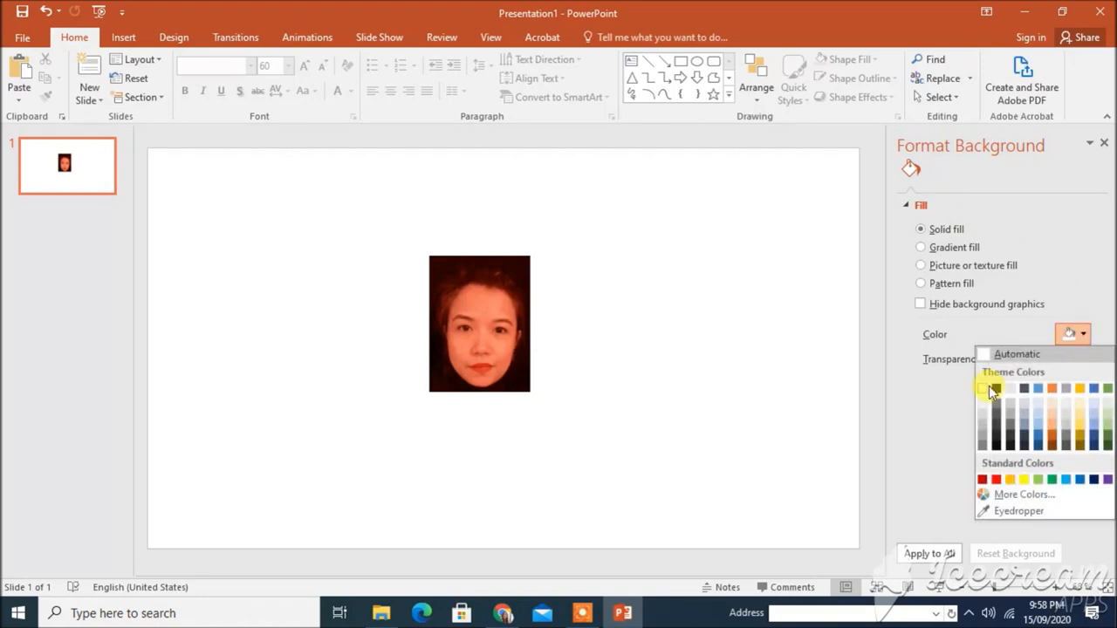
click(993, 391)
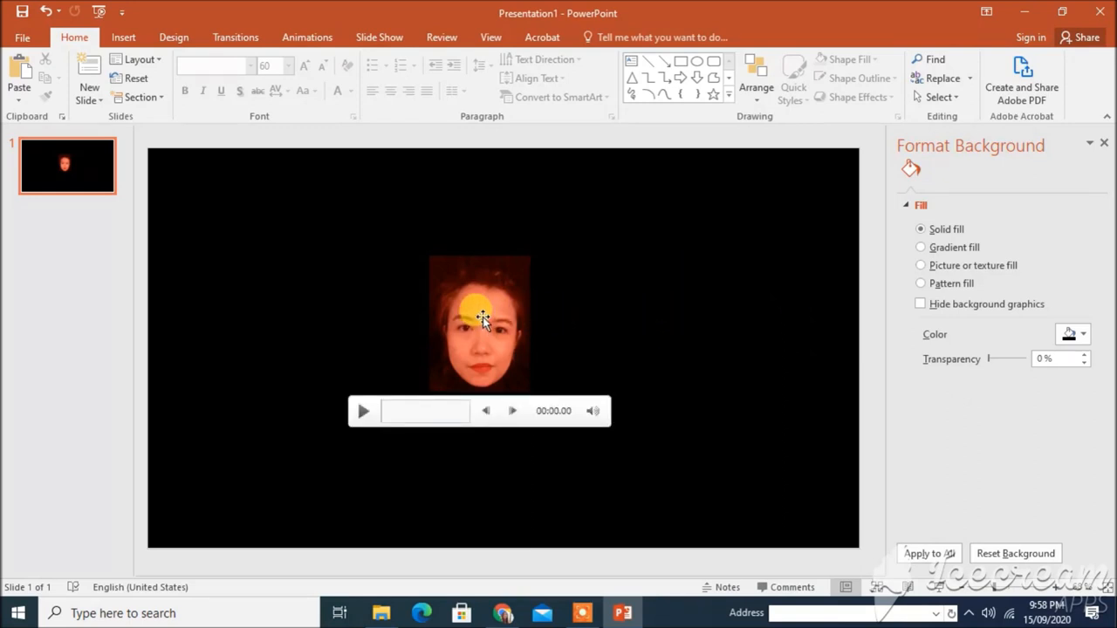
click(478, 323)
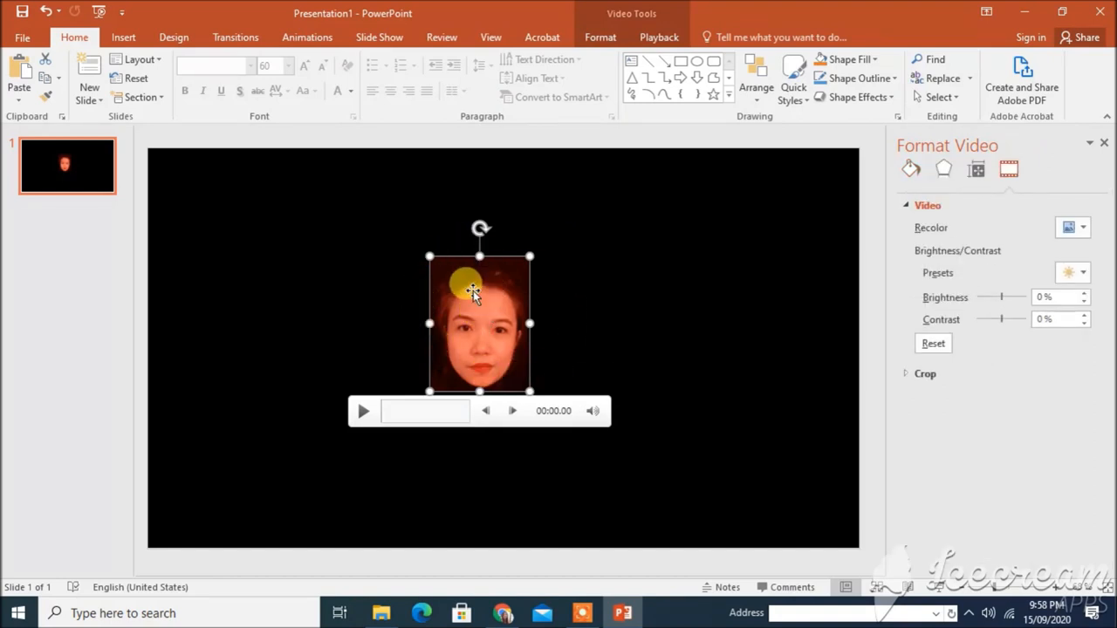
Apply the Brightness -20% Contrast -20% correction to the video and nudge it into place.
click(600, 37)
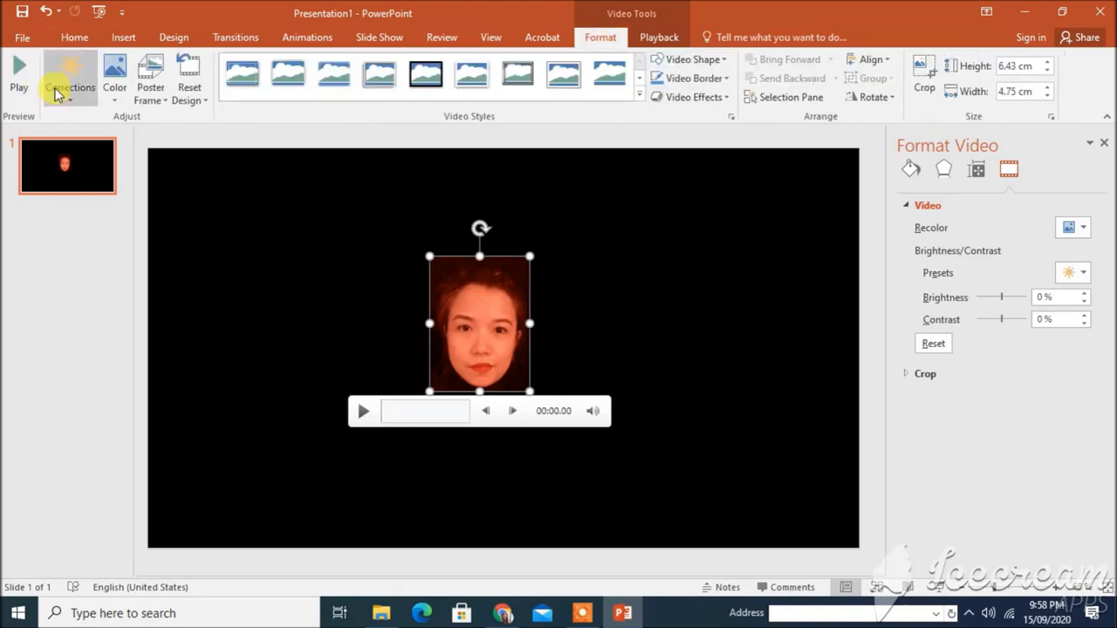
click(70, 78)
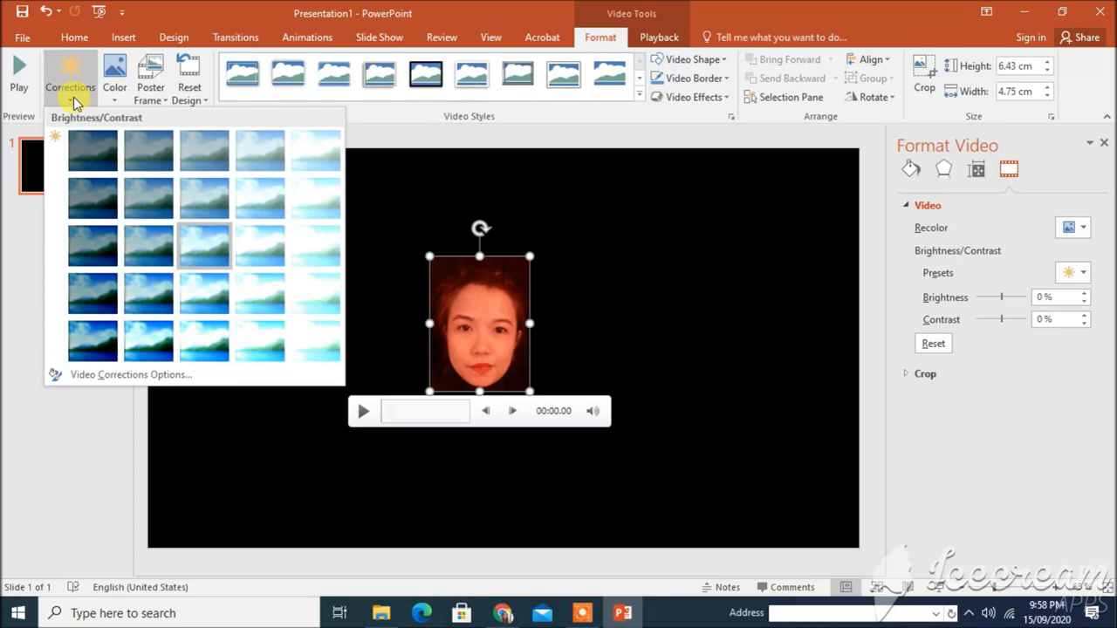
mouse_move(148, 199)
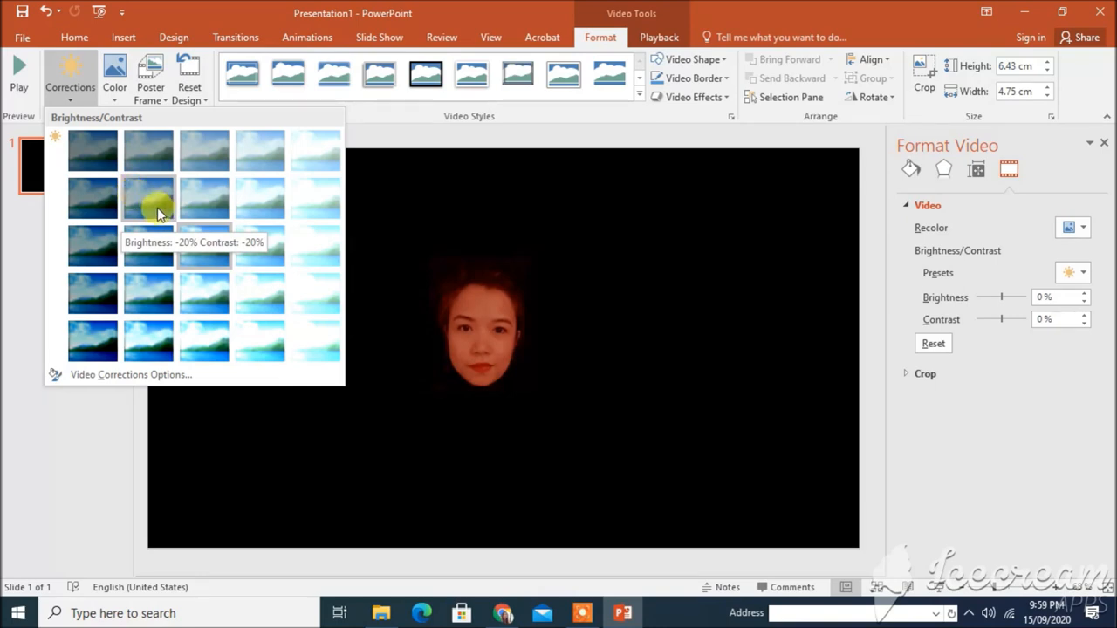
mouse_move(149, 248)
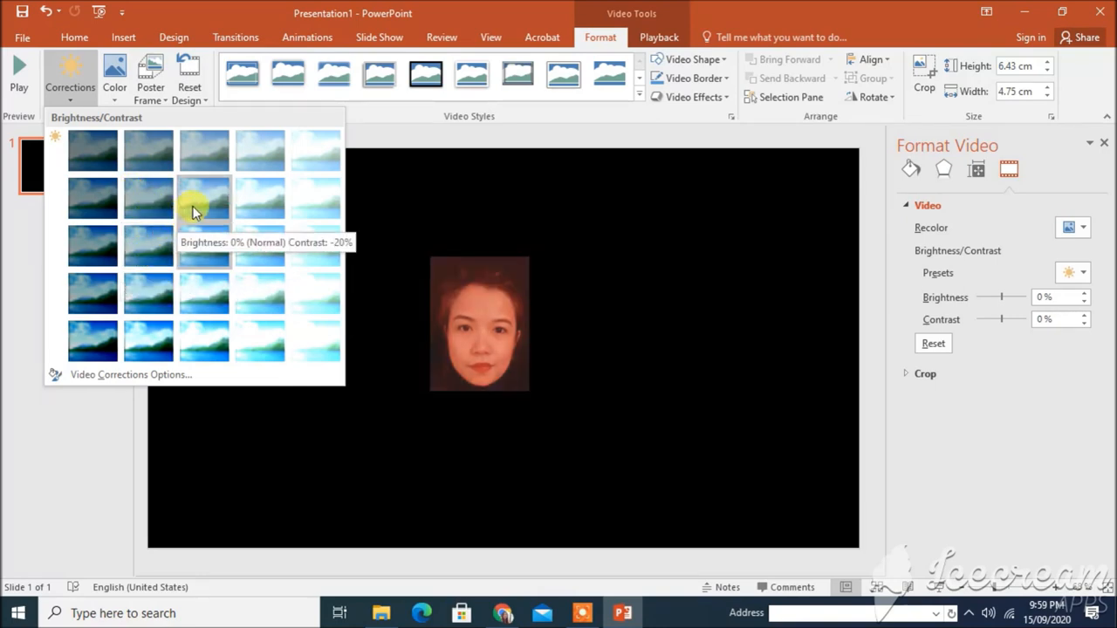
click(202, 195)
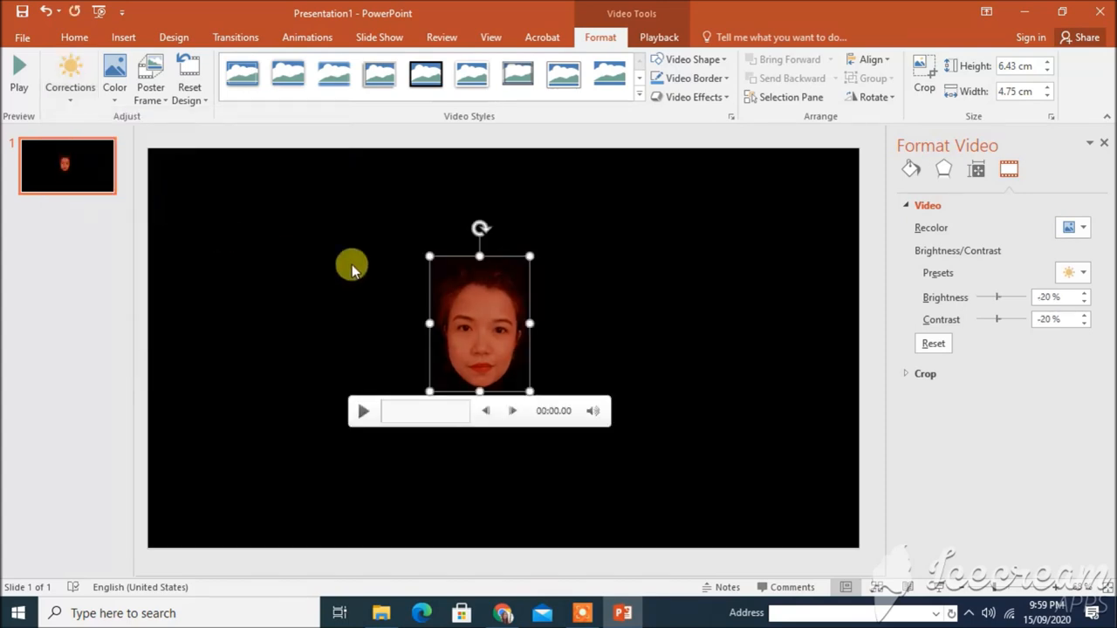
drag(353, 265, 513, 279)
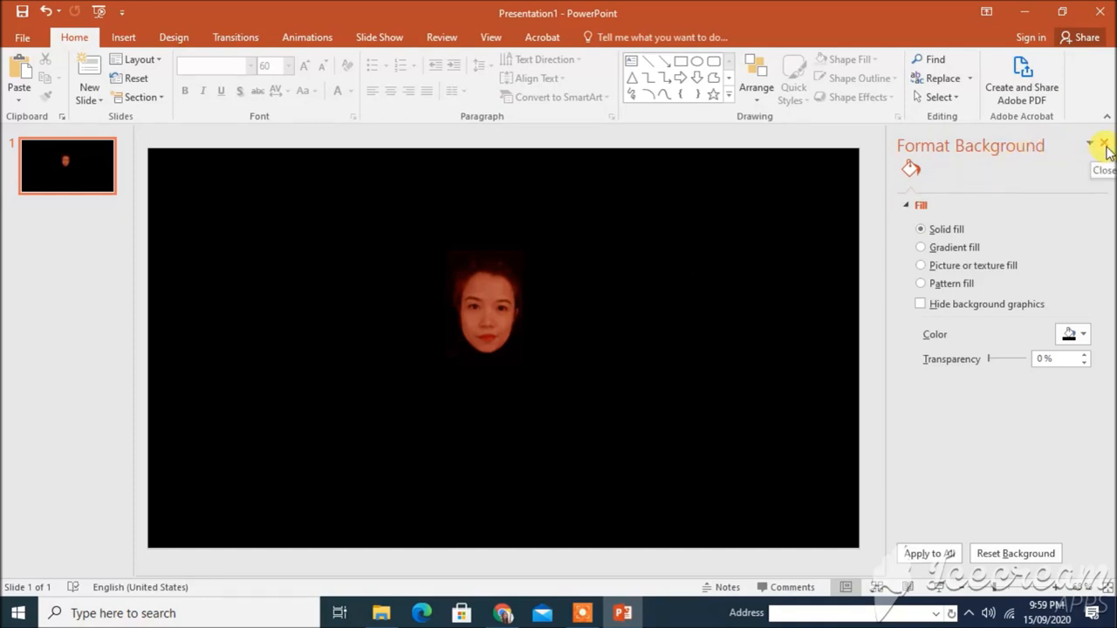
Close the background pane and pick the Multiply equation shape to draw a large cross.
click(1103, 145)
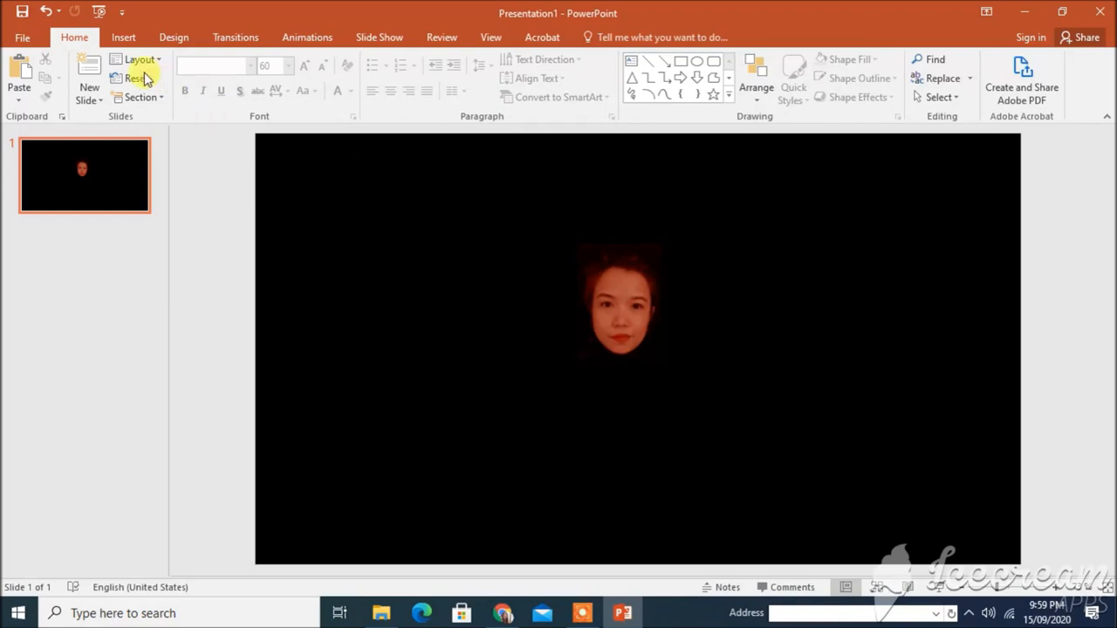
click(122, 37)
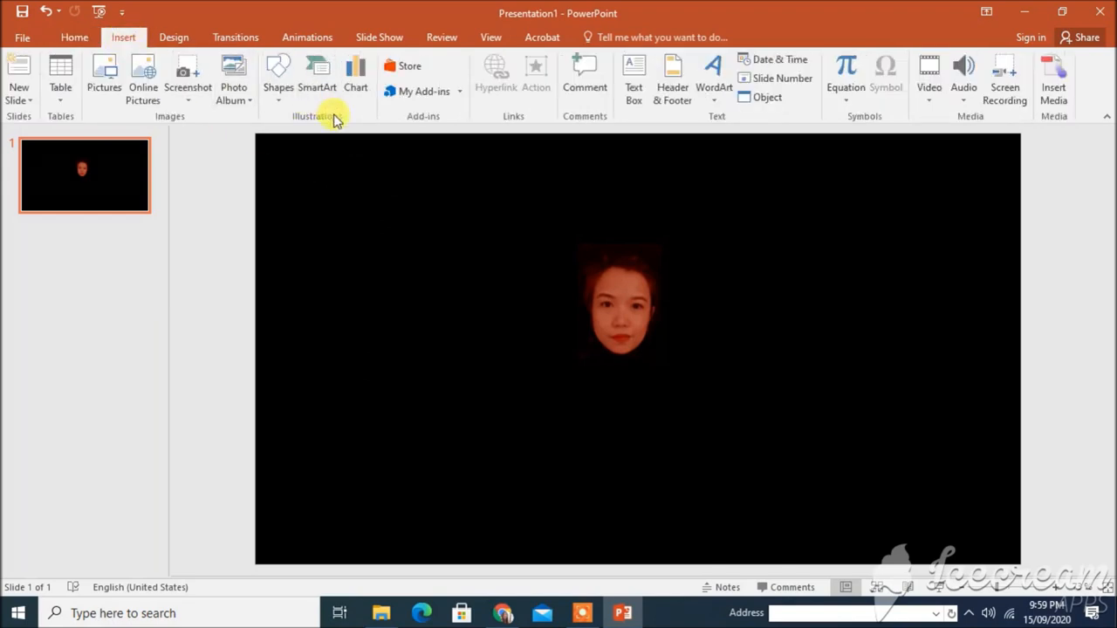
click(278, 79)
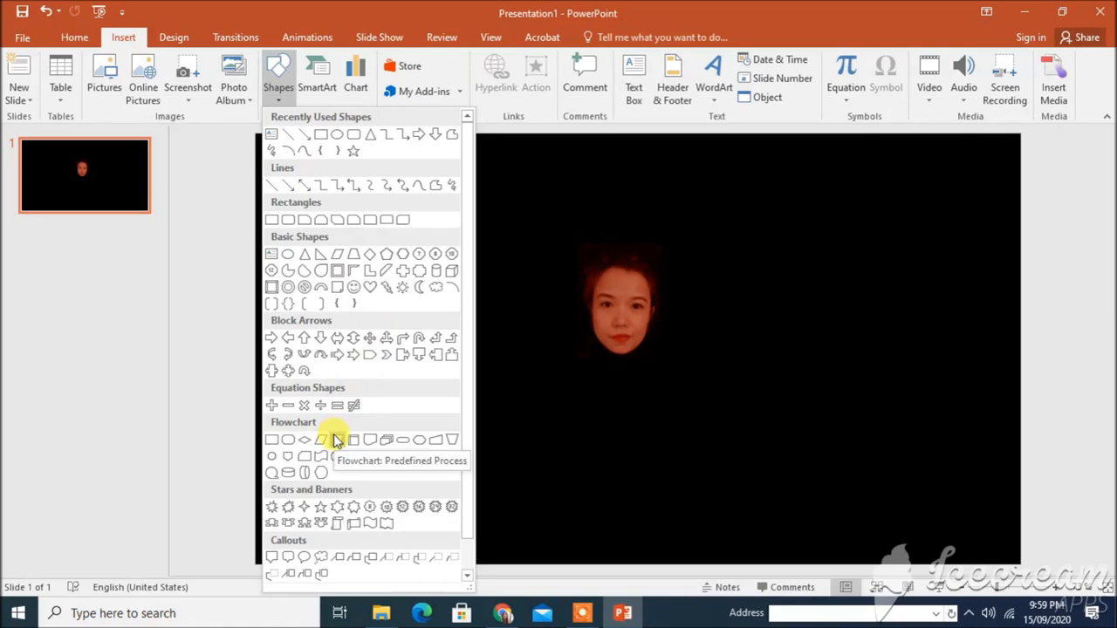
mouse_move(304, 404)
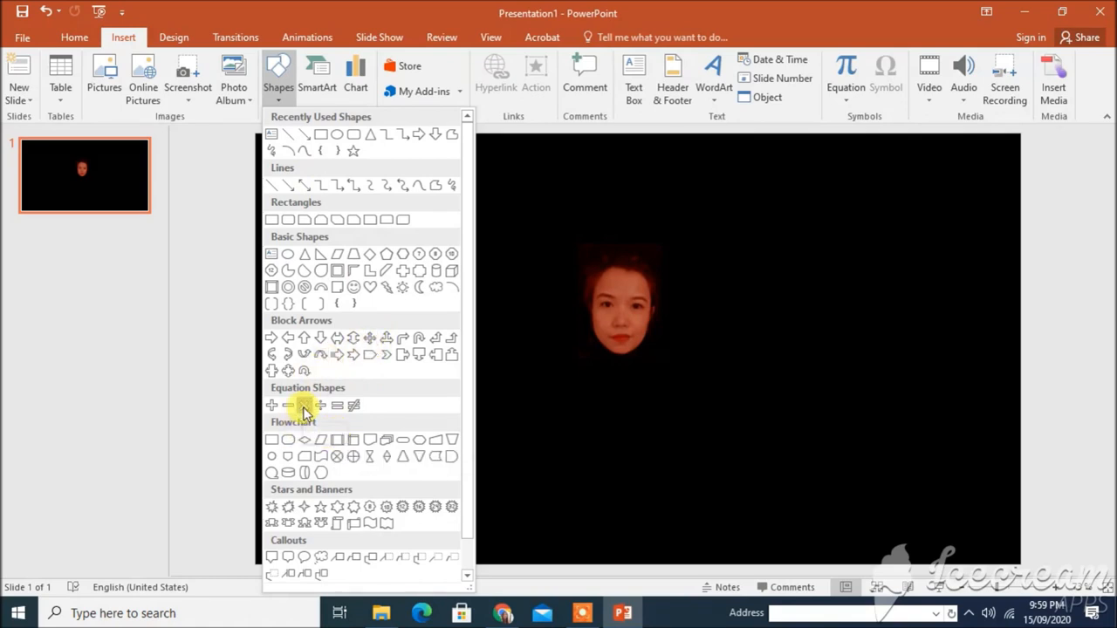
click(287, 404)
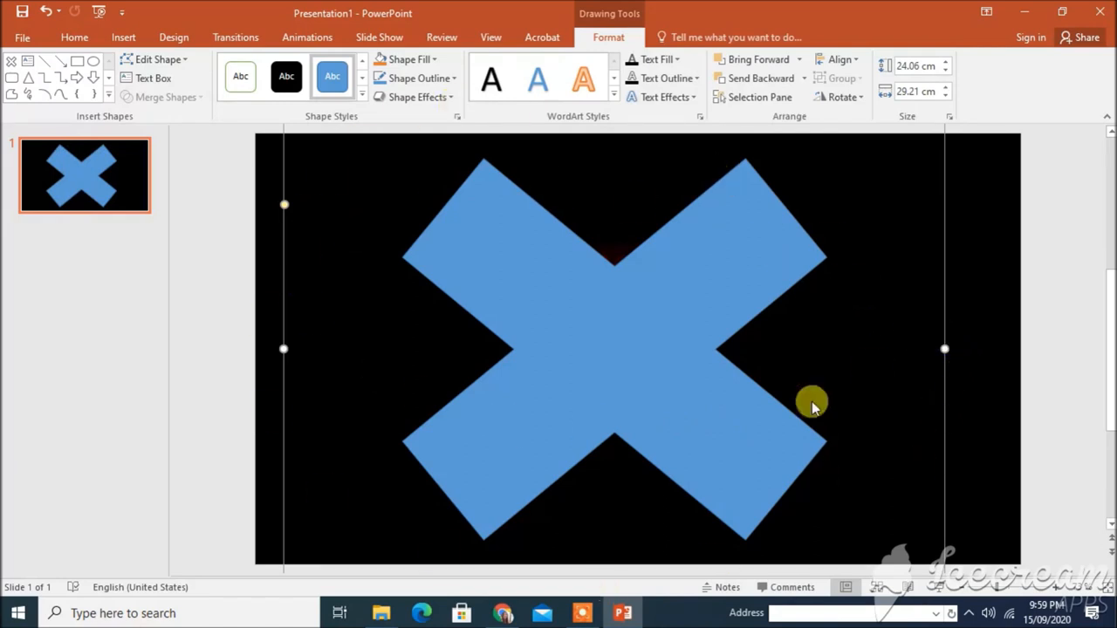
mouse_move(436, 216)
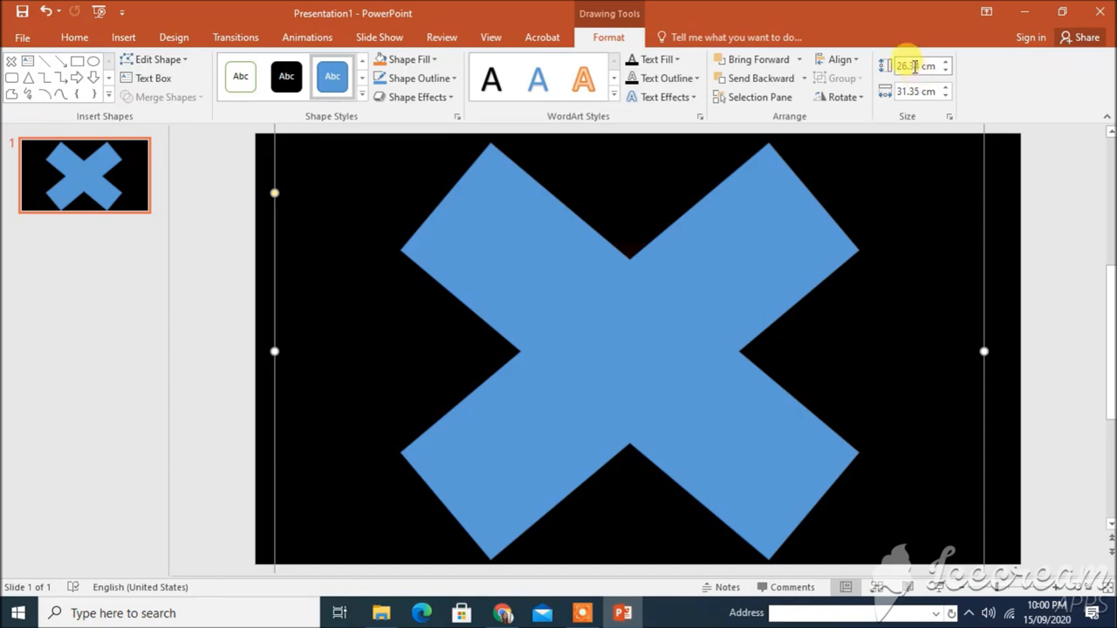
Enter the cross's height and width values in the size boxes.
text(2.34)
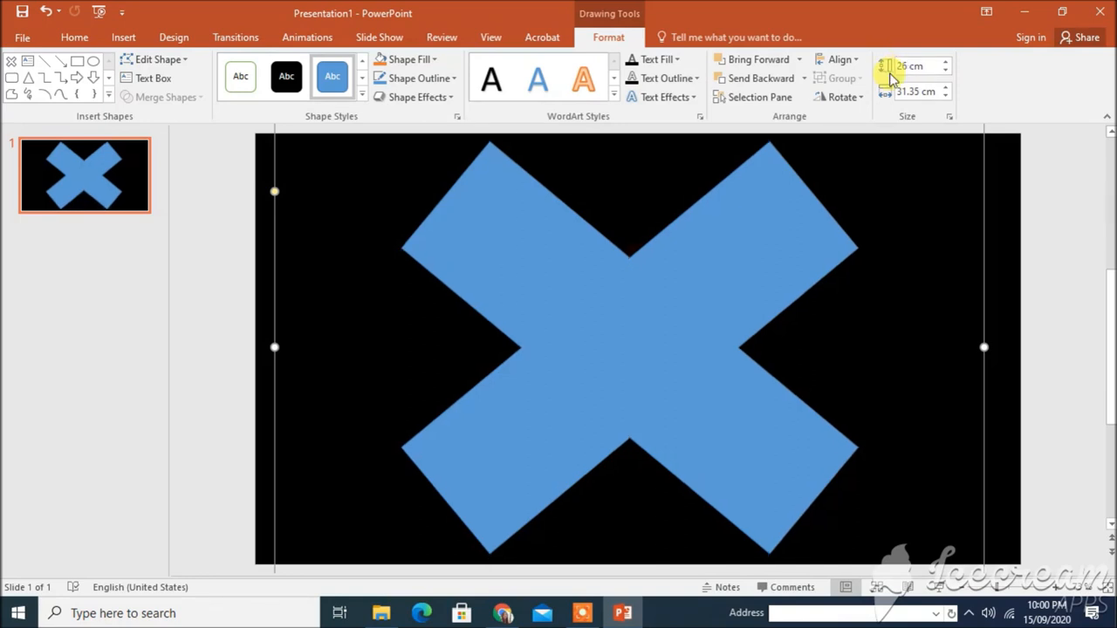
mouse_move(915, 91)
text(26)
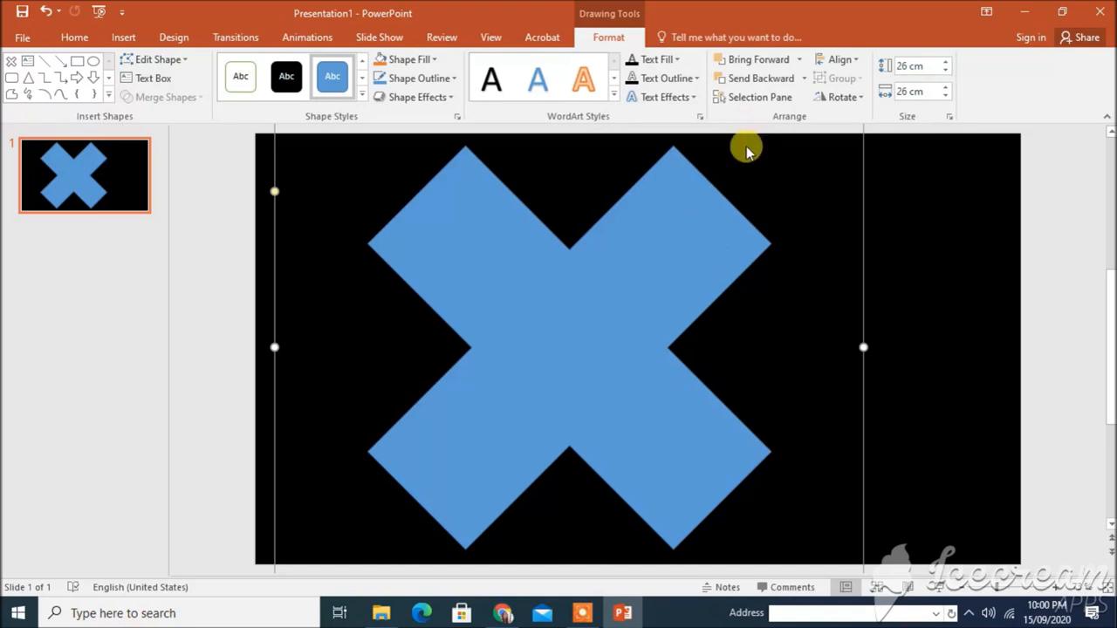
mouse_move(747, 158)
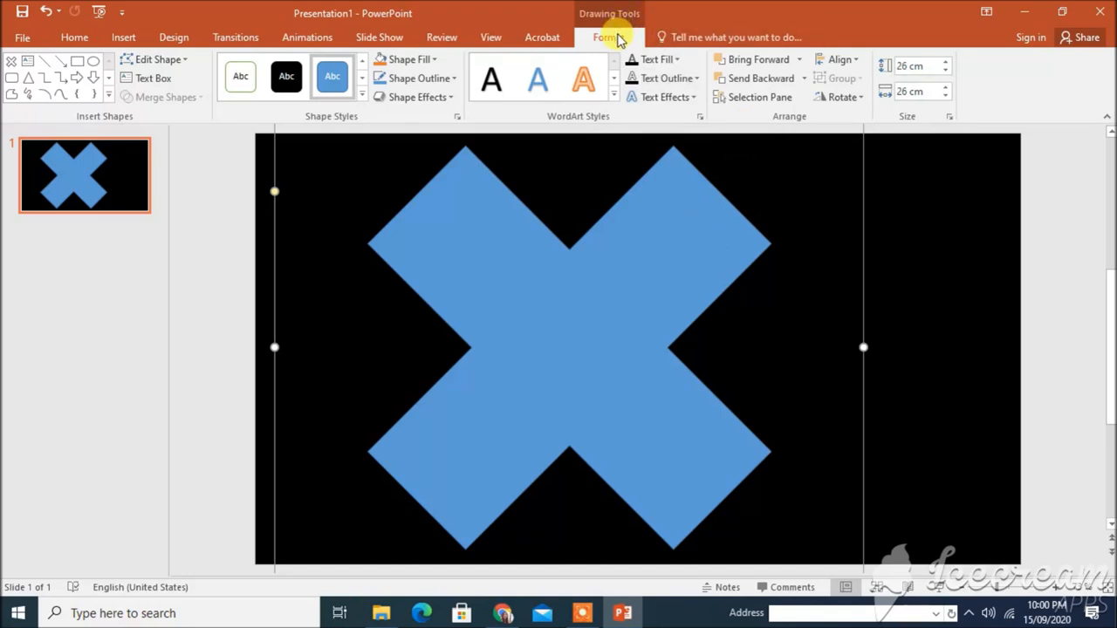
Align the cross to the horizontal centre of the slide.
click(838, 59)
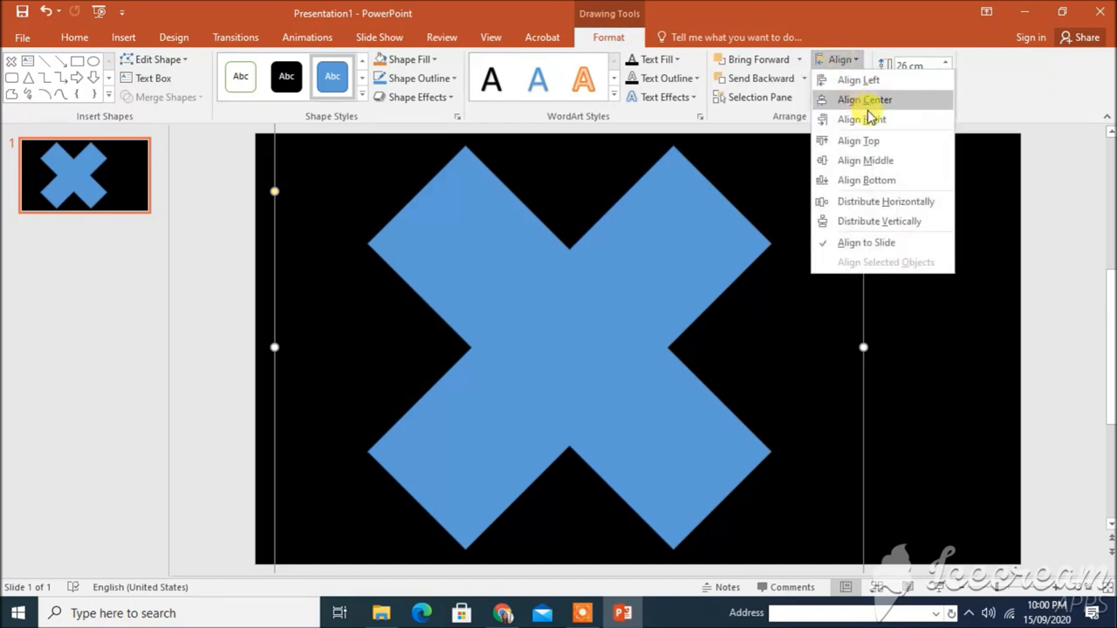
click(862, 98)
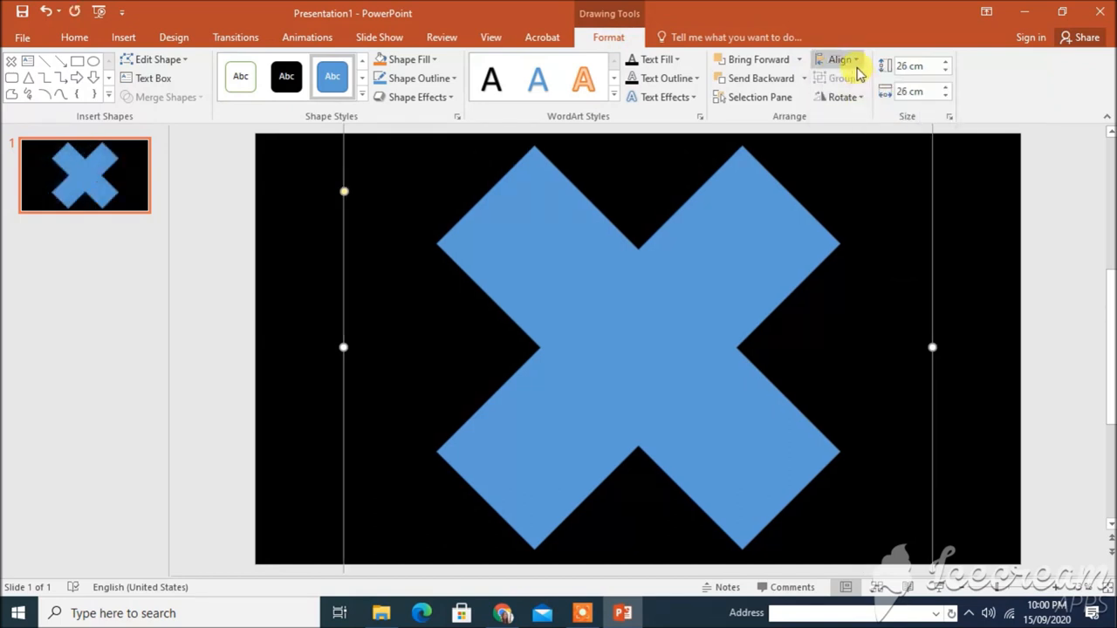
mouse_move(868, 161)
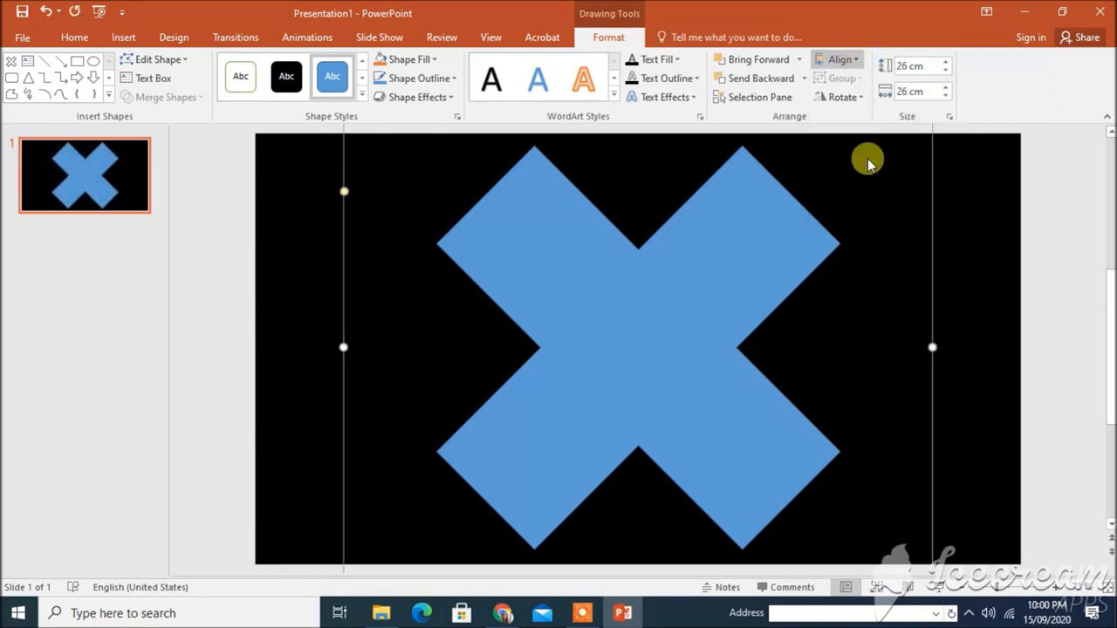
mouse_move(394, 171)
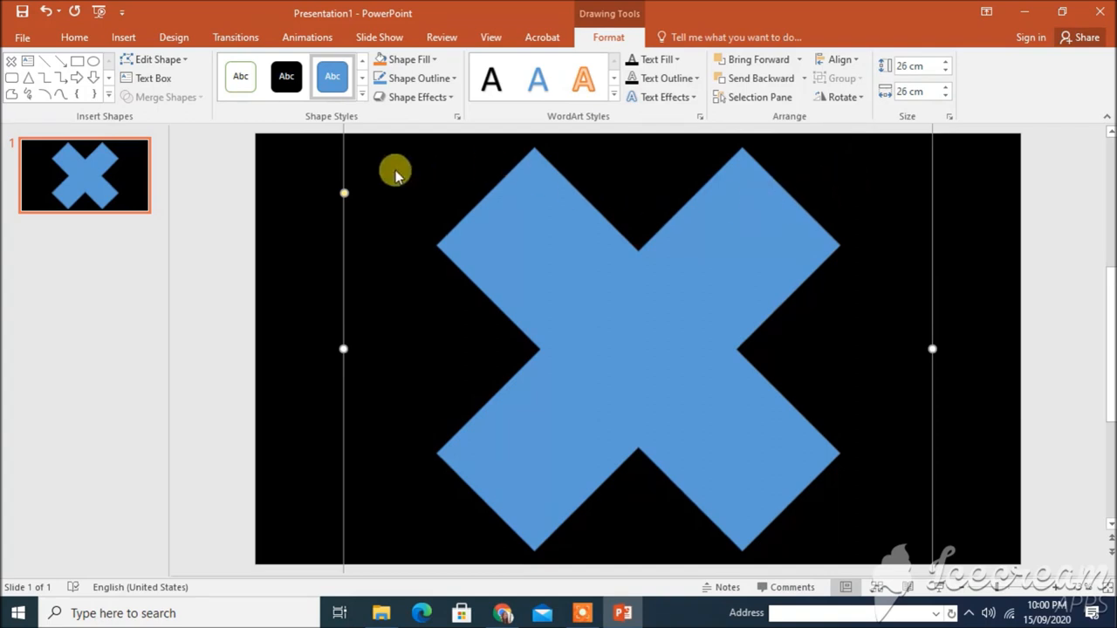
mouse_move(338, 169)
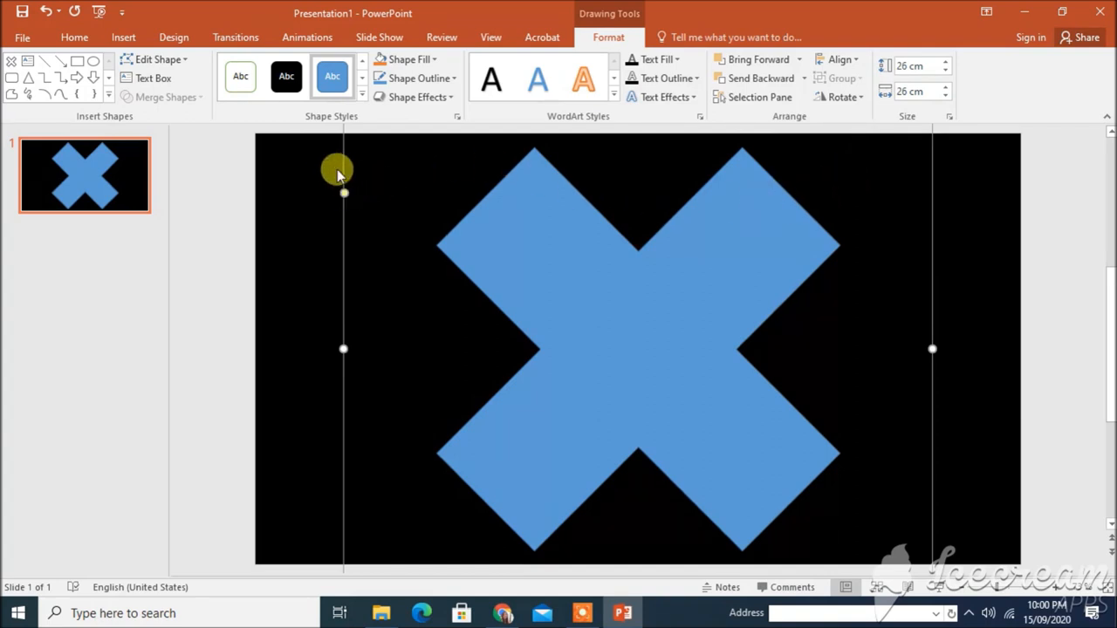
mouse_move(359, 213)
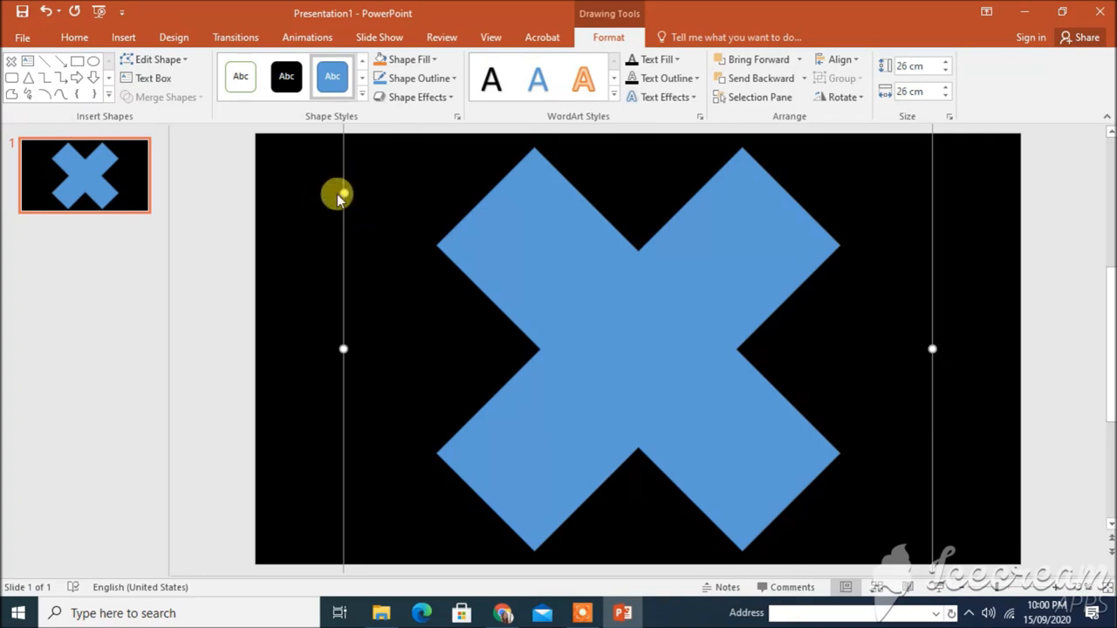
mouse_move(761, 238)
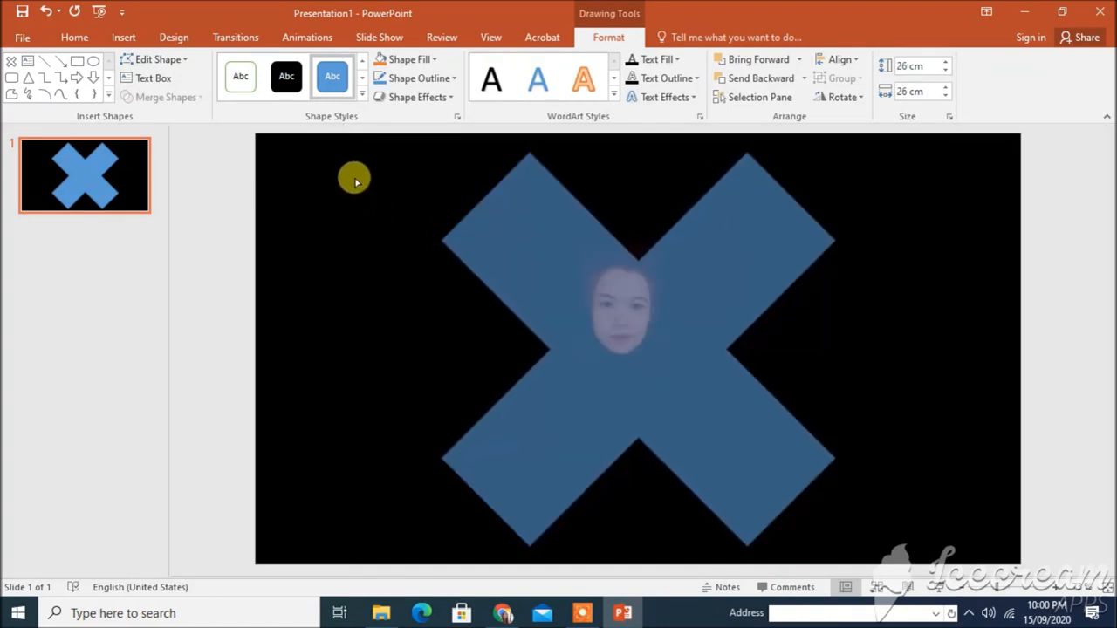
mouse_move(377, 172)
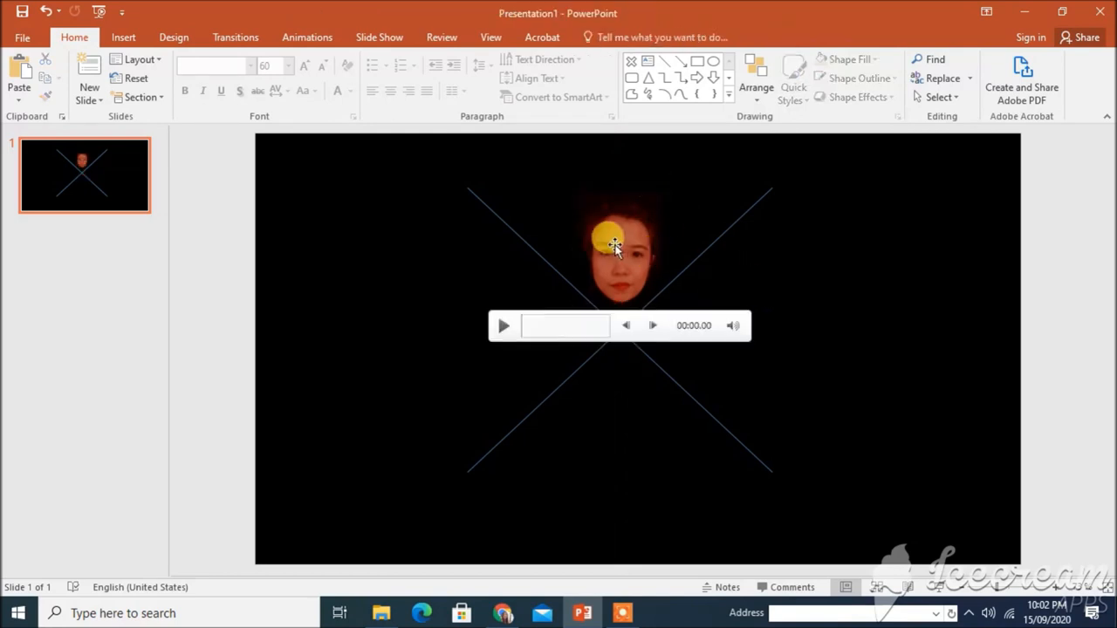
Paste a copy of the top face video to the right of centre and line it up horizontally.
click(615, 248)
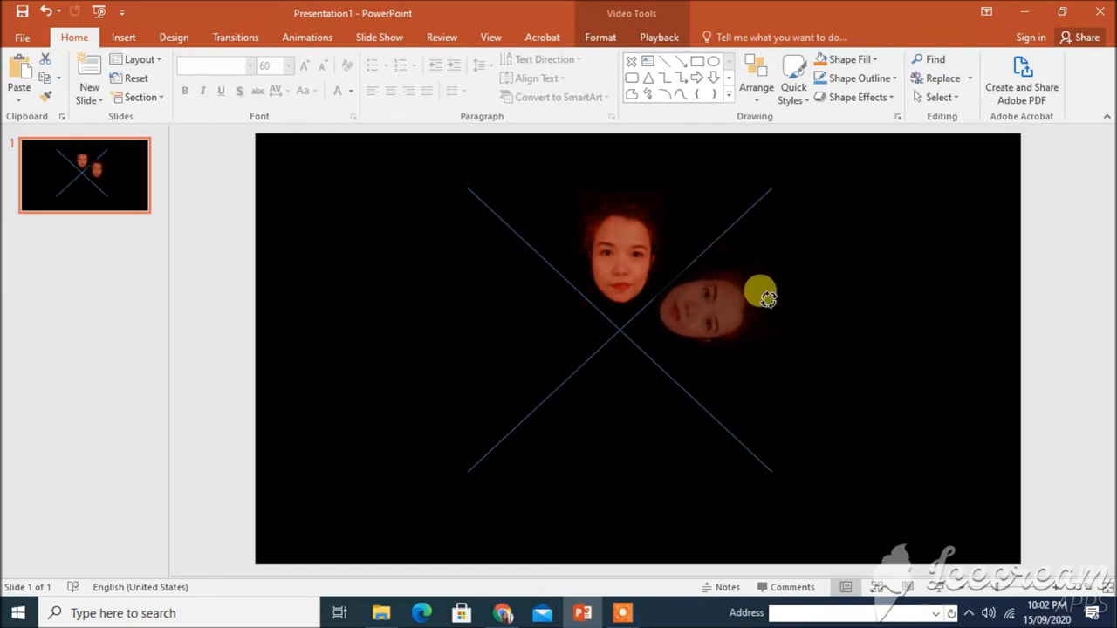
click(712, 300)
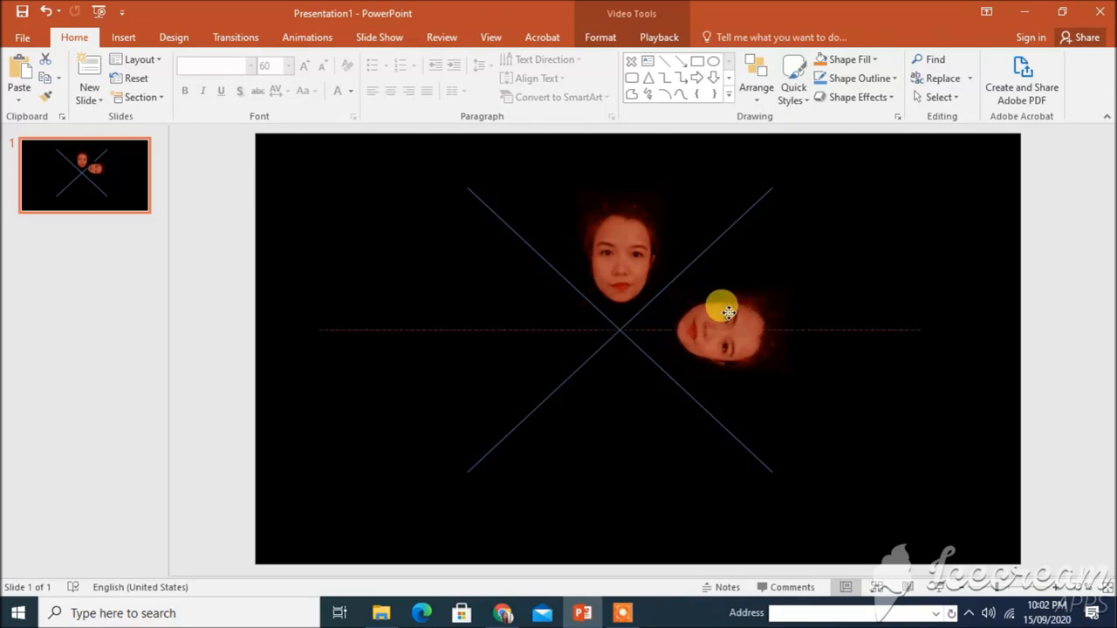
click(724, 330)
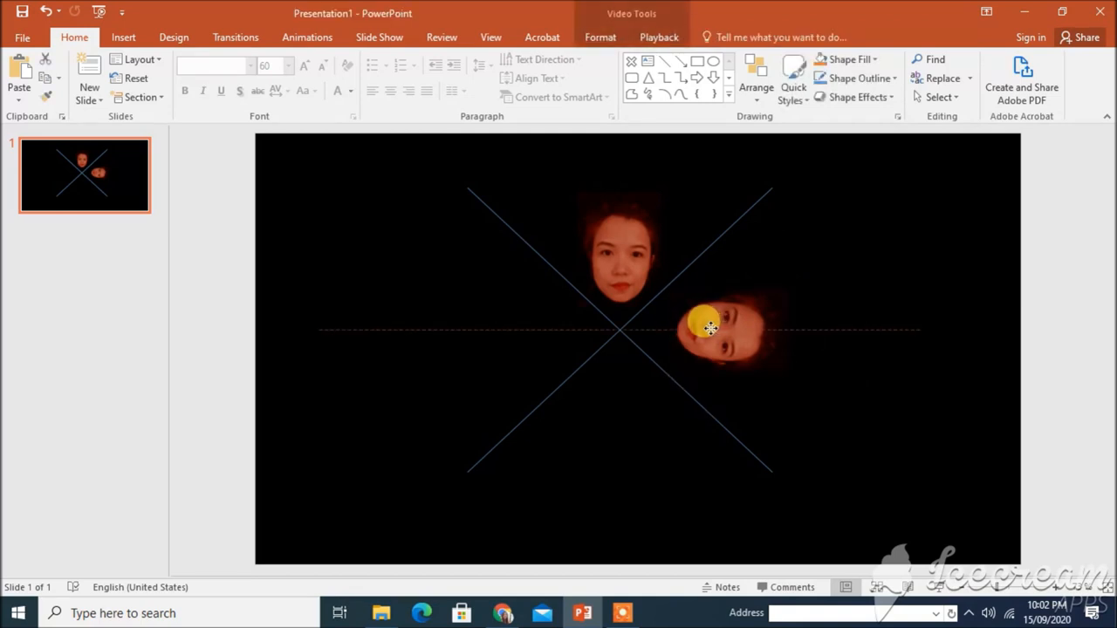
click(716, 330)
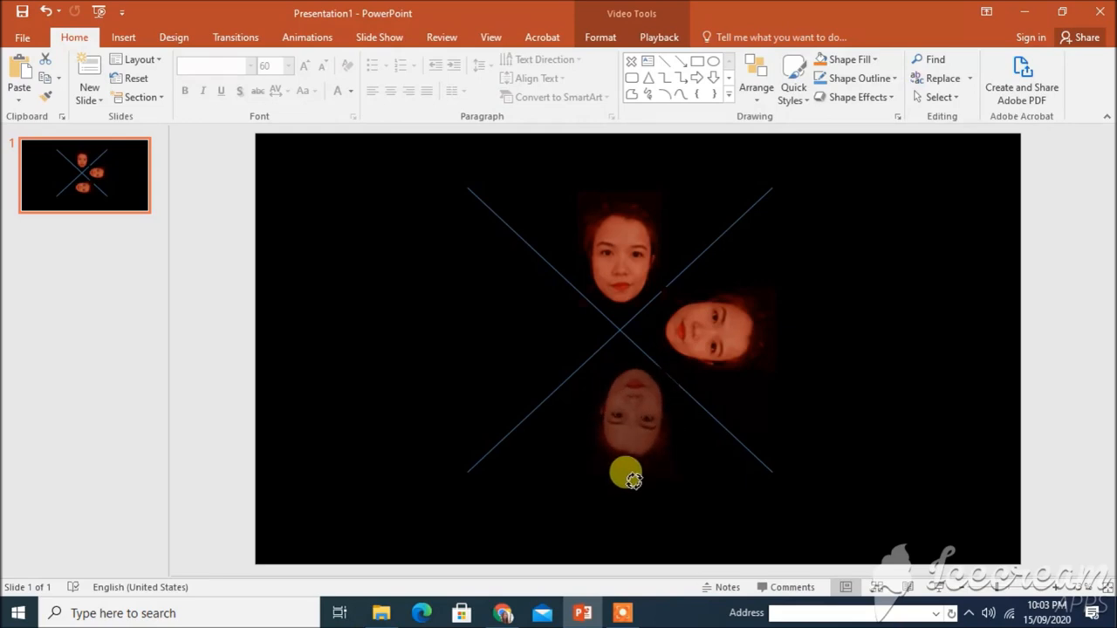
Add an upside-down copy below the centre and another on the left, each dragged into cross position.
click(628, 427)
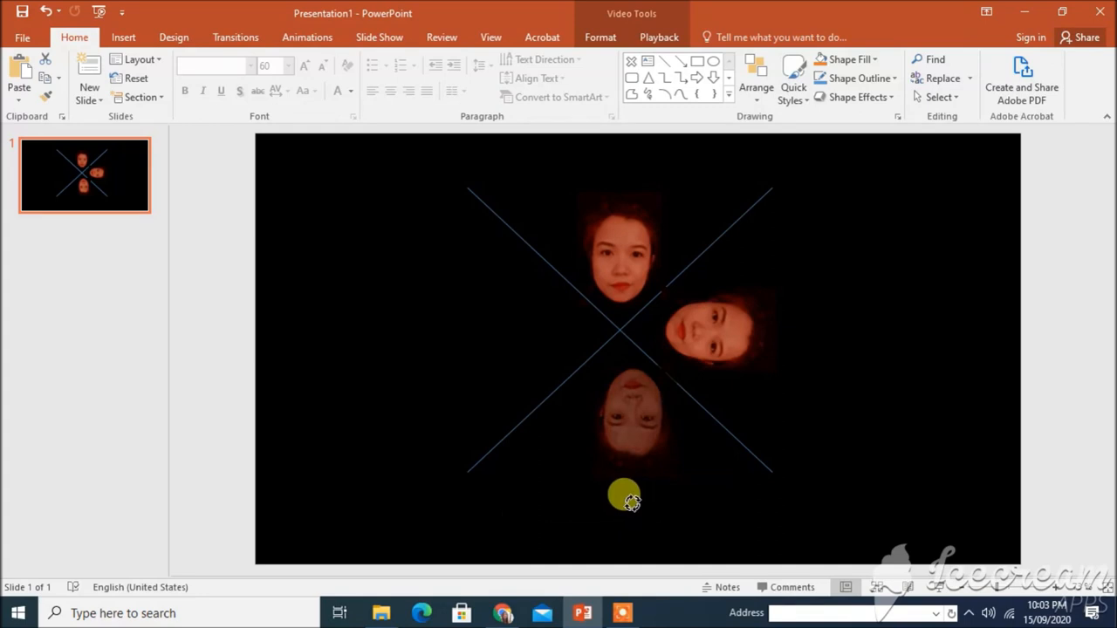
drag(624, 500, 625, 408)
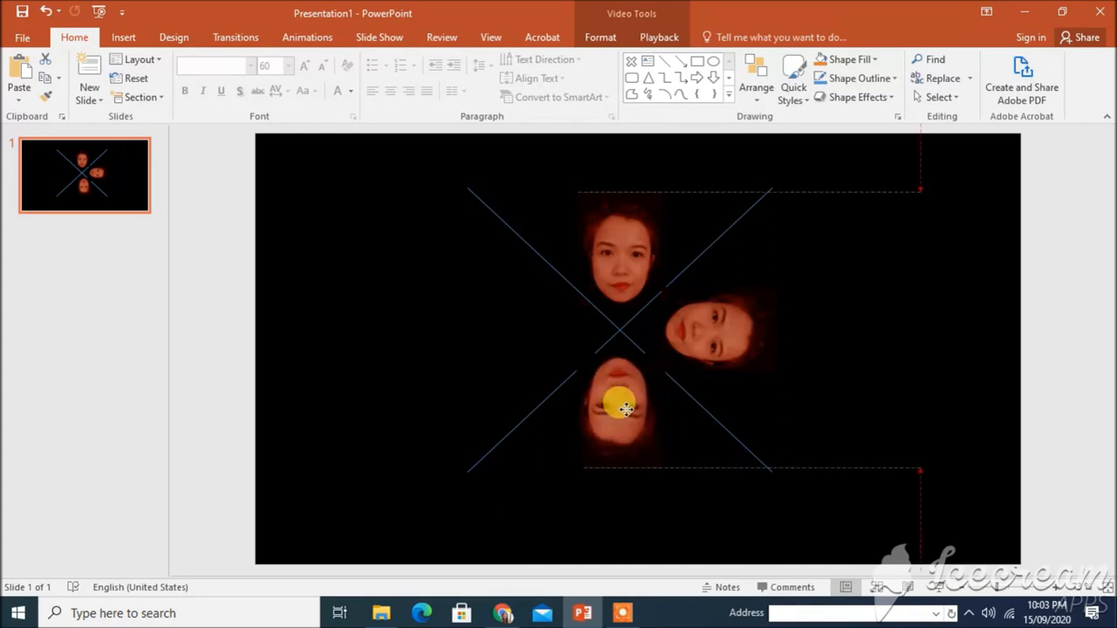
click(625, 410)
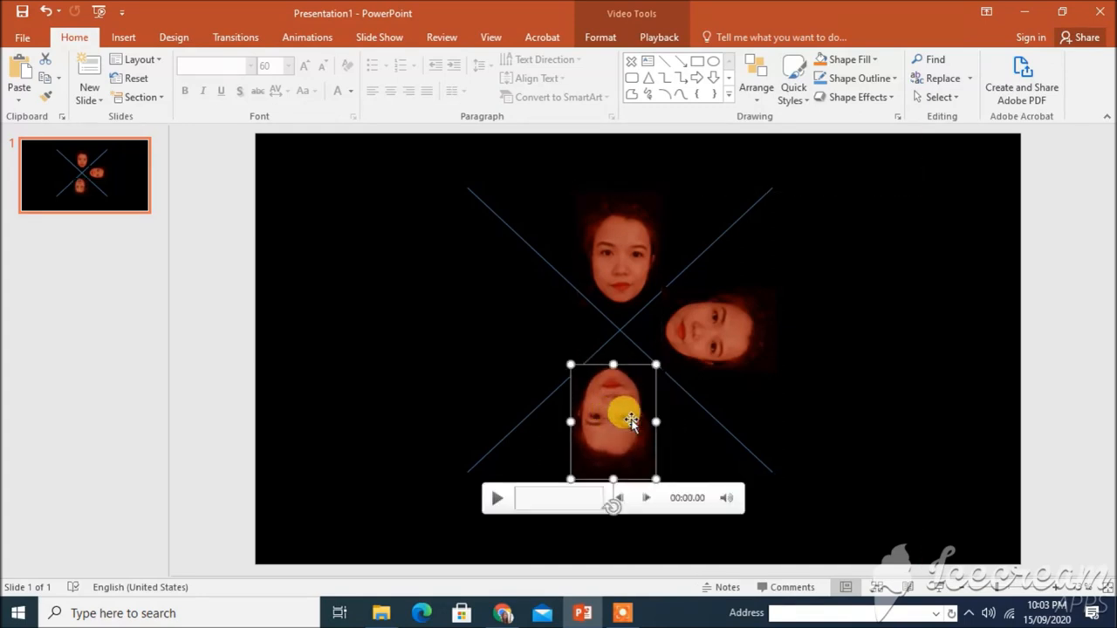
drag(613, 421, 508, 509)
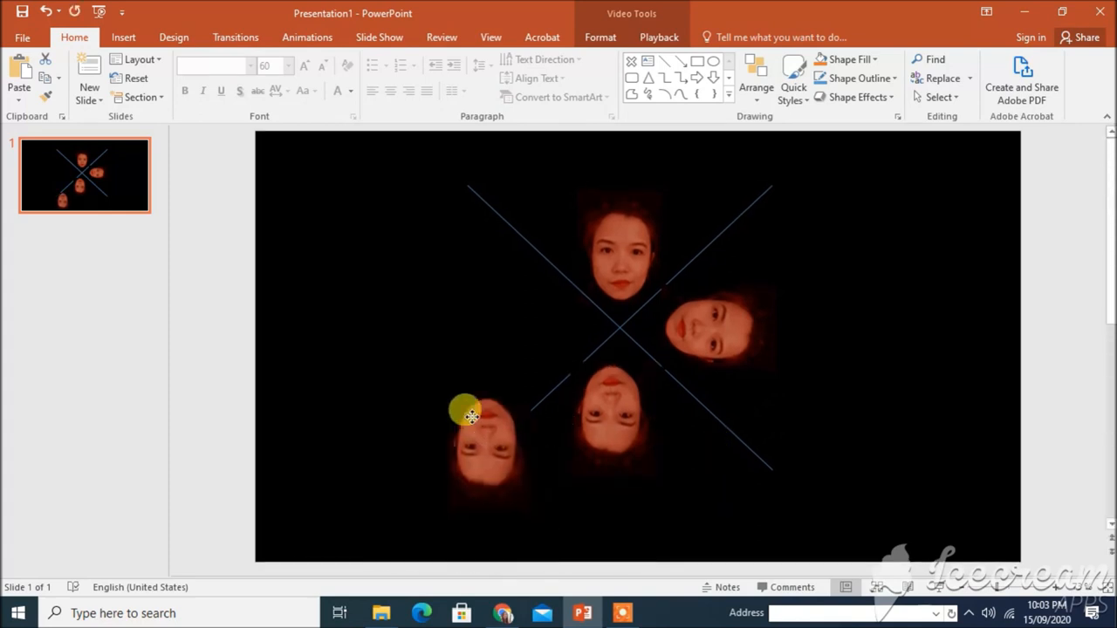
click(485, 436)
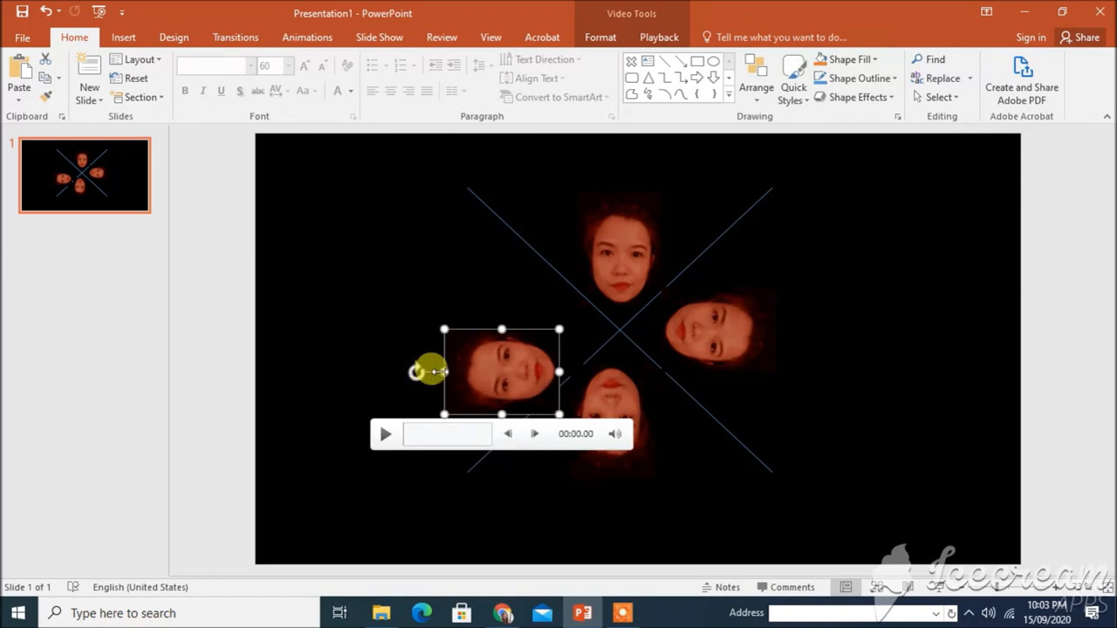
drag(427, 370, 503, 338)
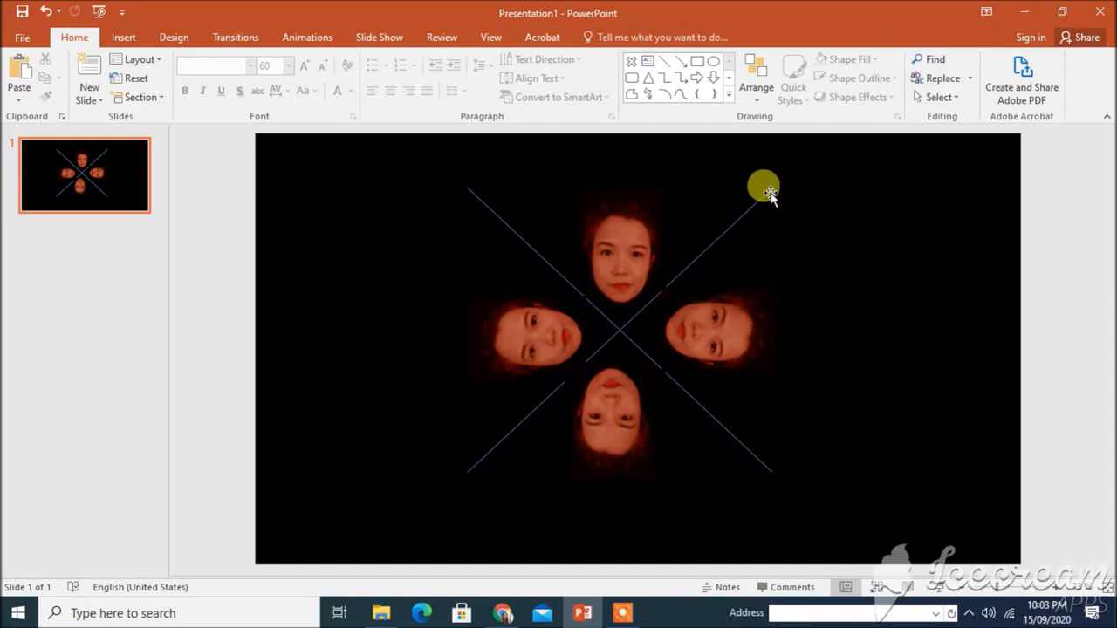
Delete the crossing guide lines, leaving only the four face videos on black.
click(765, 190)
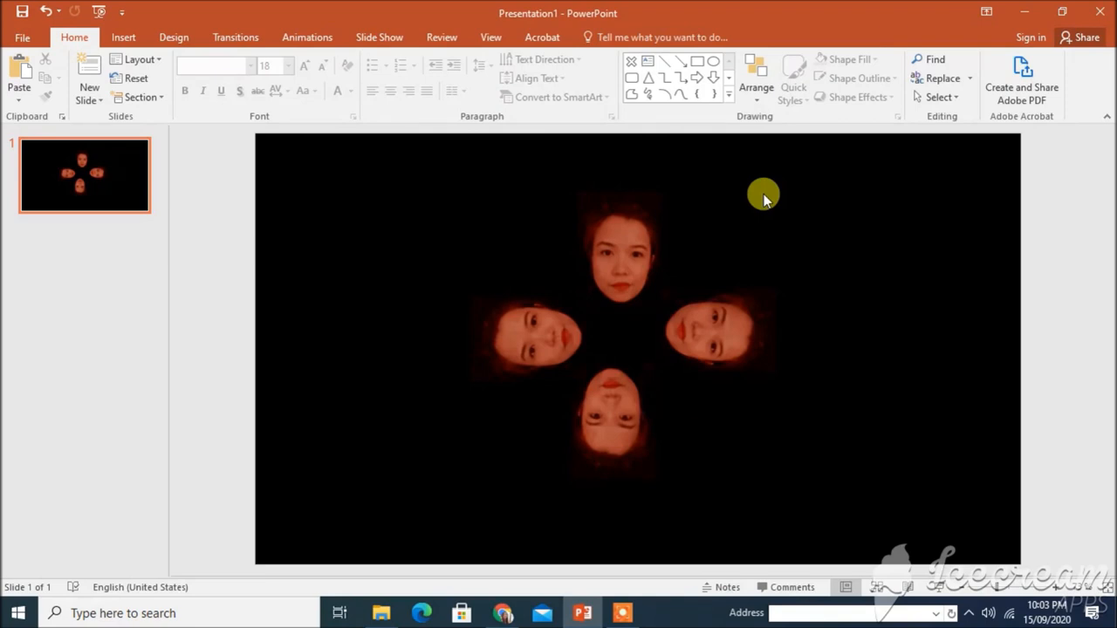
click(621, 271)
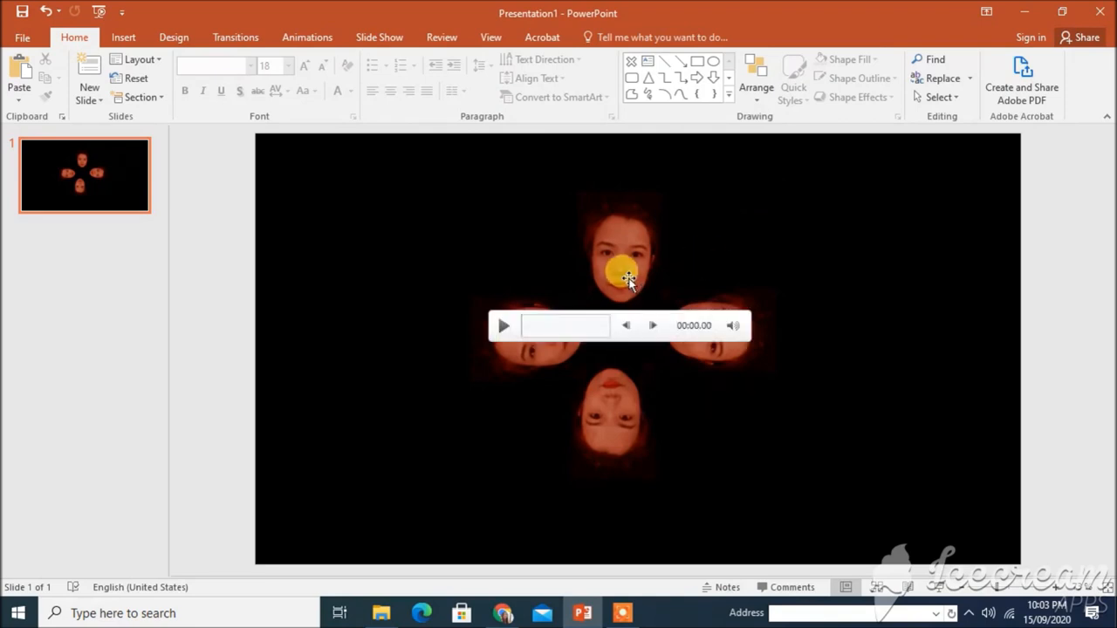
Apply the Play animation to all four selected face videos.
click(621, 248)
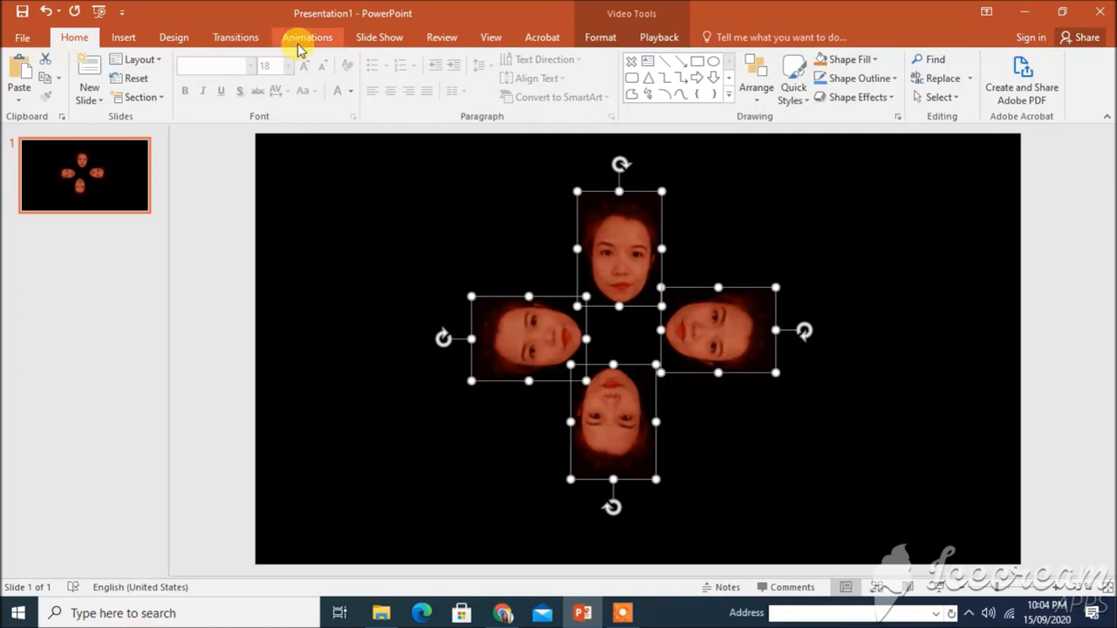
click(307, 36)
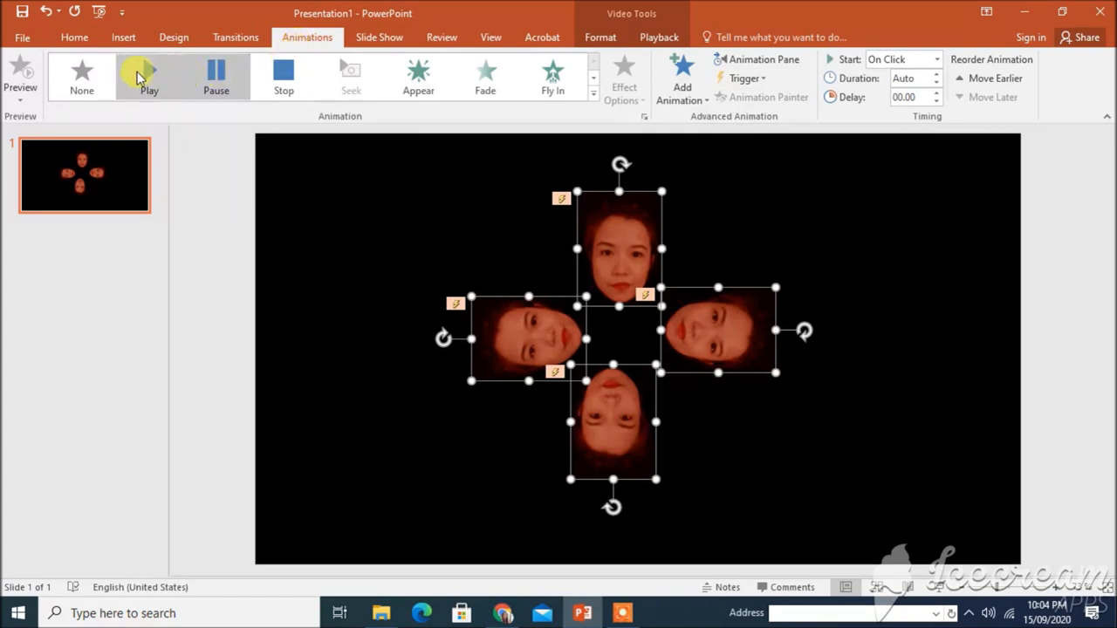
click(148, 77)
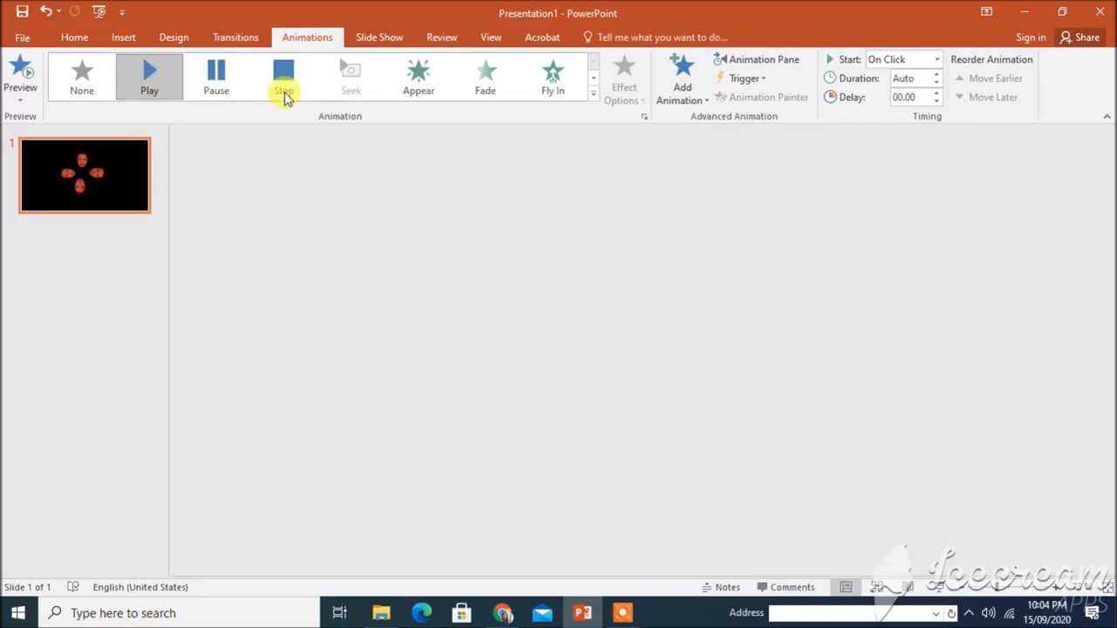
click(148, 76)
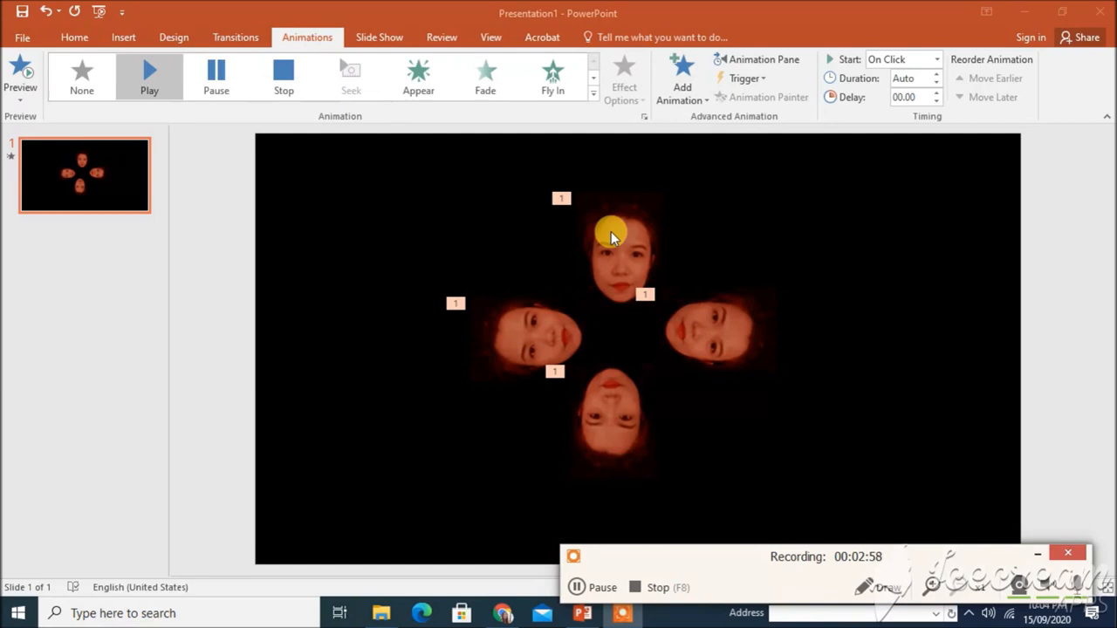
Add a Zoom entrance animation to all four selected face videos.
click(620, 236)
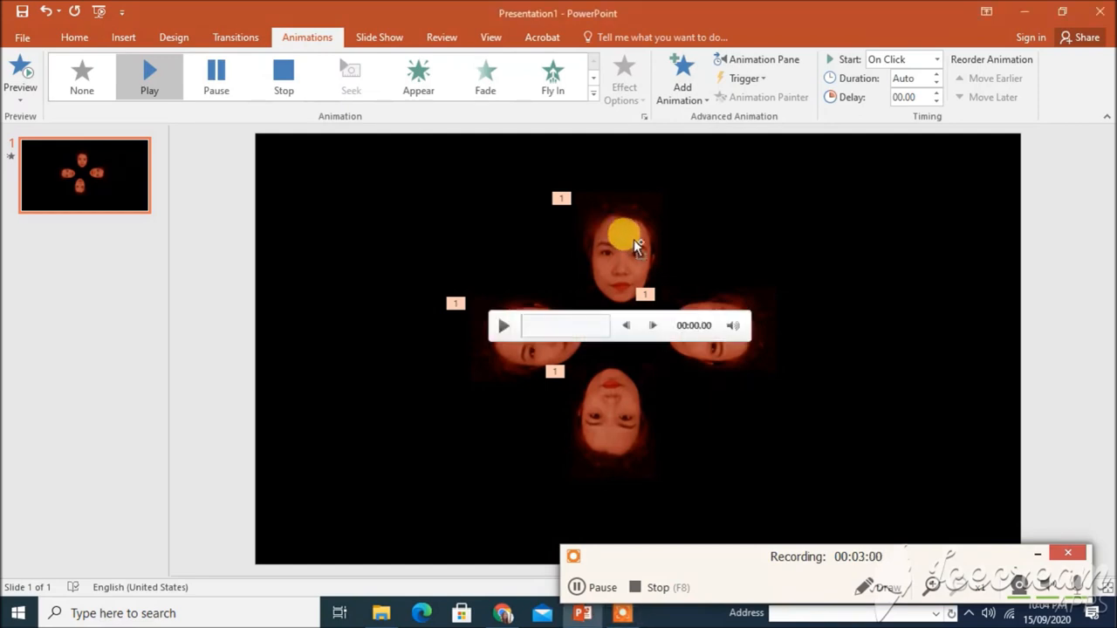
click(619, 244)
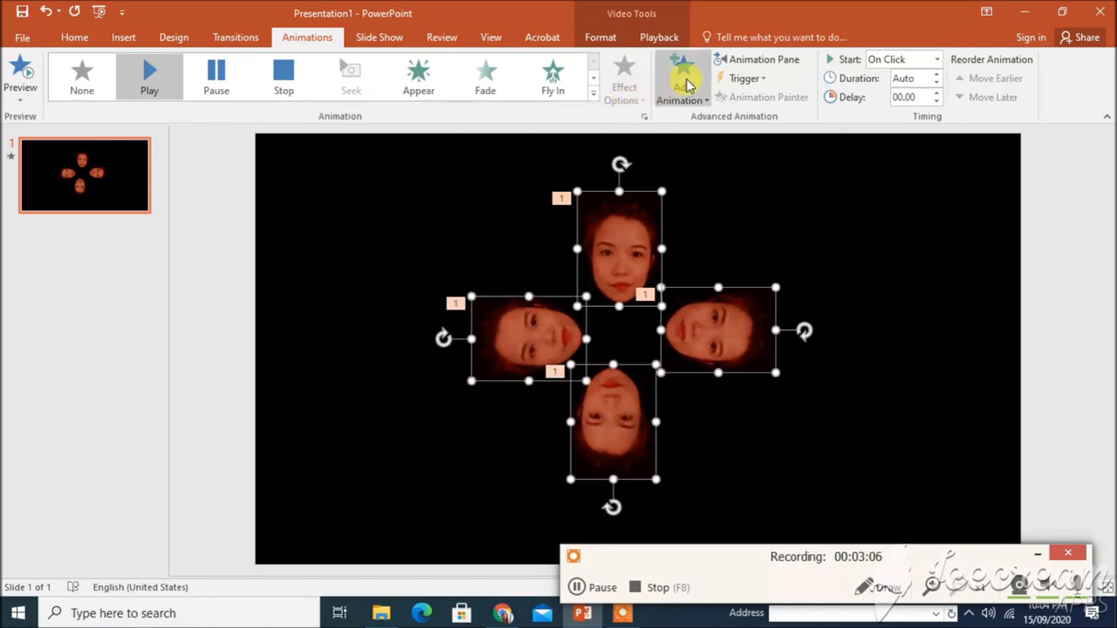
mouse_move(684, 76)
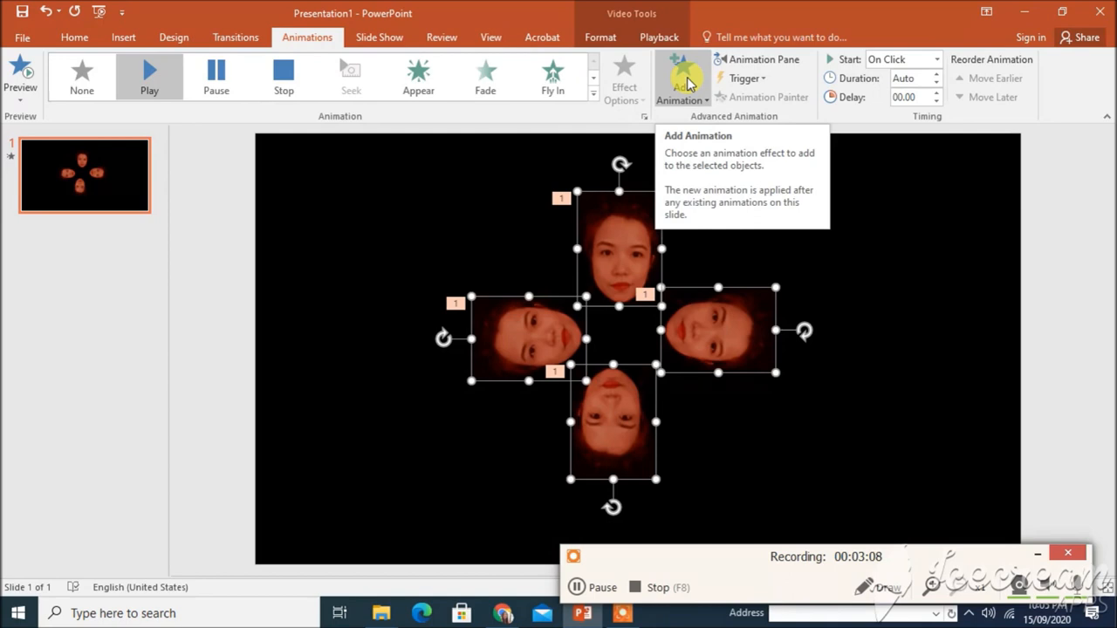
click(680, 79)
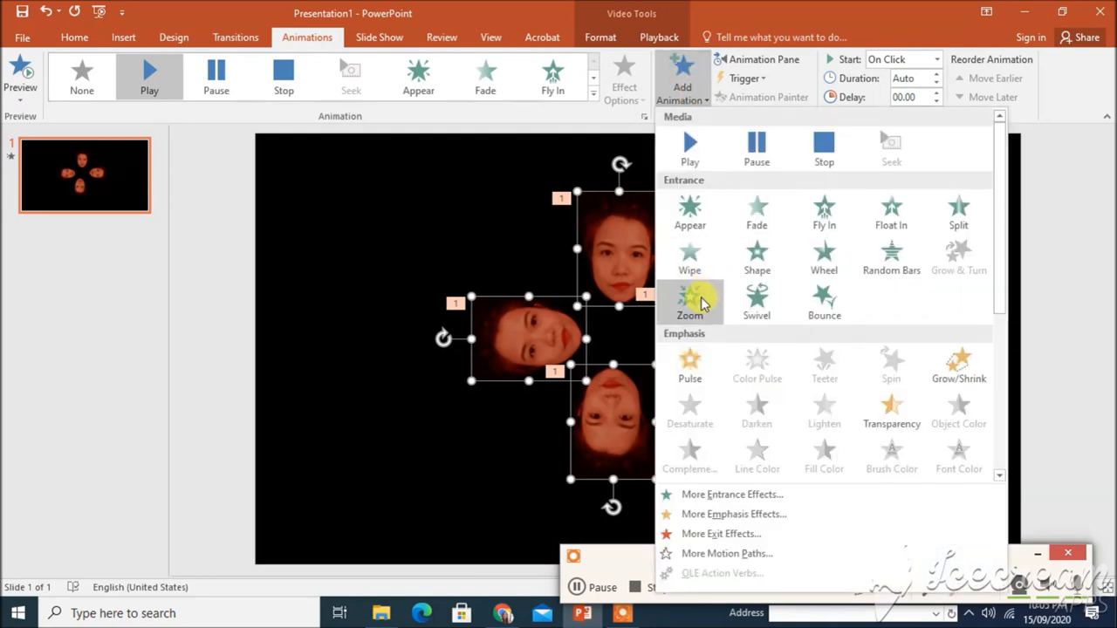
click(690, 300)
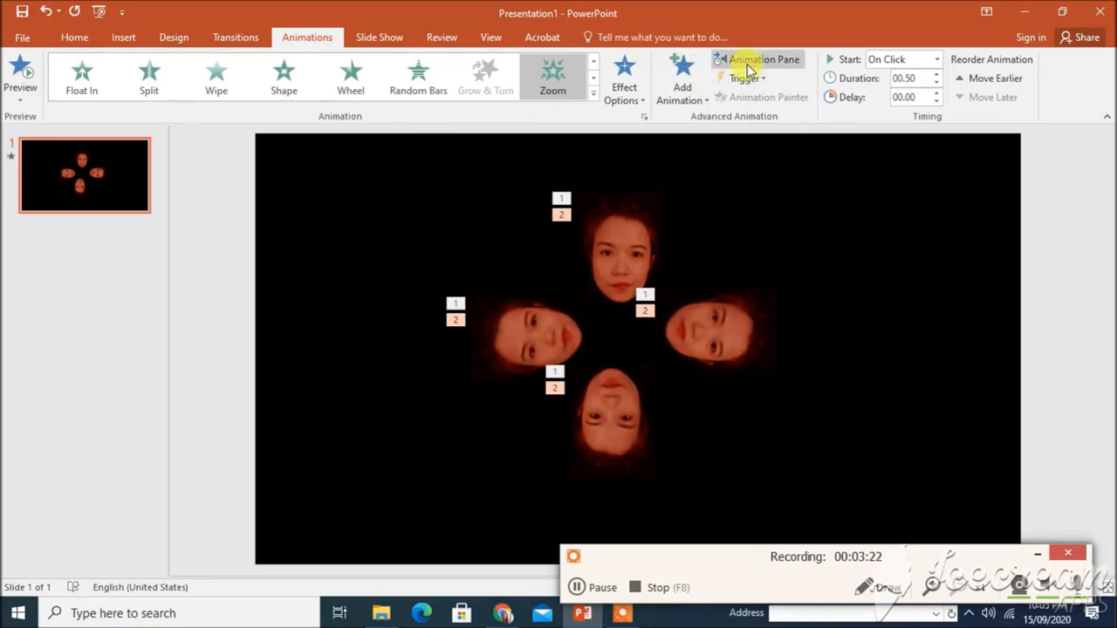
In the Animation Pane, move the four Zoom entrances above the four Play animations.
click(764, 60)
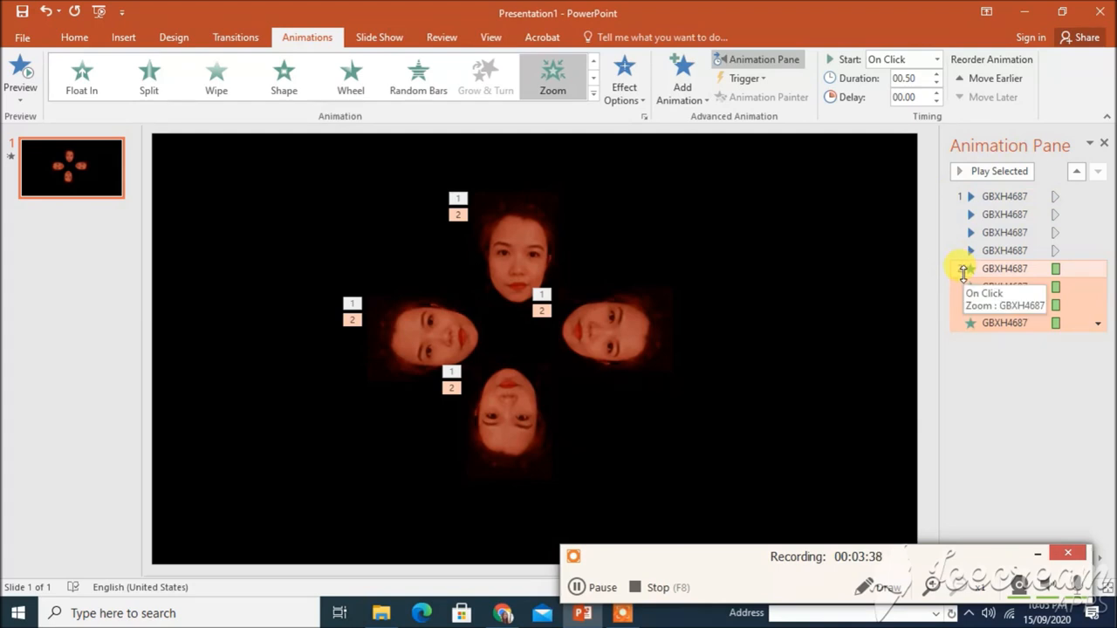
click(899, 60)
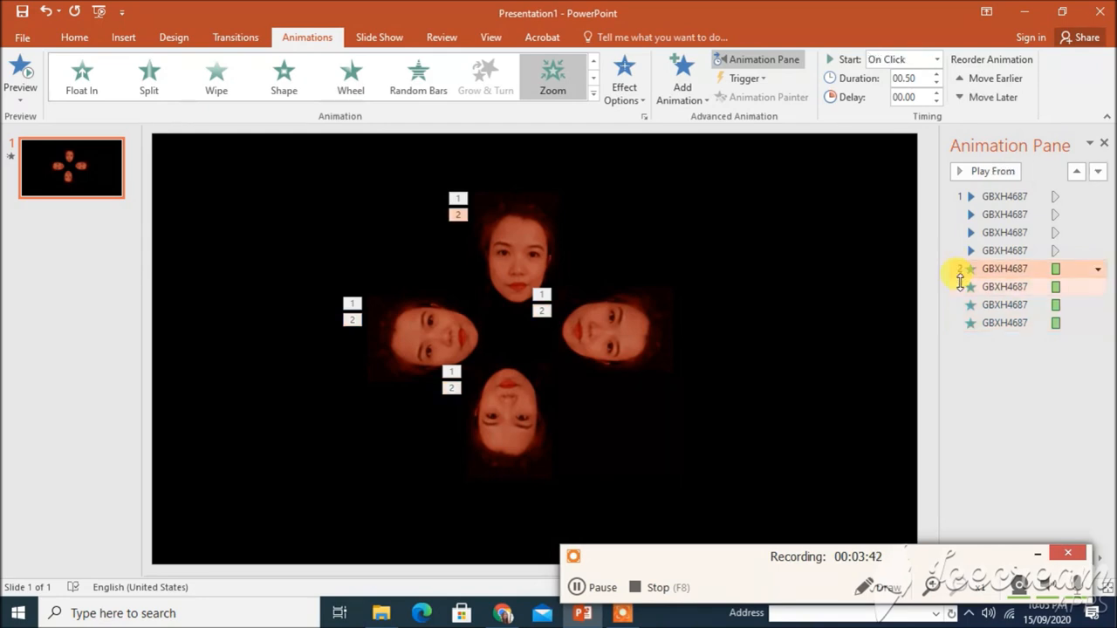
click(1004, 321)
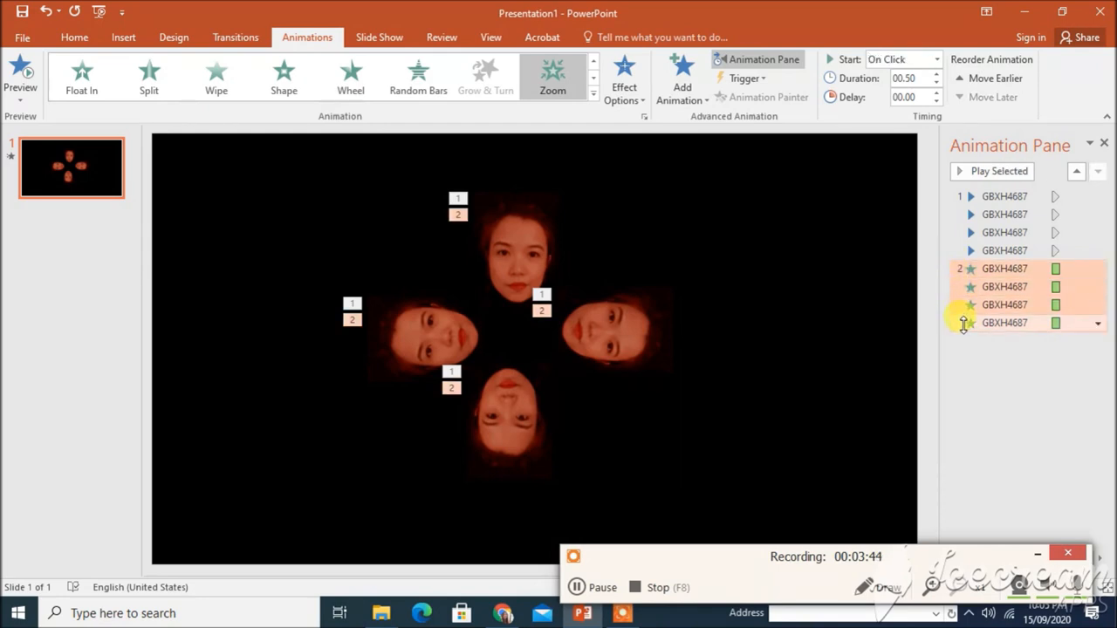
mouse_move(963, 269)
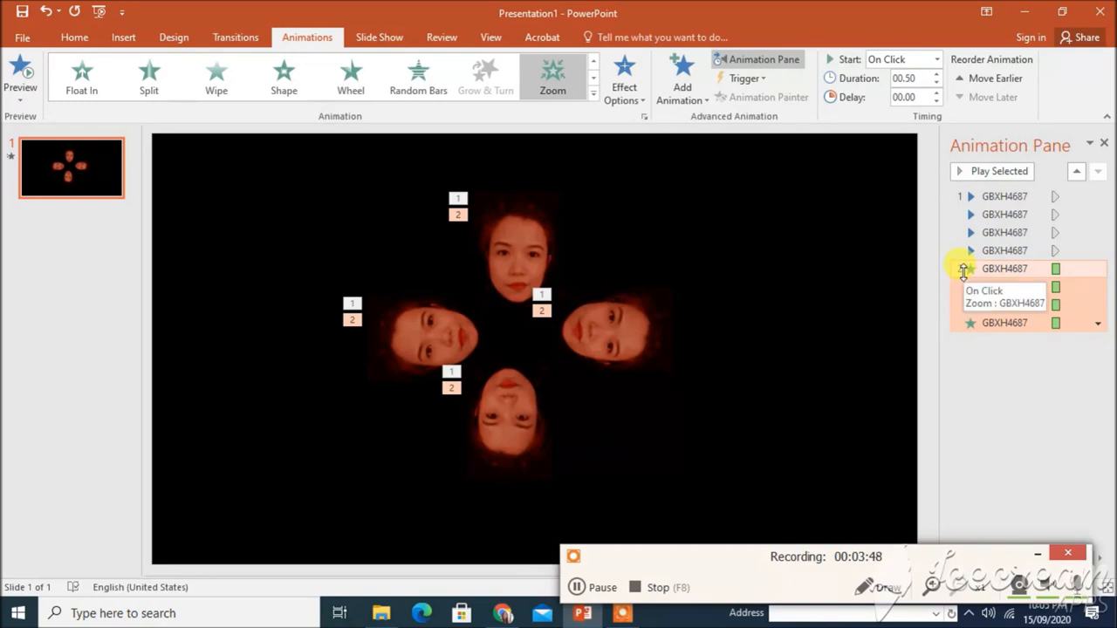
click(963, 269)
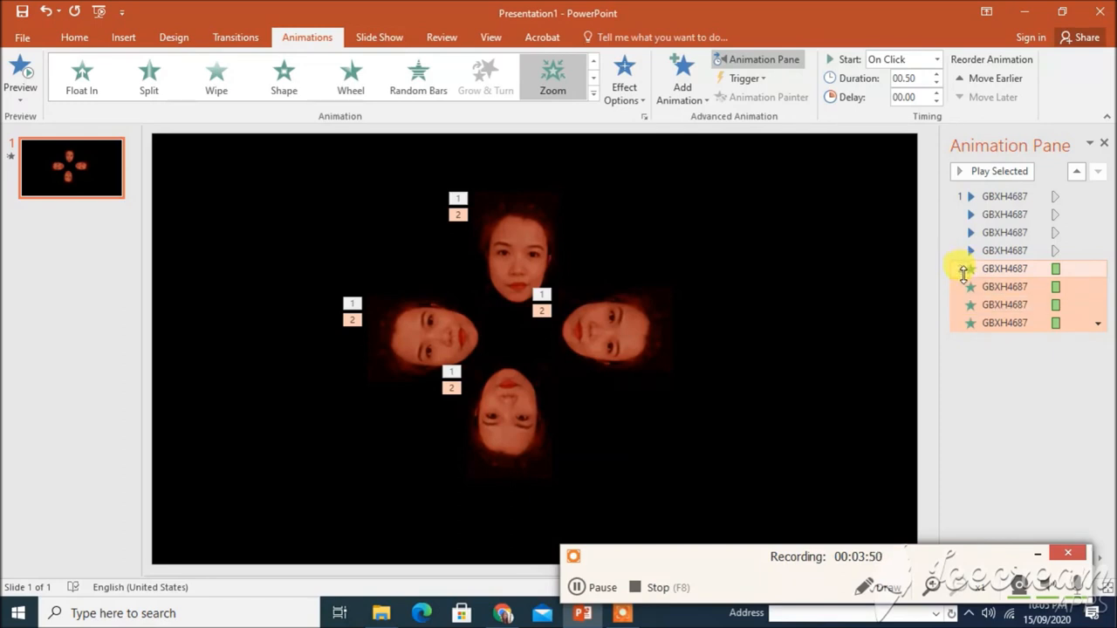
click(1004, 195)
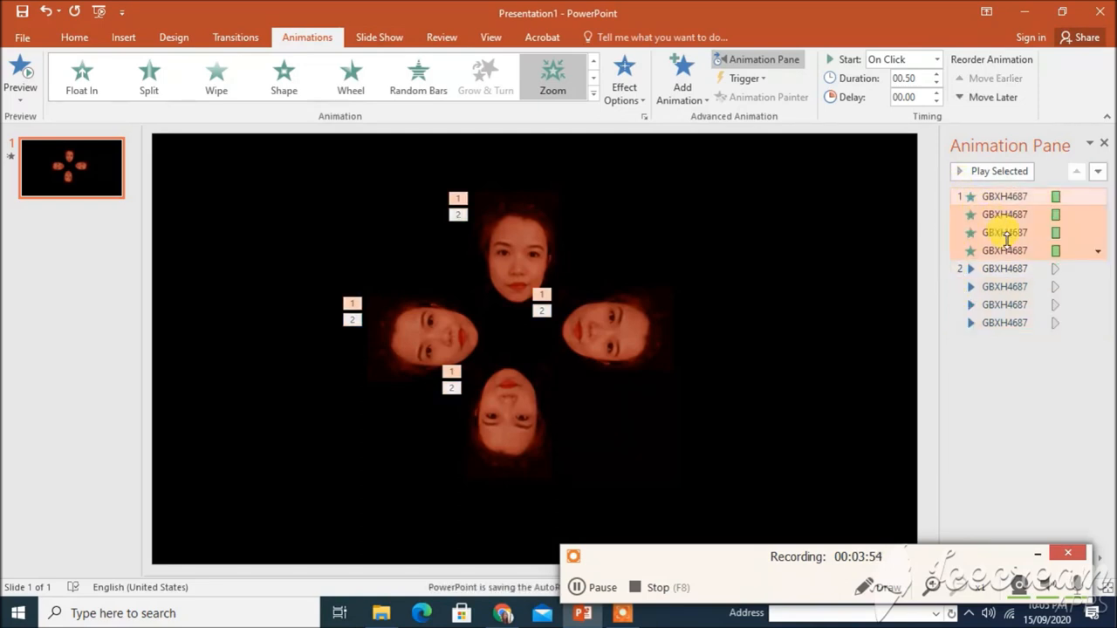
mouse_move(963, 195)
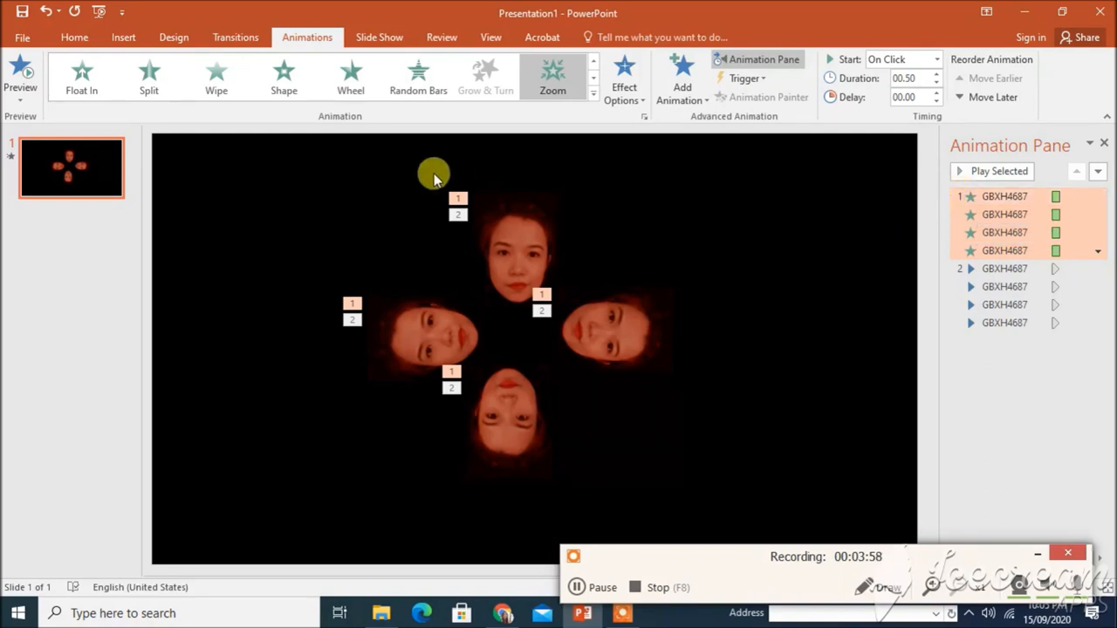
mouse_move(101, 129)
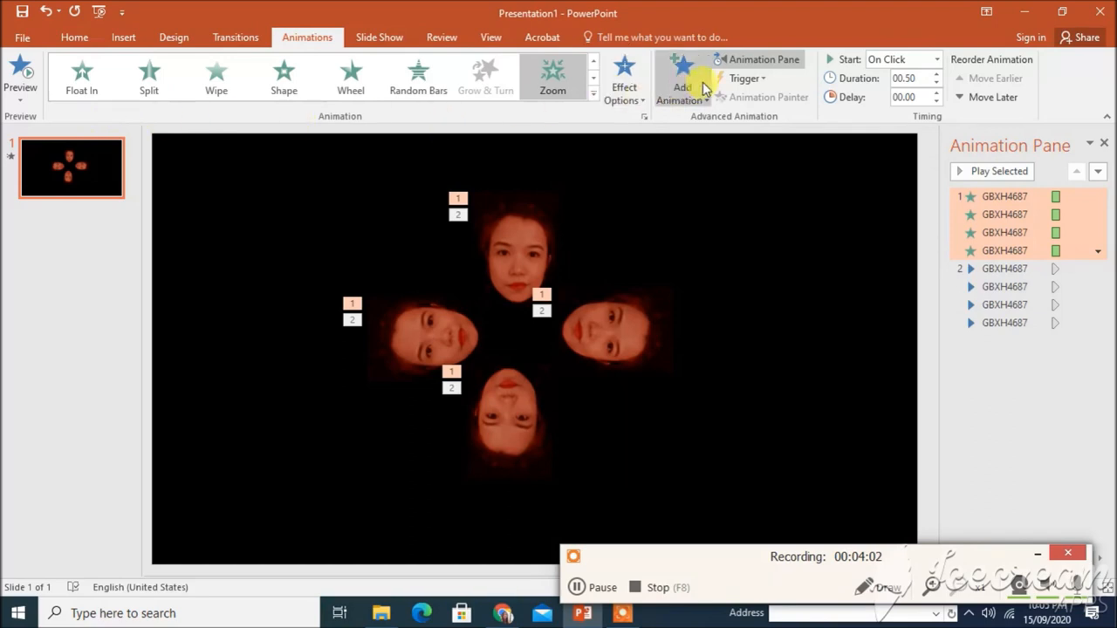
Set the Zoom entrances and the Play animations to start With Previous, then preview the slide.
click(21, 73)
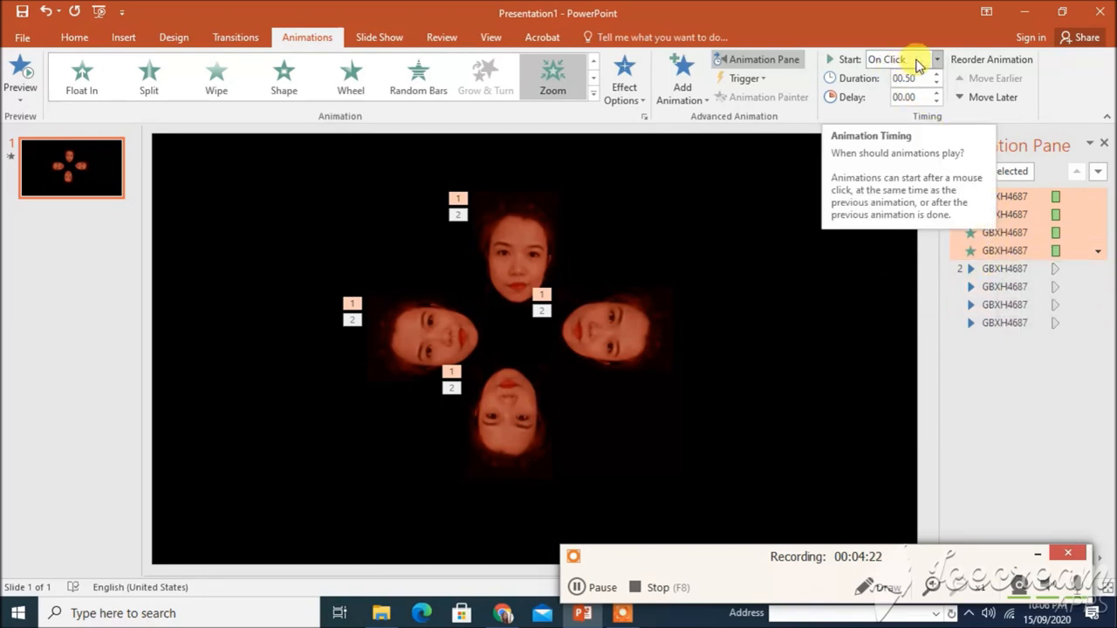
mouse_move(892, 59)
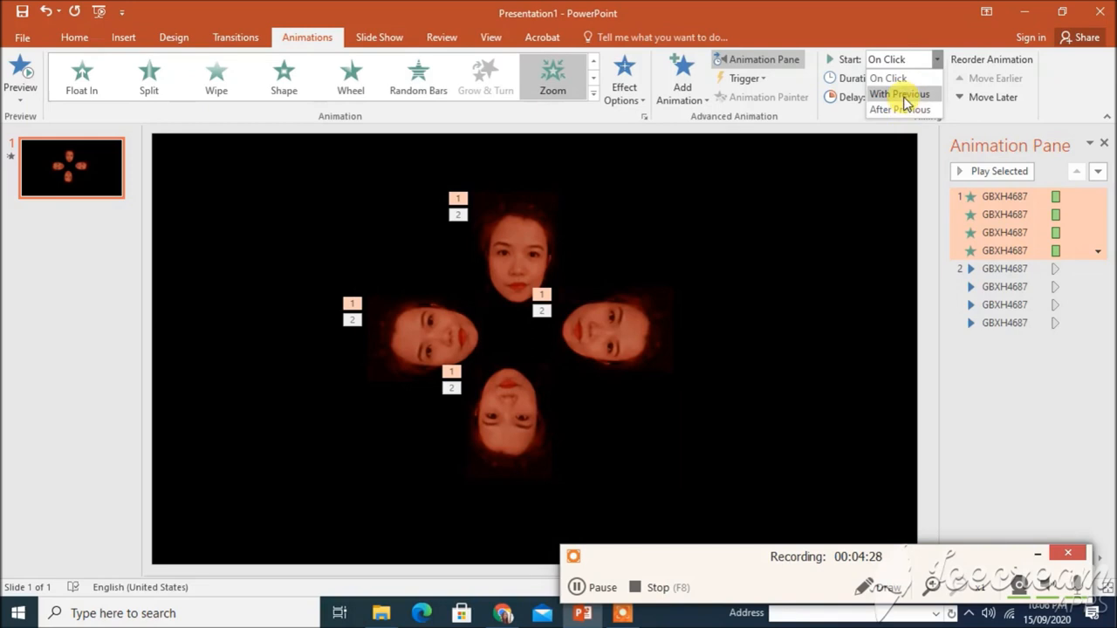
click(897, 94)
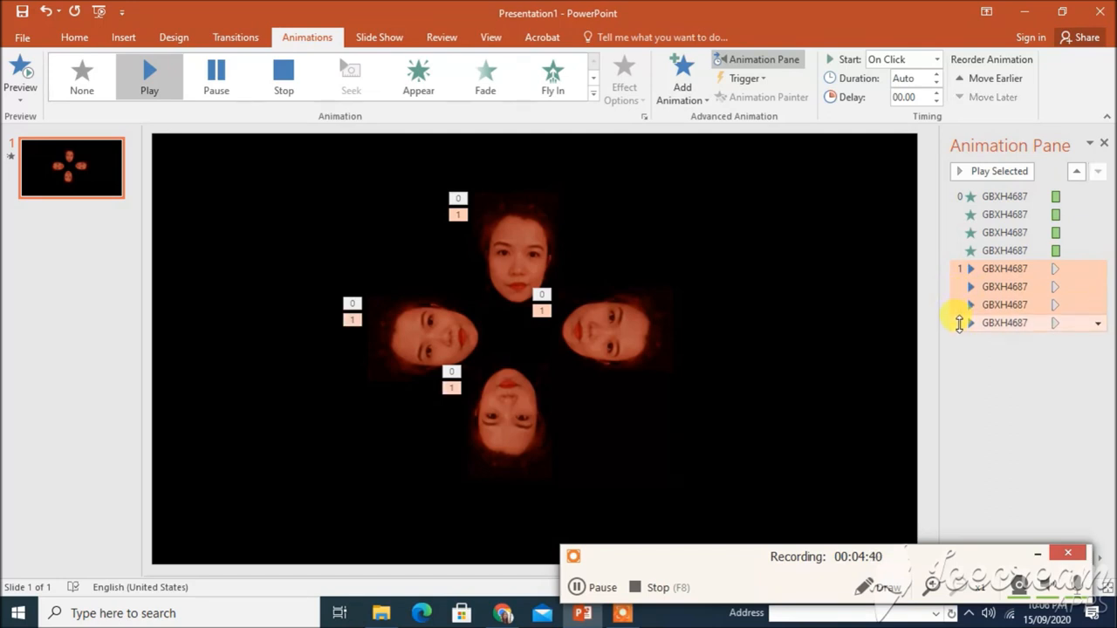
click(904, 60)
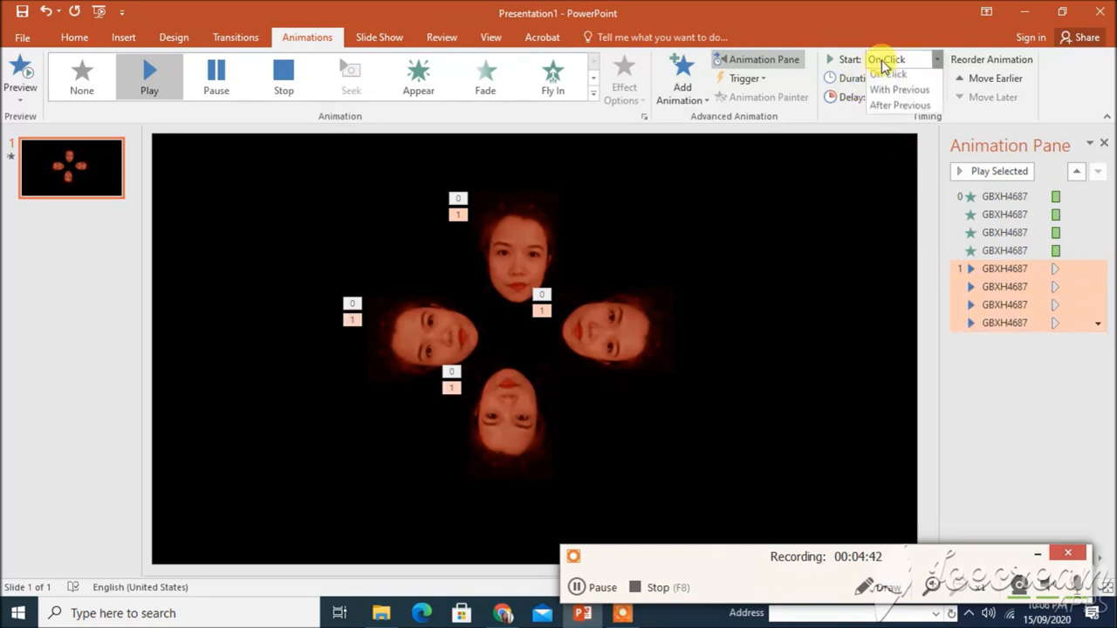
click(898, 91)
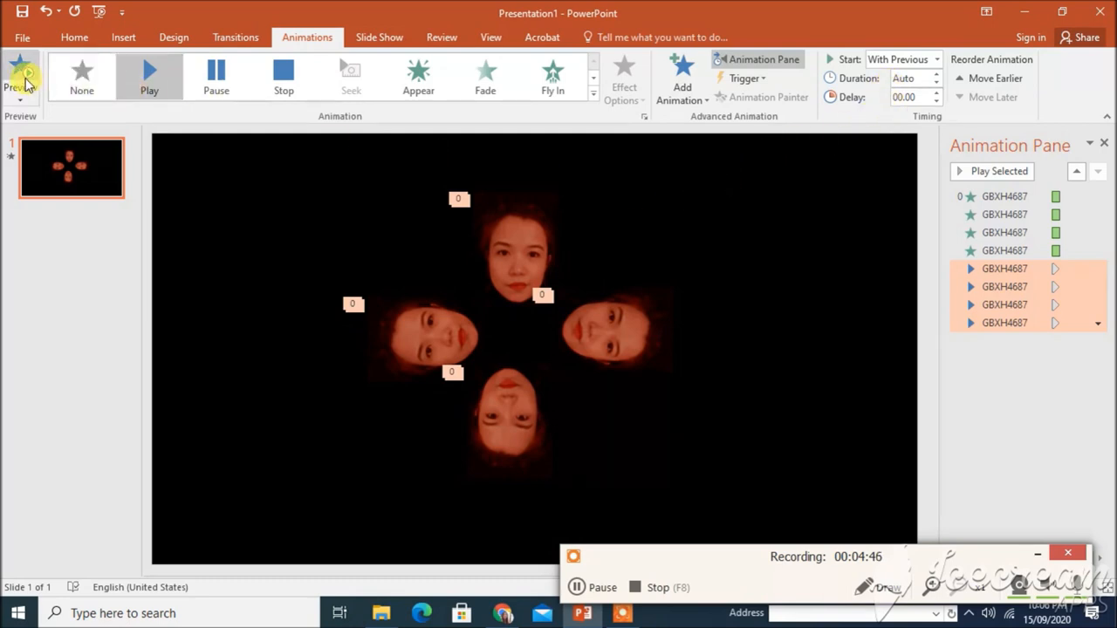
click(20, 77)
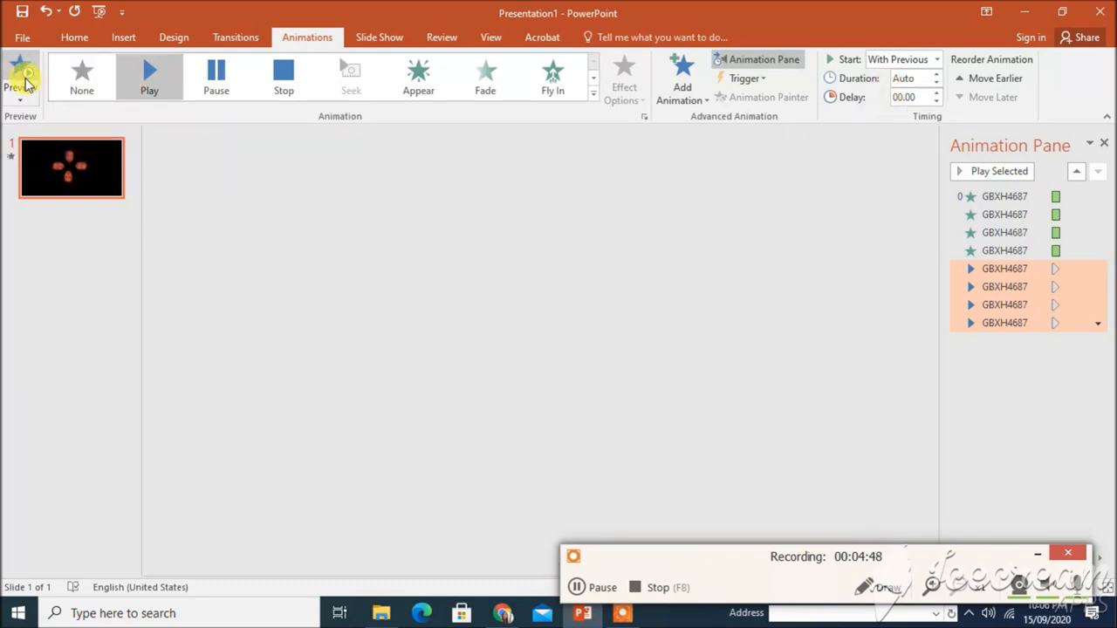
click(21, 77)
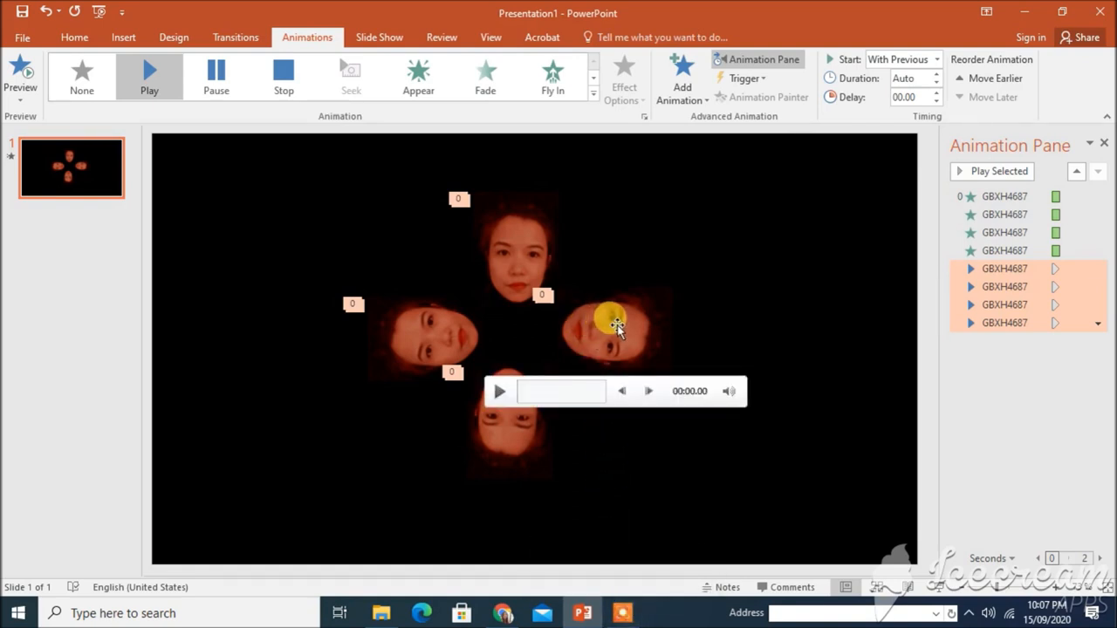
click(611, 328)
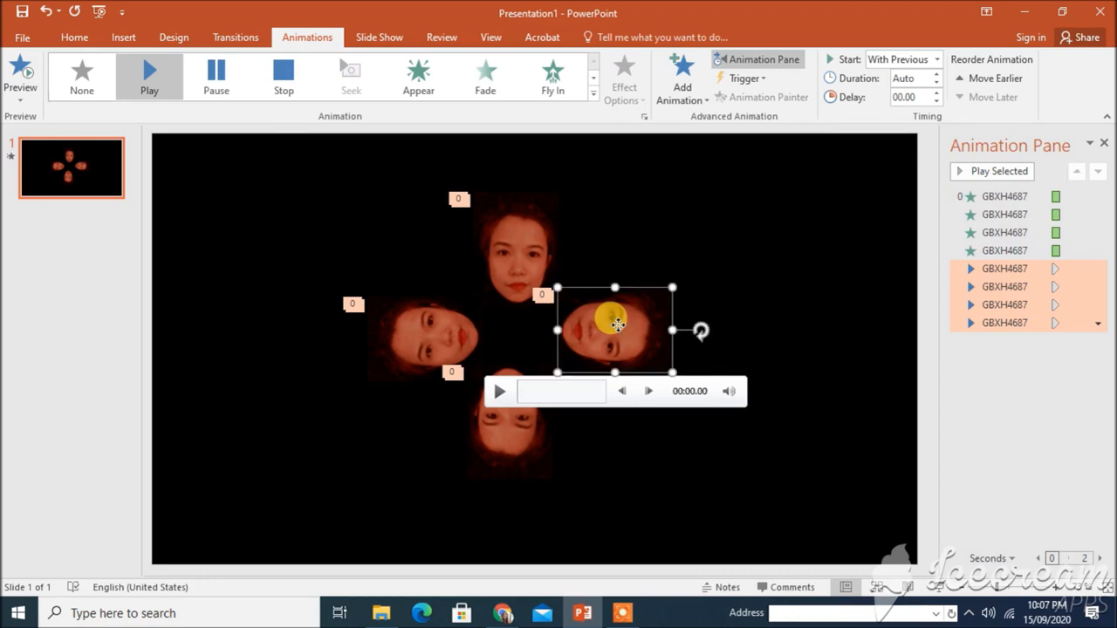
click(730, 391)
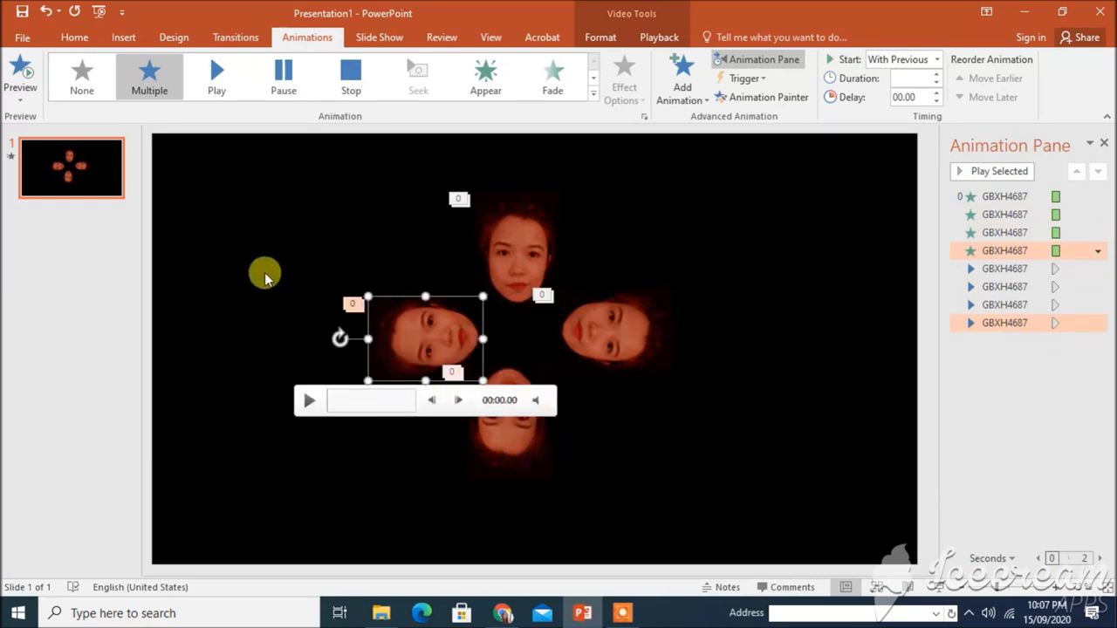
click(21, 74)
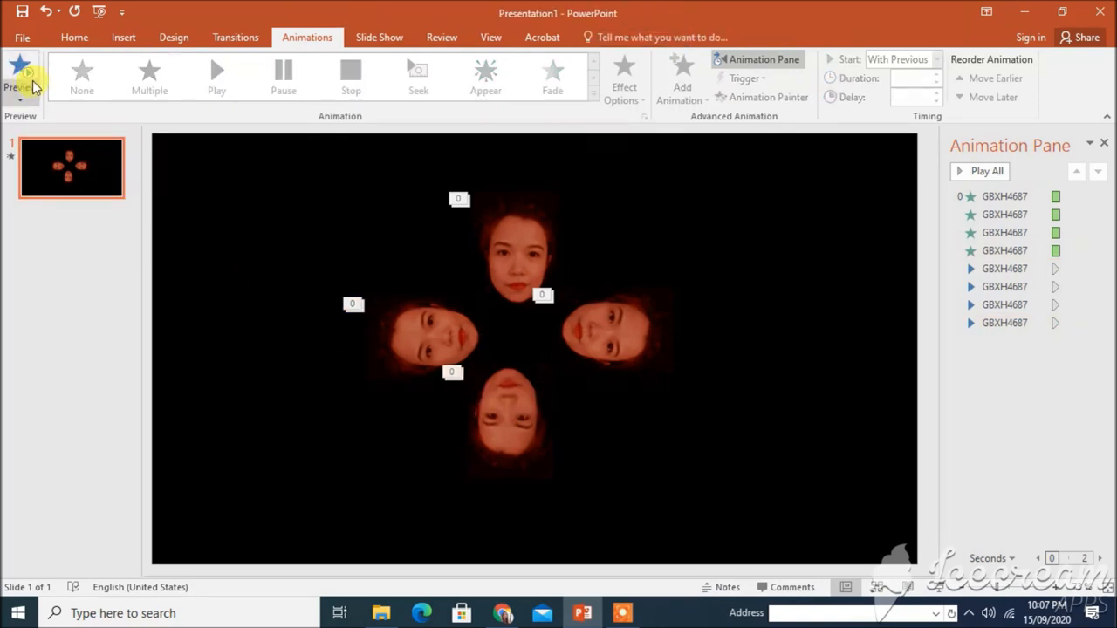
click(21, 96)
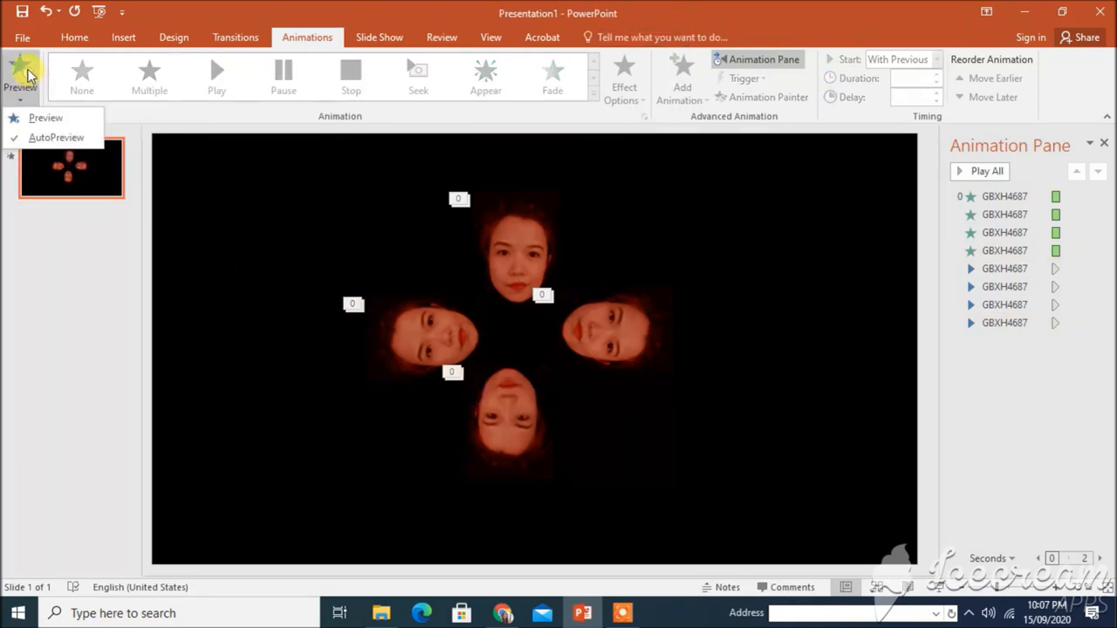
click(21, 73)
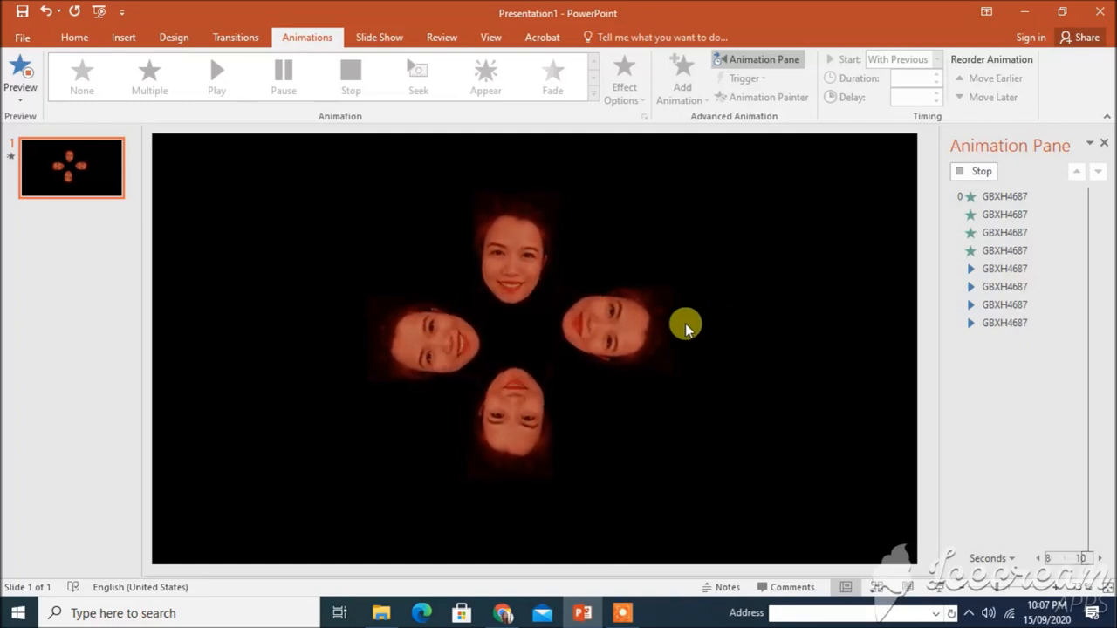
click(21, 77)
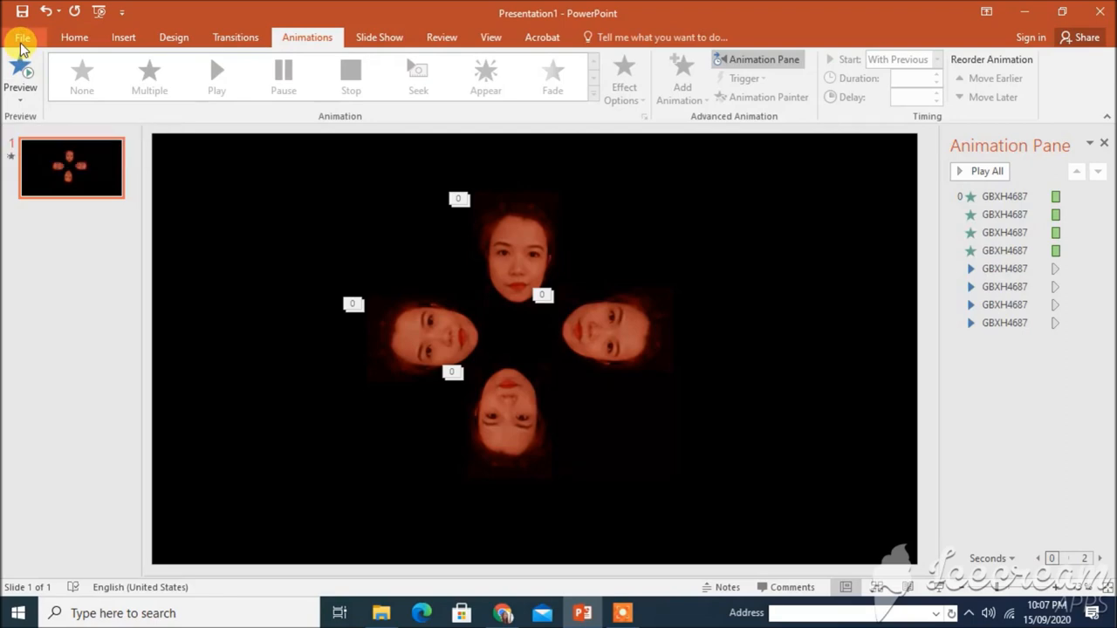
Choose File > Export > Create a Video to begin the MPEG-4 export.
click(25, 39)
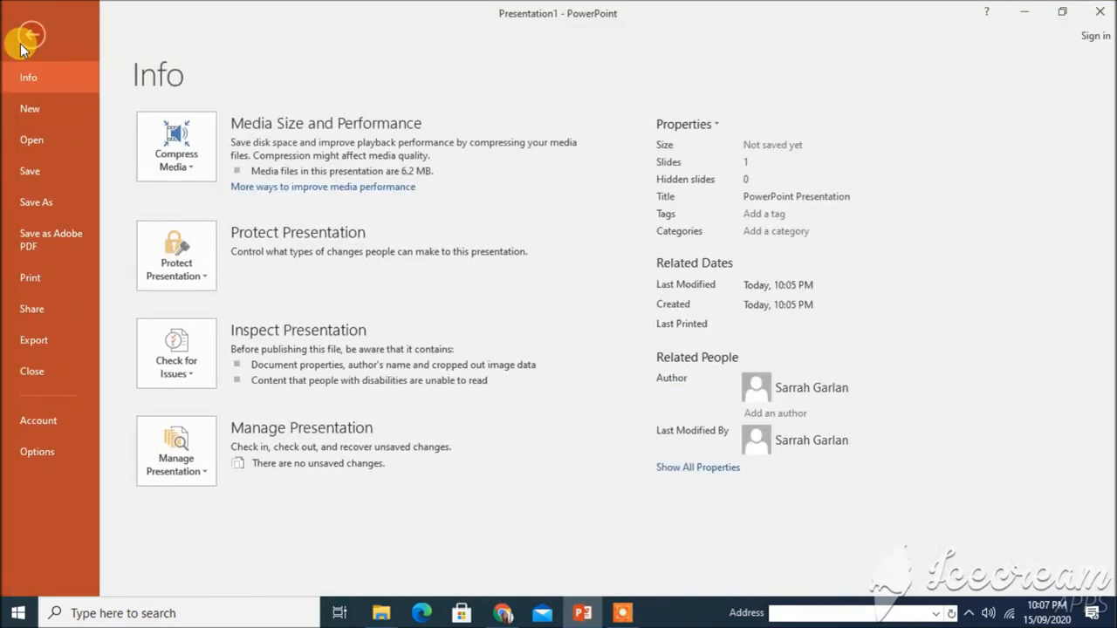
mouse_move(35, 339)
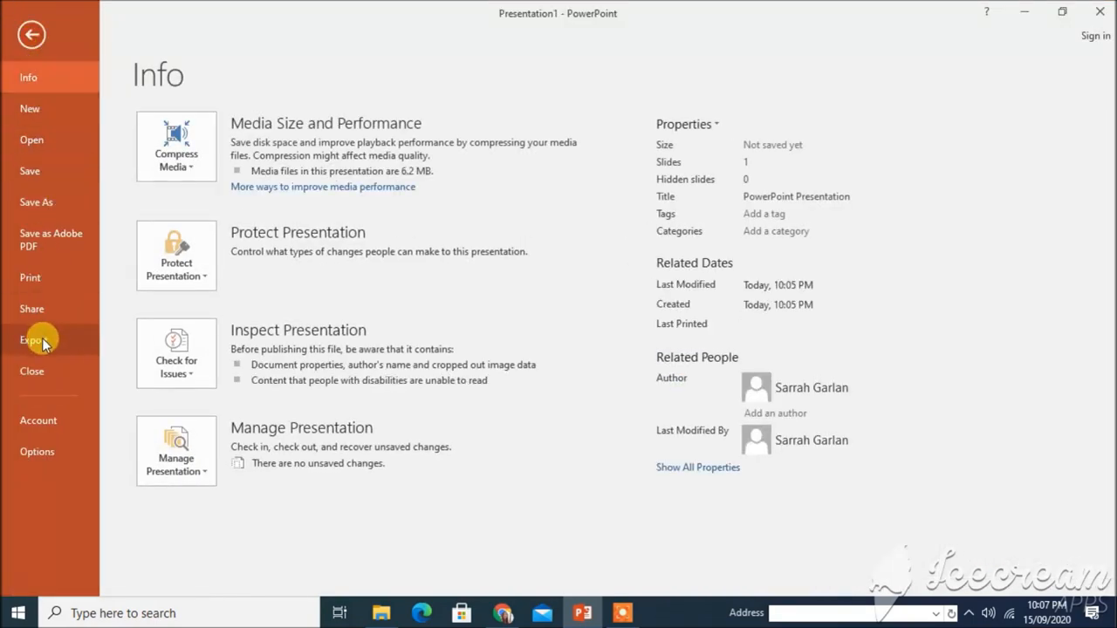
click(33, 338)
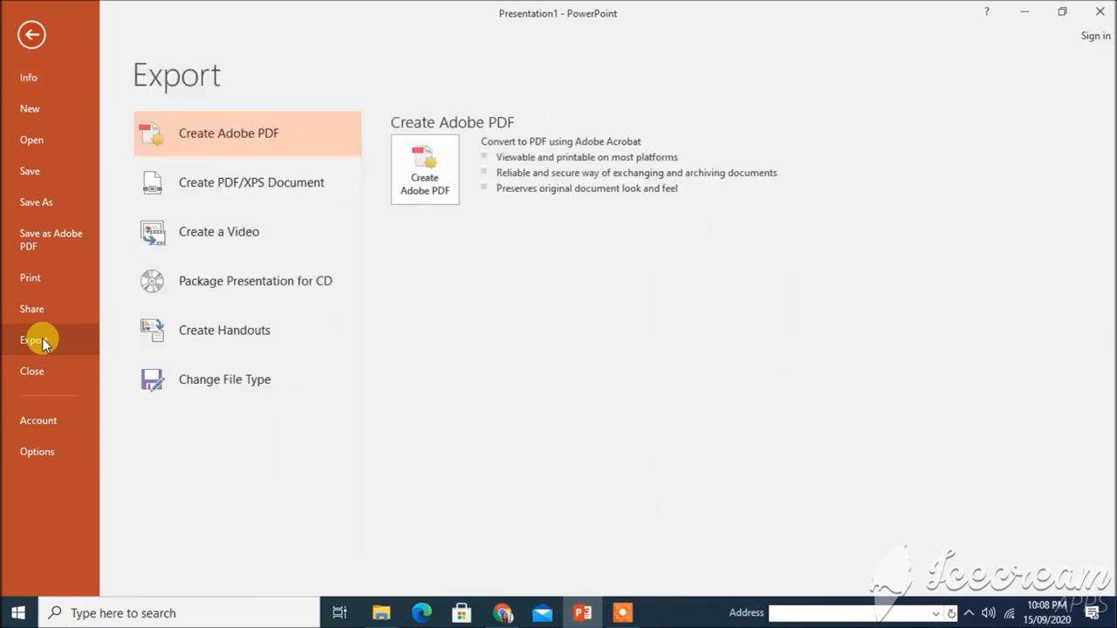
mouse_move(218, 230)
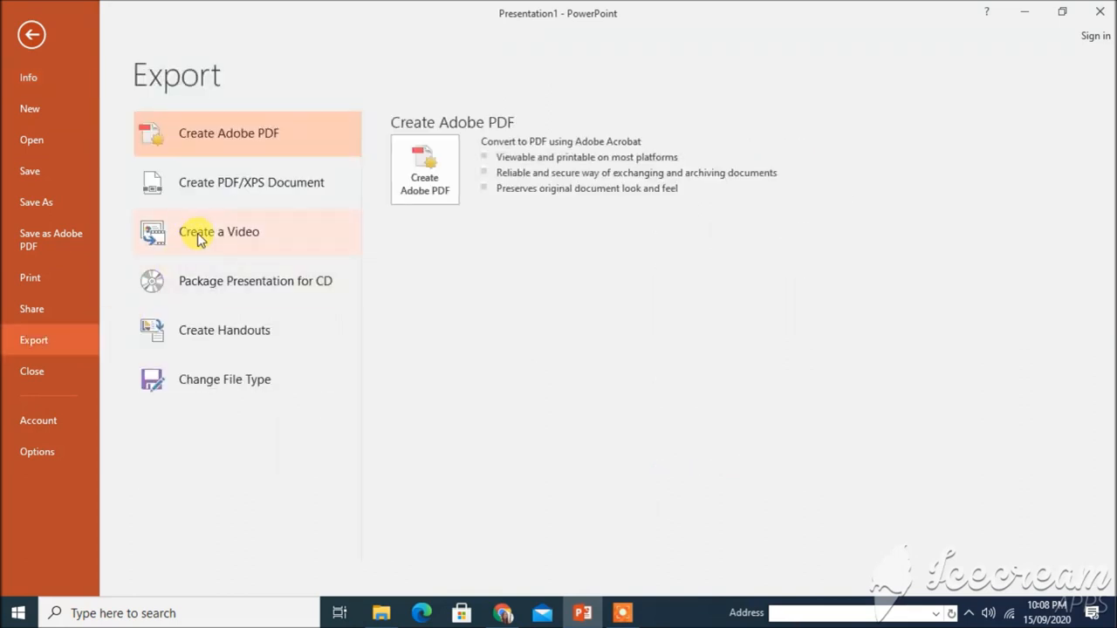
click(218, 231)
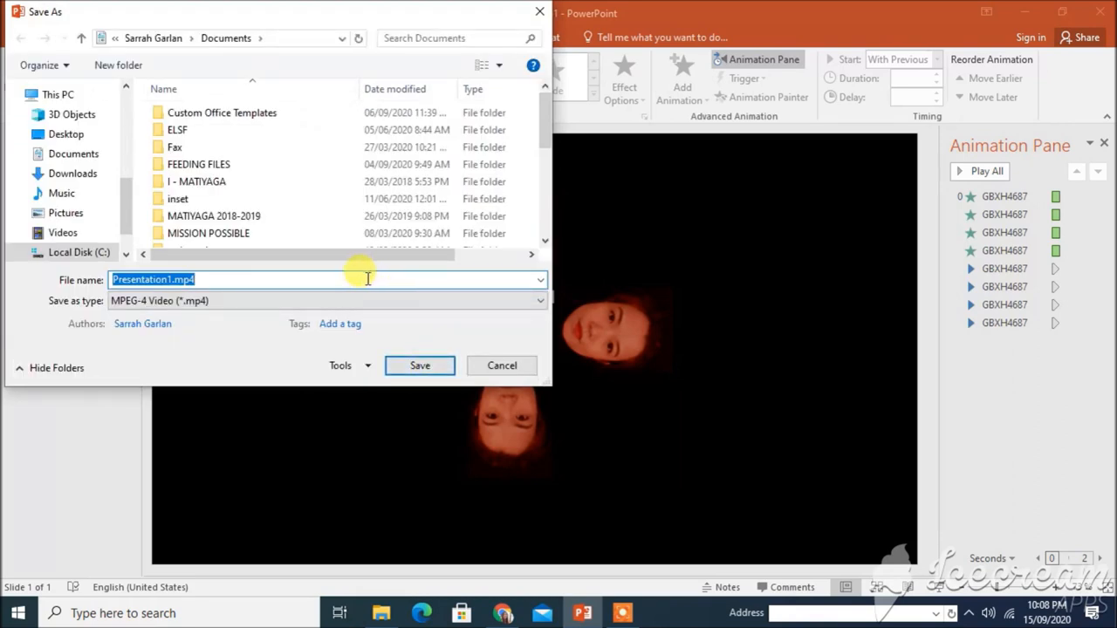
Replace the default Presentation1 file name with the new name 'Hollogr…'.
key(Delete)
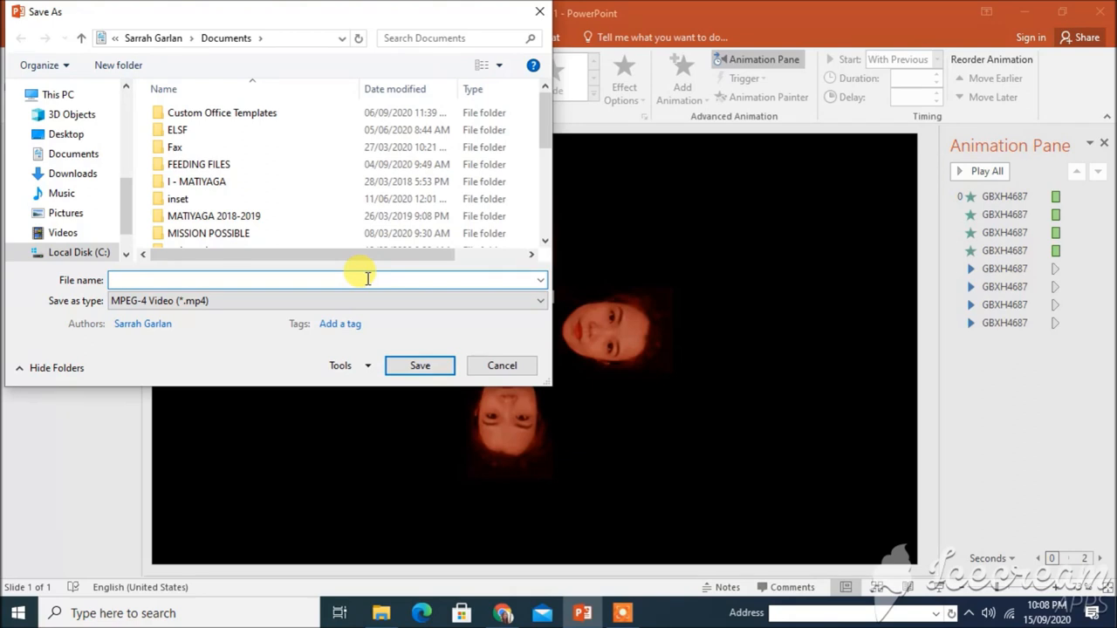
text(Hollogr)
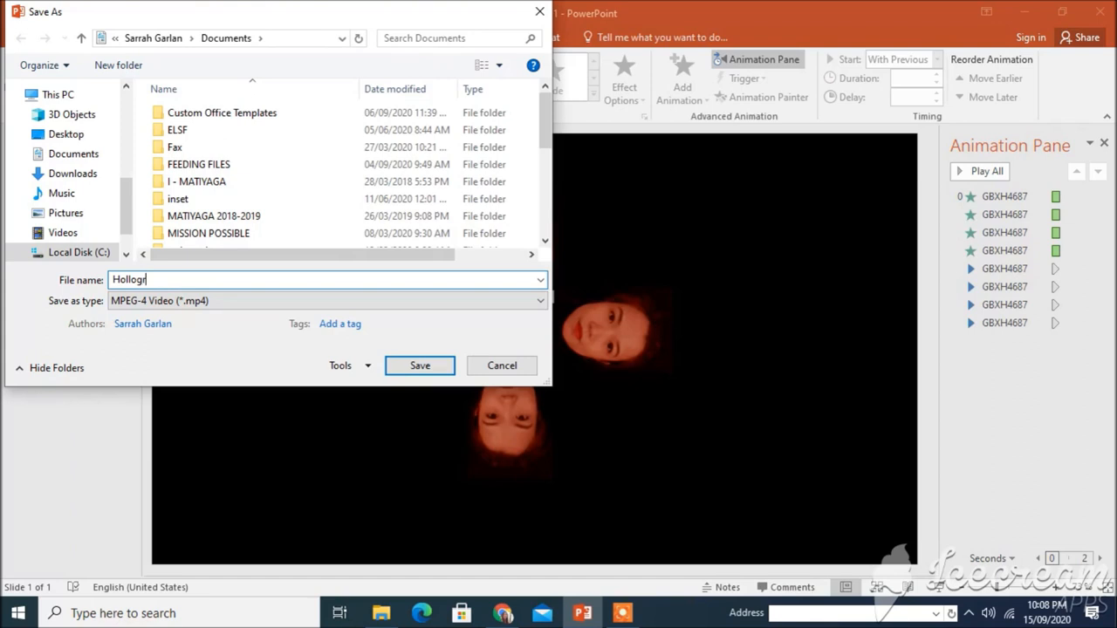